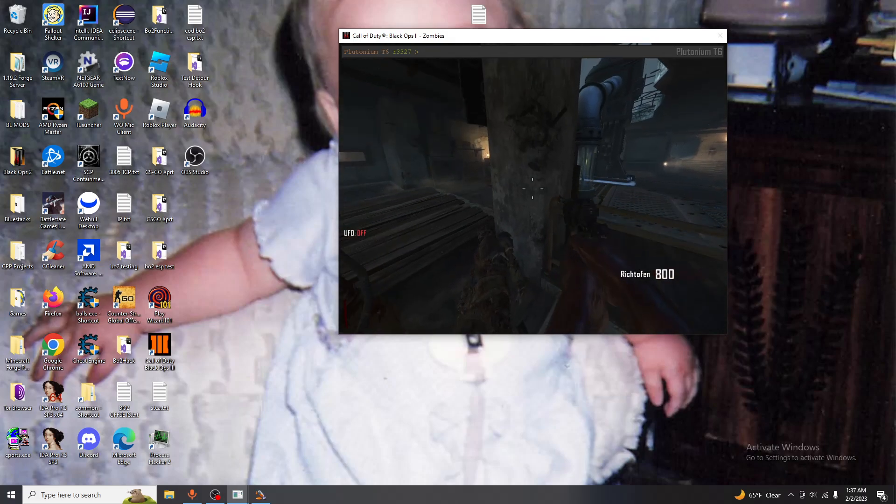
Stop playing the Black Ops II Zombies match and bring up the pause menu
type("u")
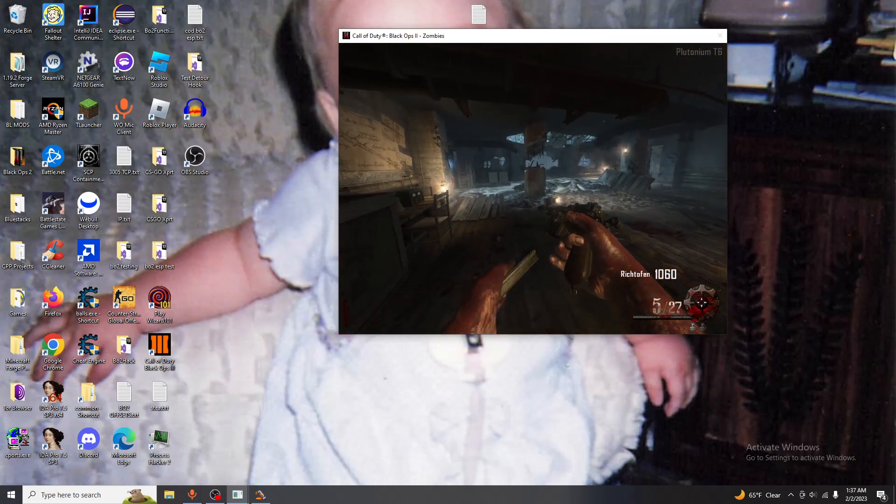
key("Escape")
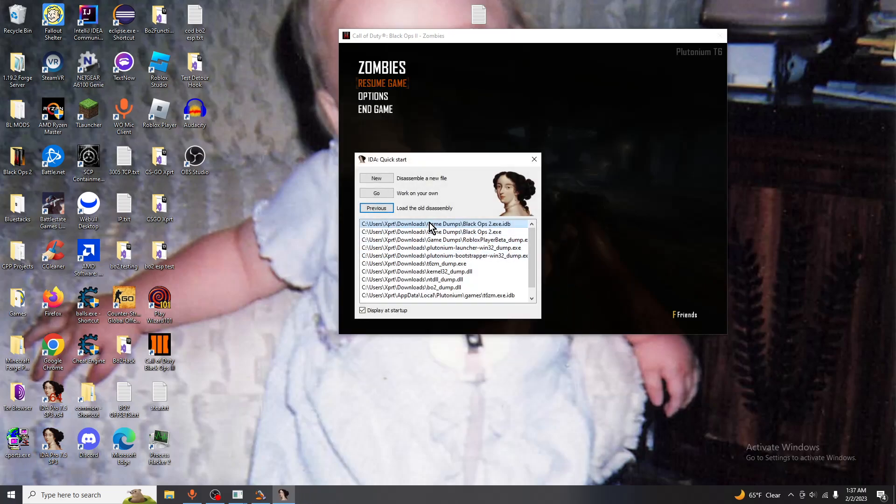
Reload the Black Ops 2 database, exit after internal error 550, and reopen past the version and license prompts
left_click(445, 232)
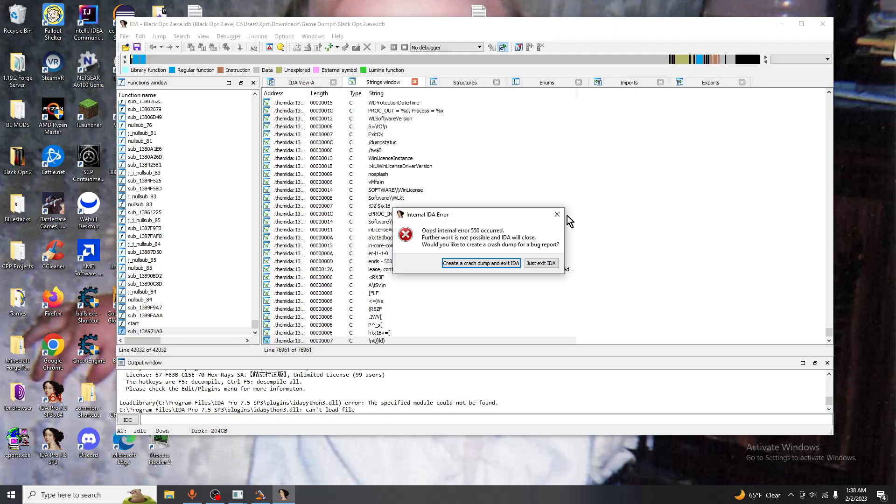
mouse_move(480, 263)
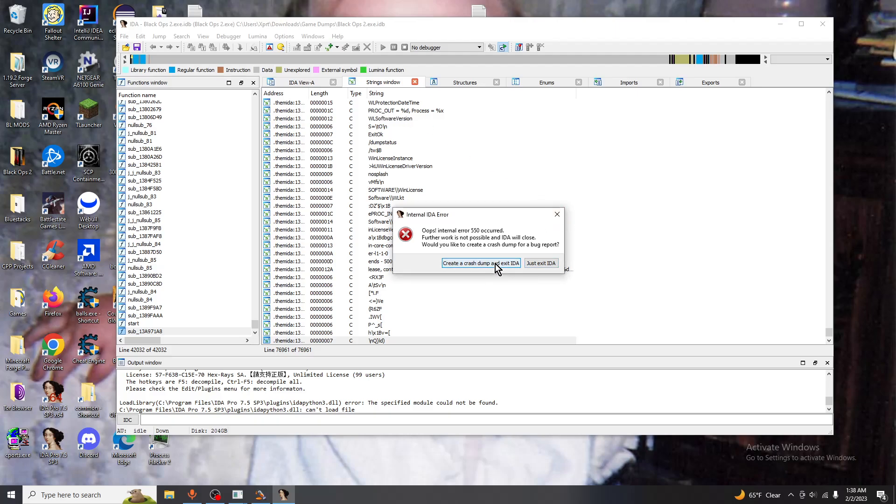
left_click(540, 262)
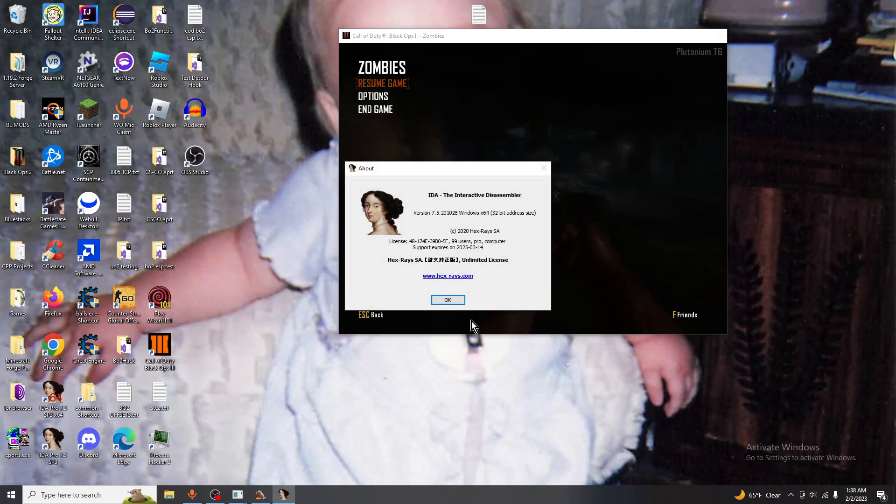
left_click(448, 299)
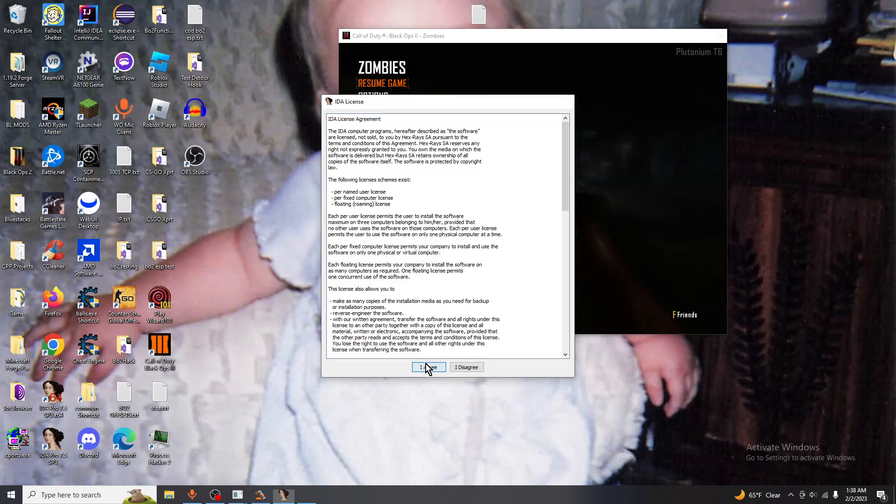
left_click(429, 367)
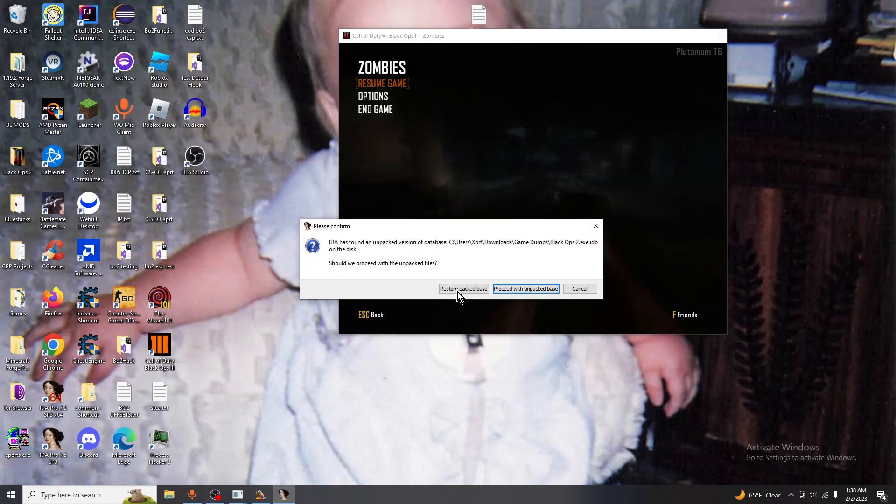
mouse_move(461, 289)
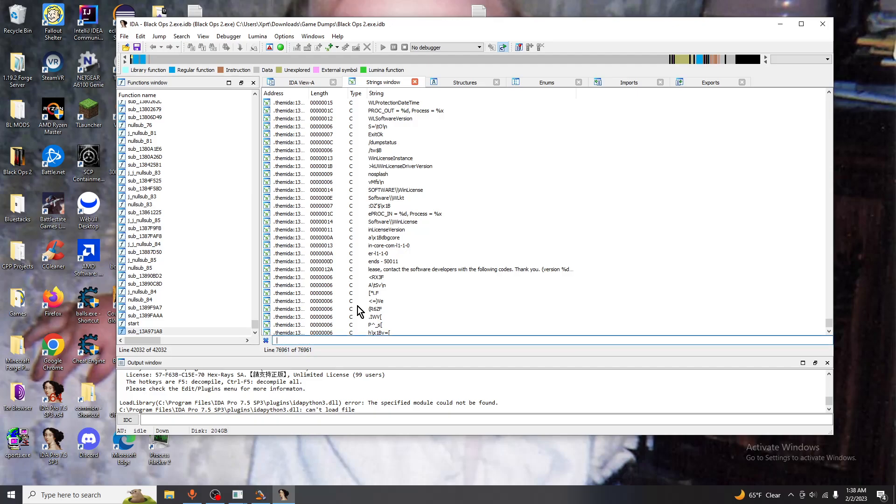
Filter strings by 'UFO' and browse UFO ON, GAME_UFOON, cg_ufo_scaler and aim_automelee entries
type("UFO")
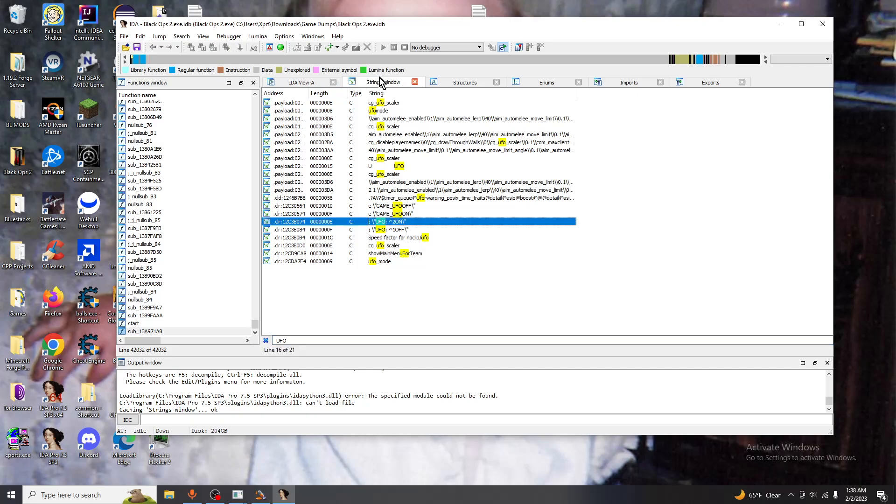
mouse_move(394, 86)
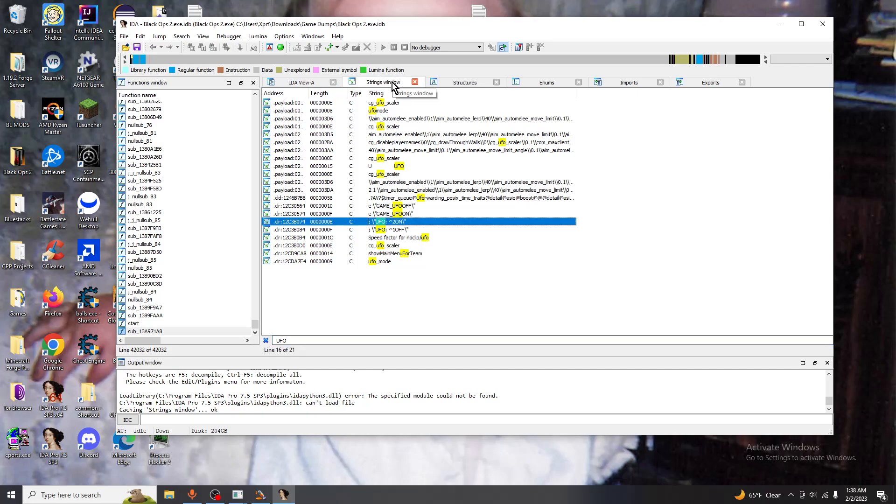
mouse_move(386, 239)
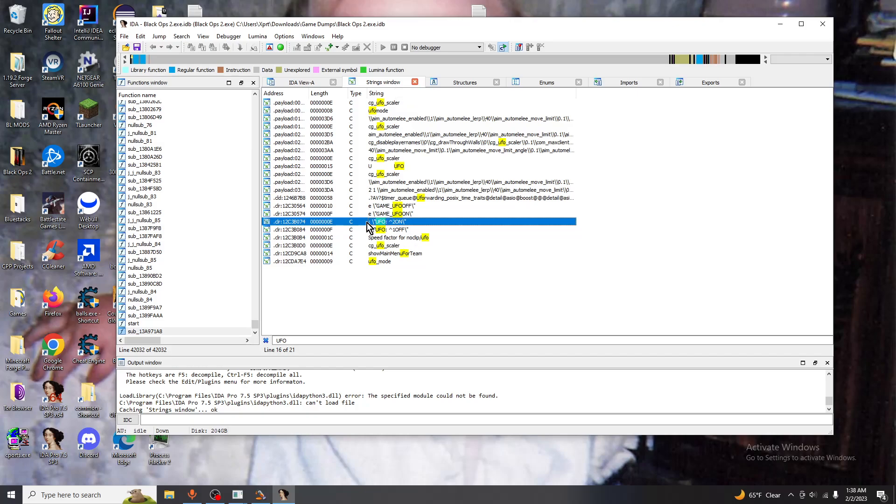
mouse_move(391, 230)
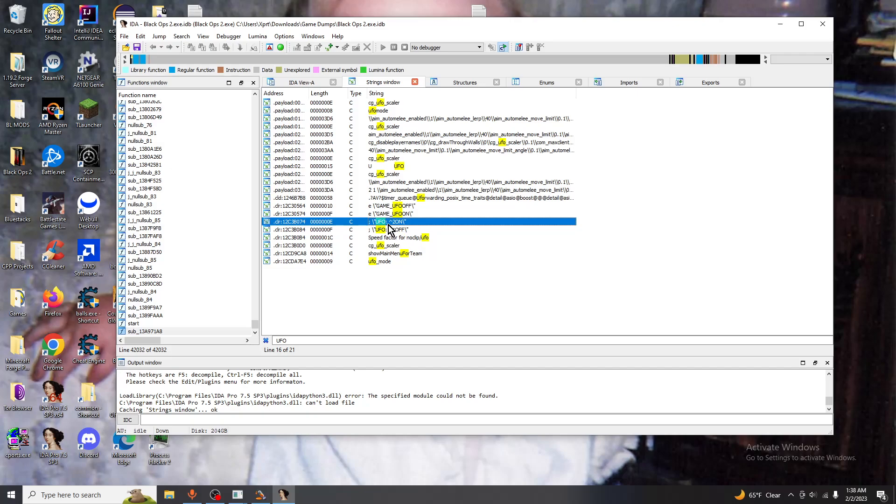
mouse_move(390, 232)
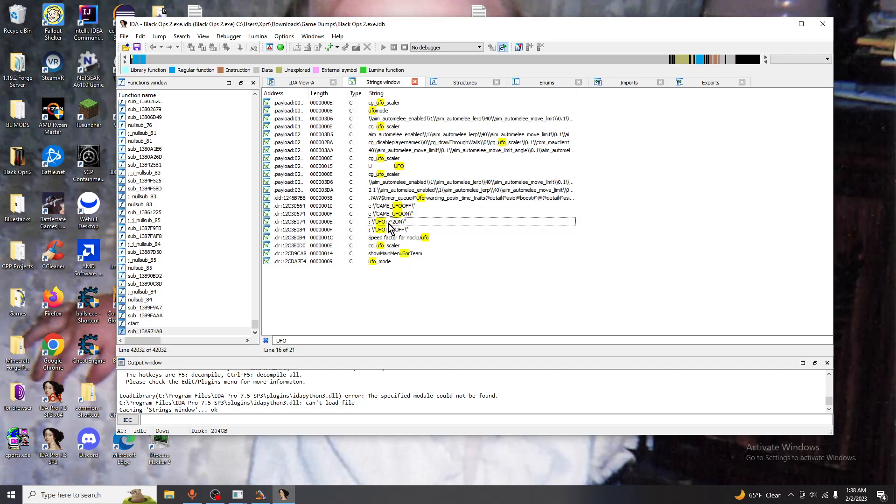
left_click(400, 221)
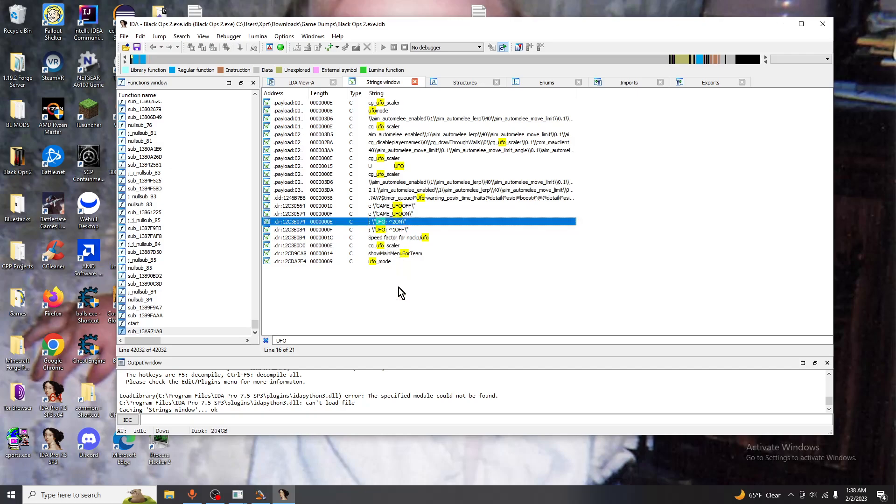
left_click(388, 214)
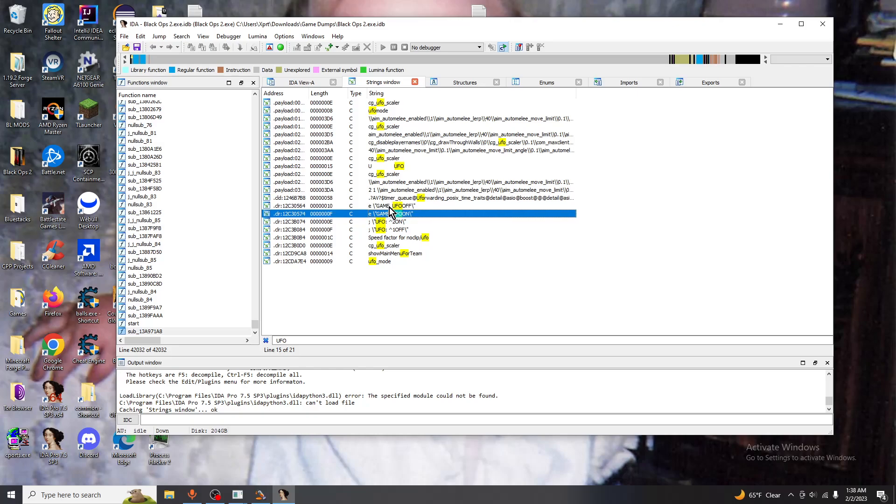
mouse_move(426, 110)
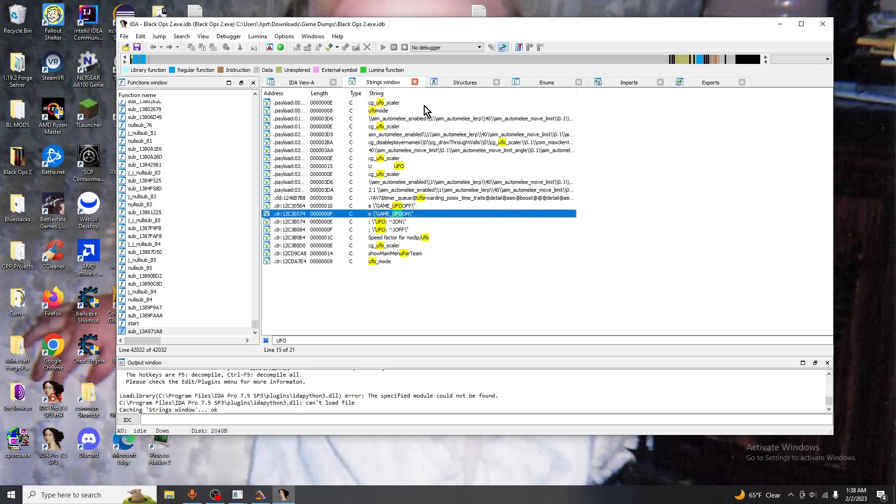
left_click(384, 157)
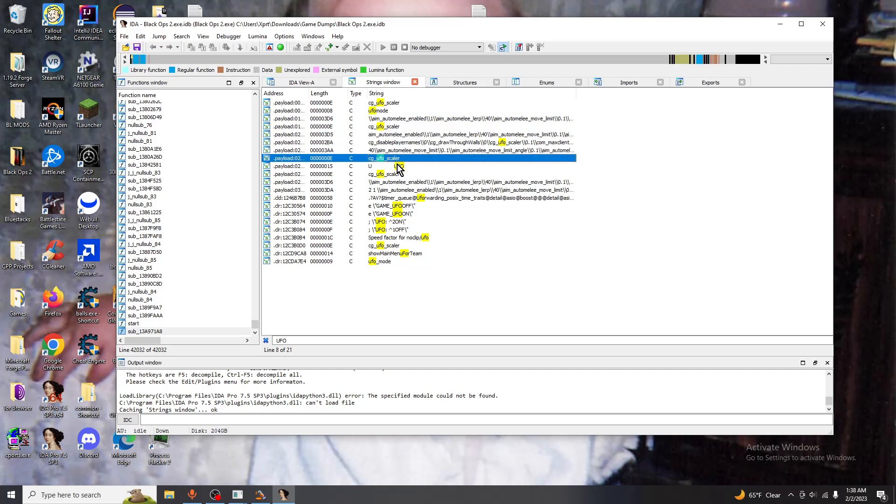
left_click(469, 190)
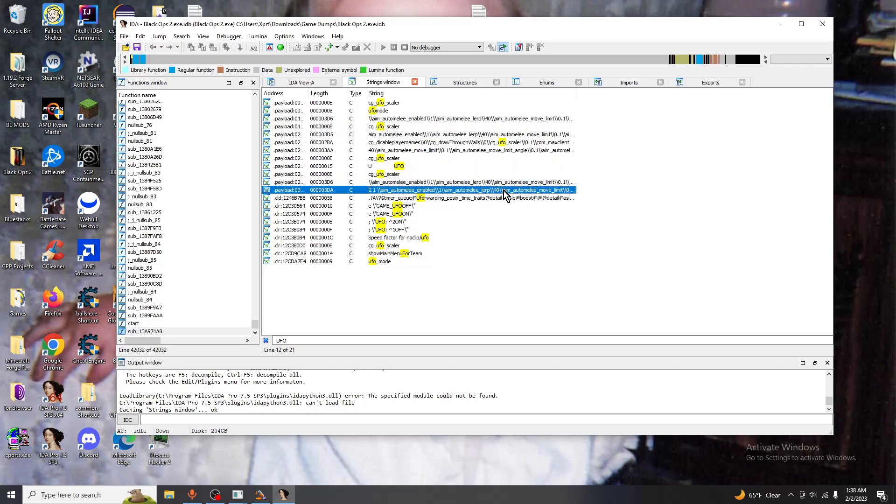
left_click(386, 245)
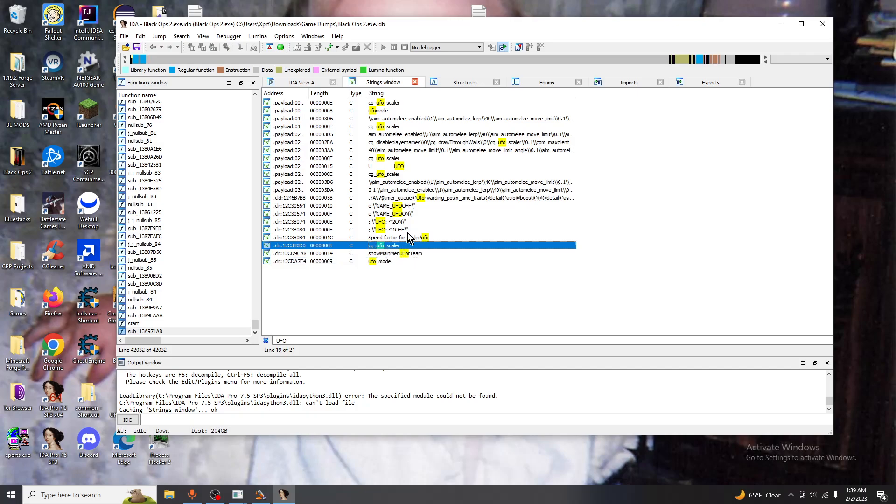
Open the UFO ^2ON string and follow its cross-reference into sub_12EF0A70
double_click(386, 245)
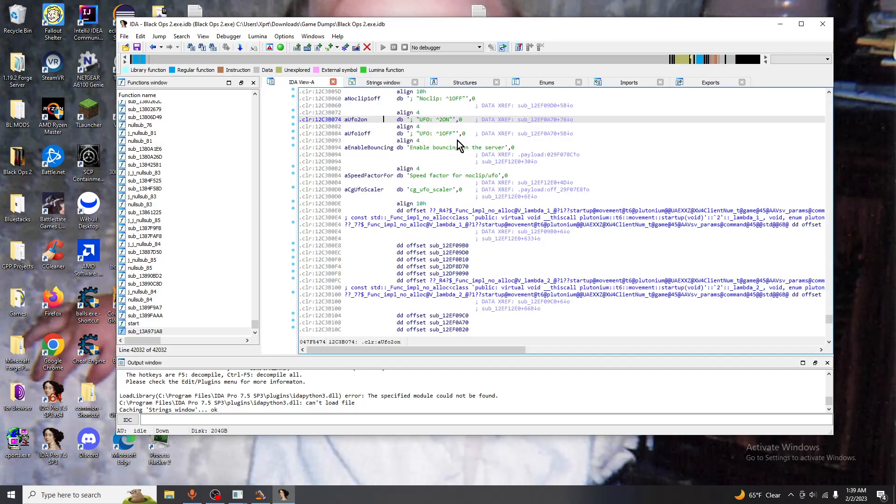
mouse_move(431, 127)
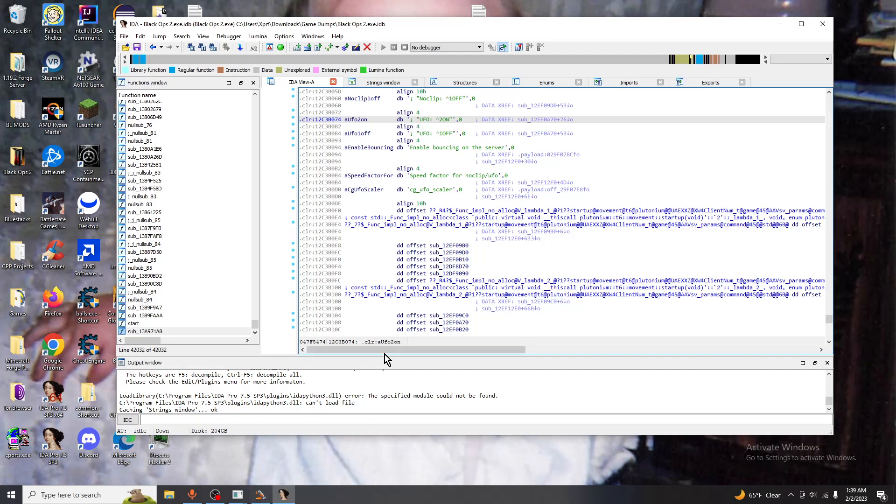
scroll("up", 3)
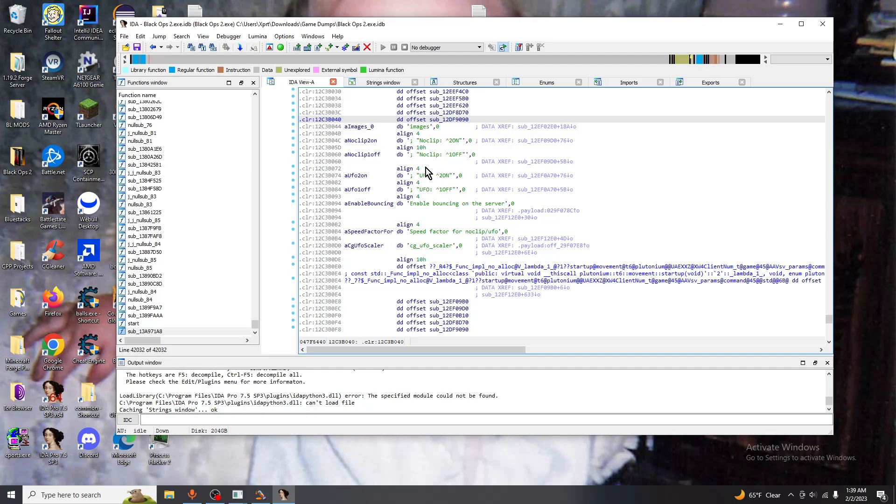
left_click(400, 183)
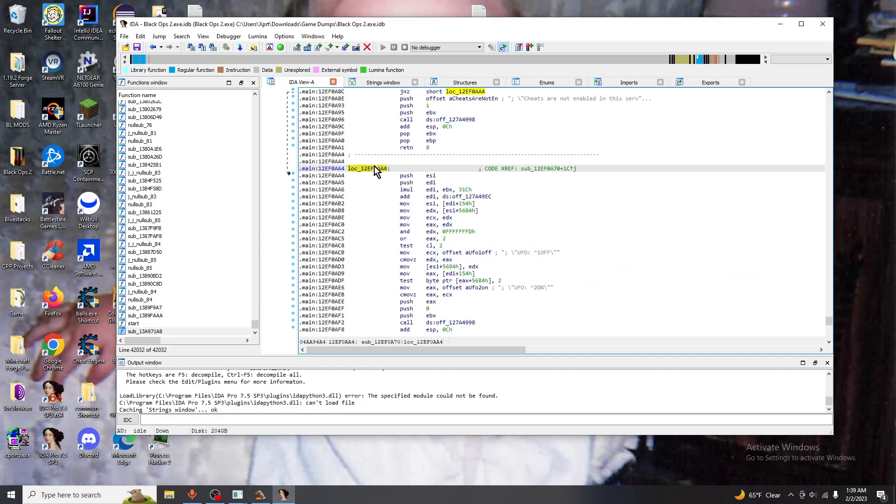
key("F5")
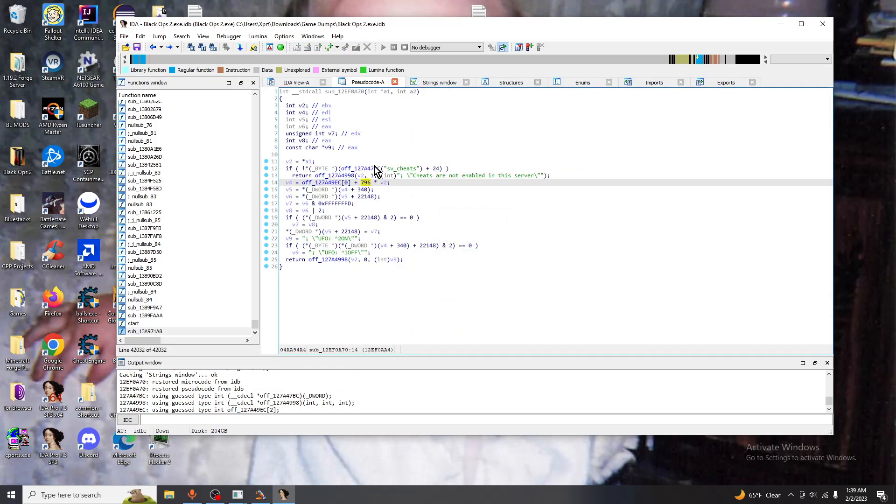
mouse_move(334, 97)
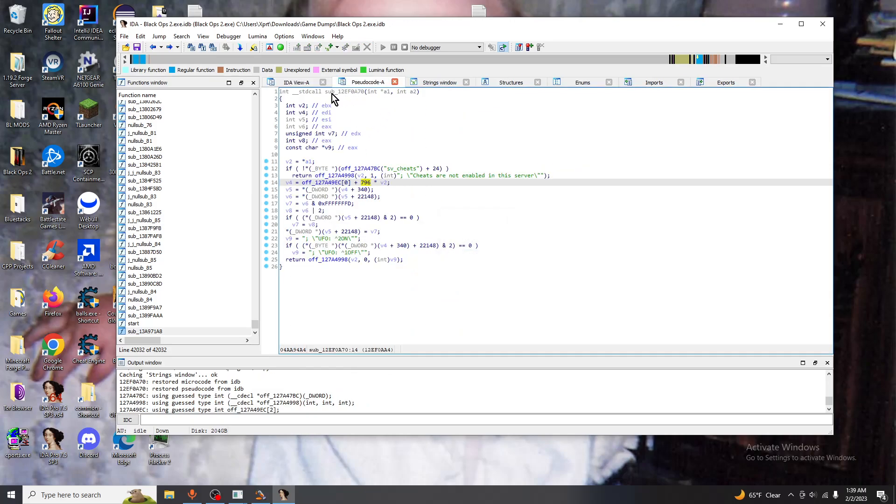
mouse_move(340, 96)
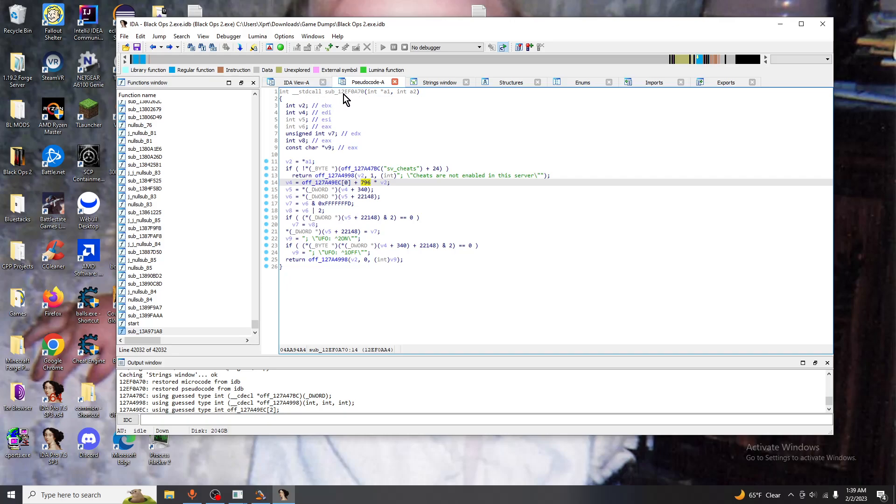
mouse_move(371, 91)
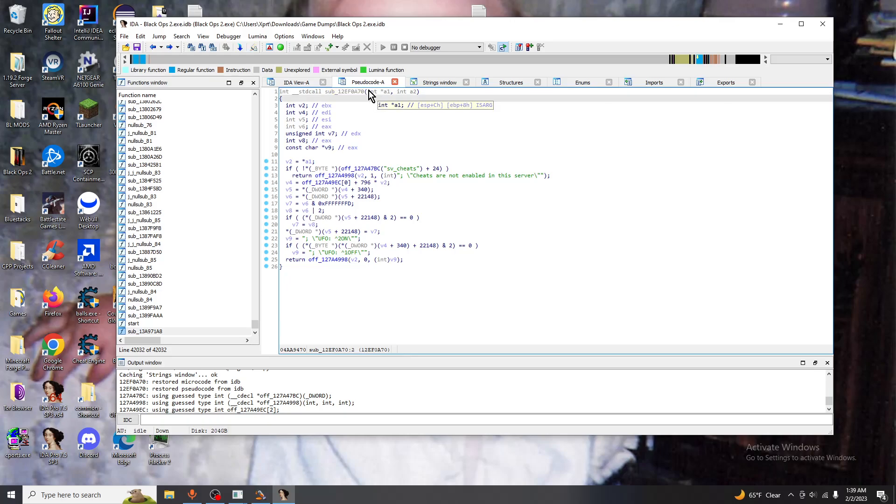
mouse_move(382, 99)
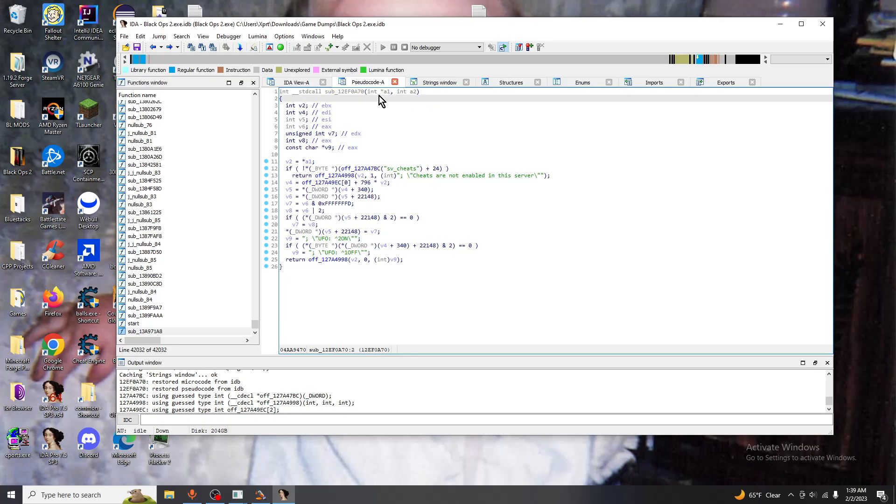
mouse_move(365, 102)
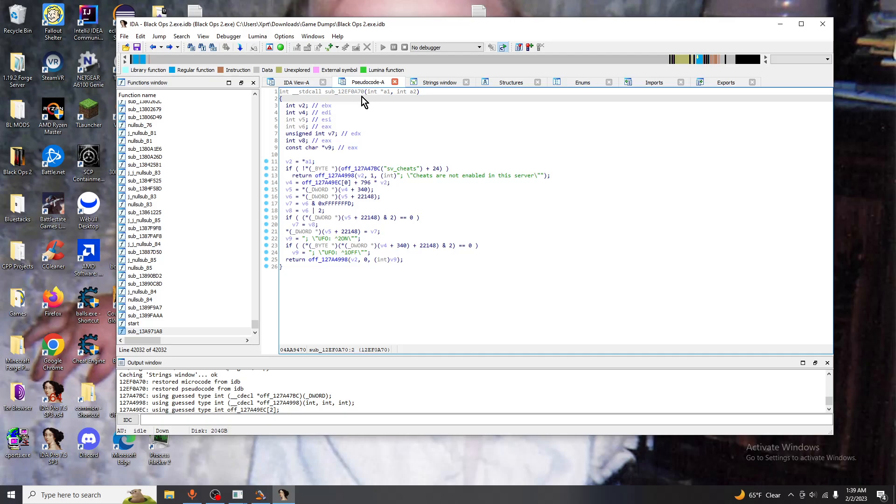
mouse_move(298, 107)
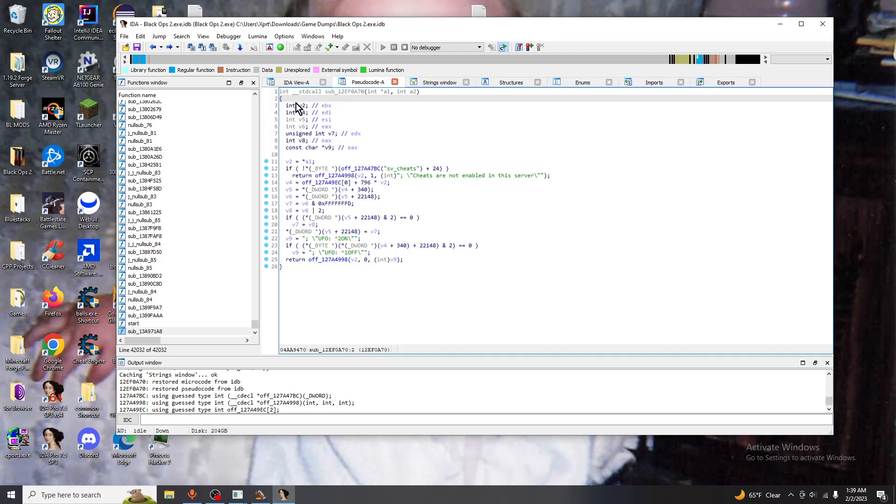
mouse_move(392, 95)
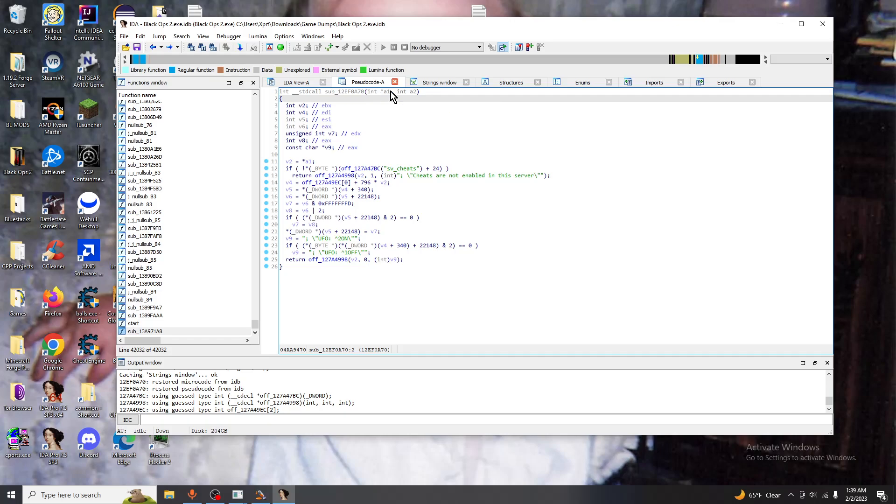
mouse_move(384, 91)
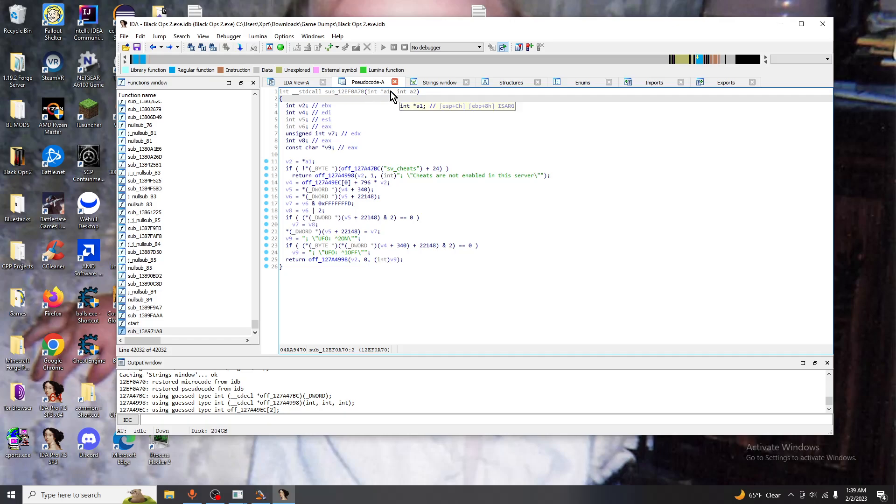
mouse_move(286, 110)
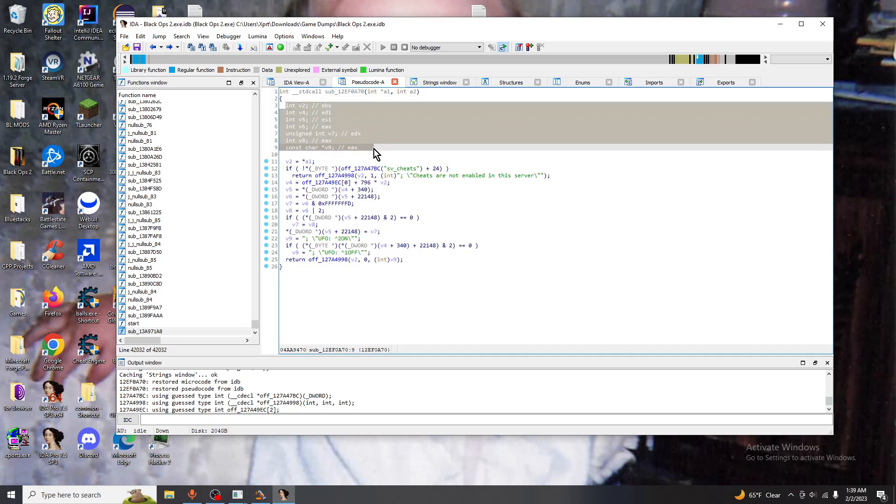
mouse_move(421, 155)
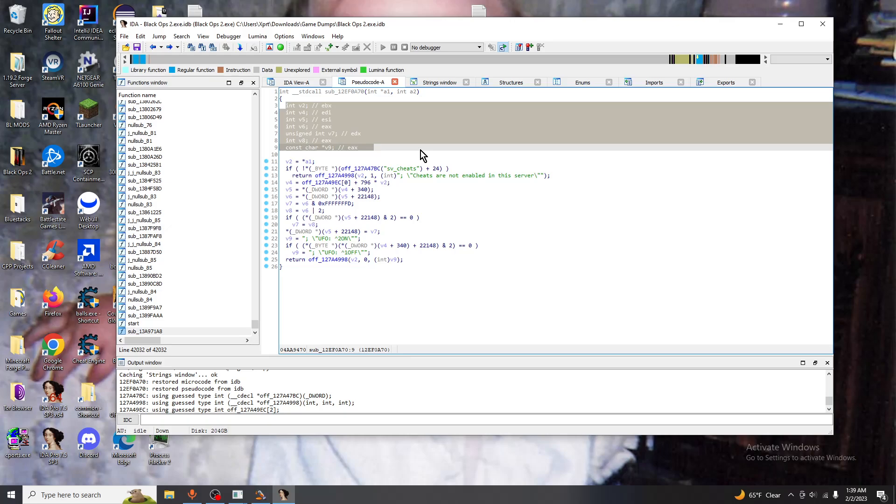
mouse_move(359, 148)
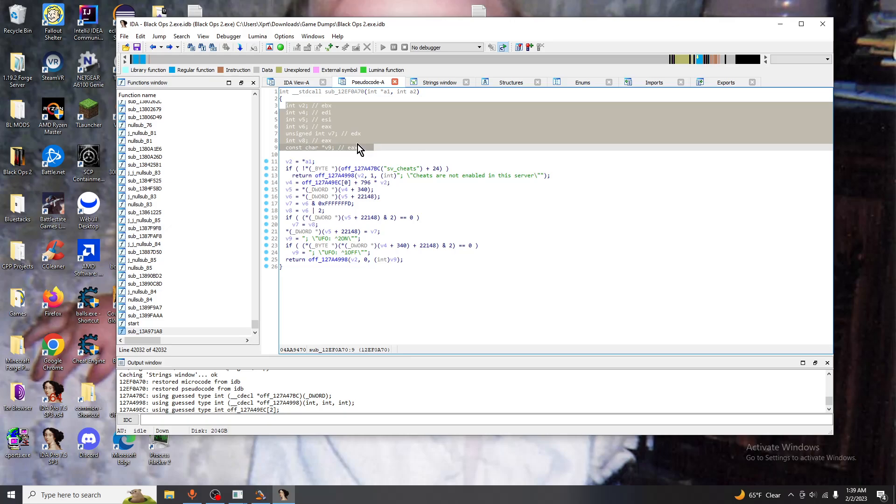
left_click(308, 141)
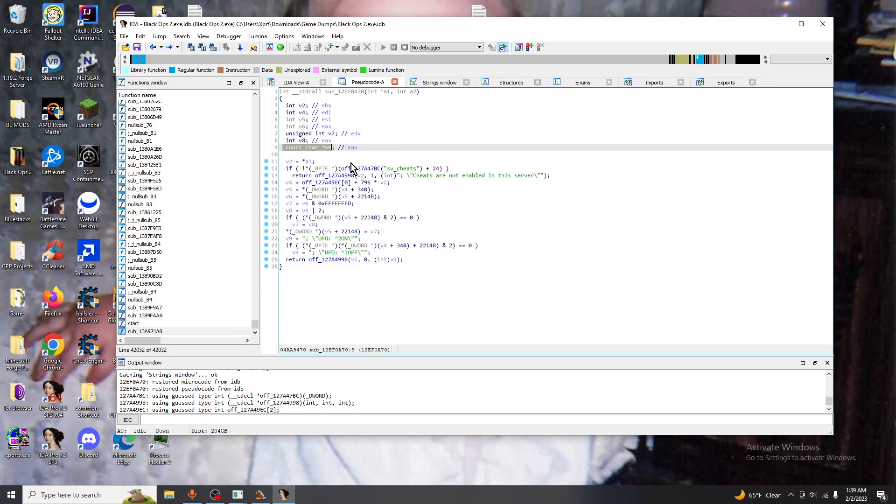
mouse_move(349, 180)
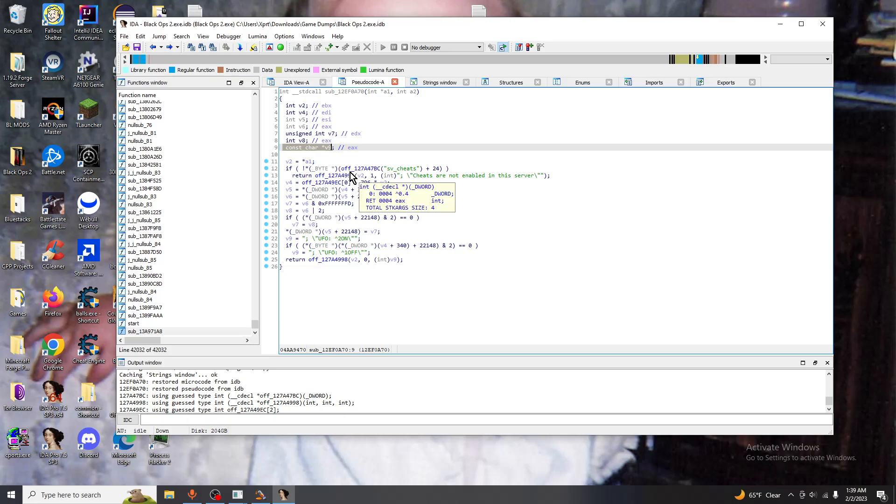
mouse_move(324, 171)
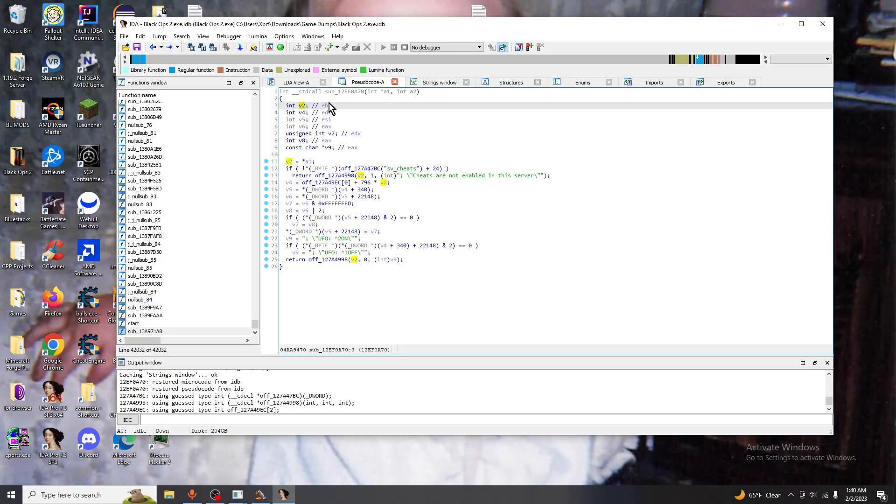
left_click(285, 162)
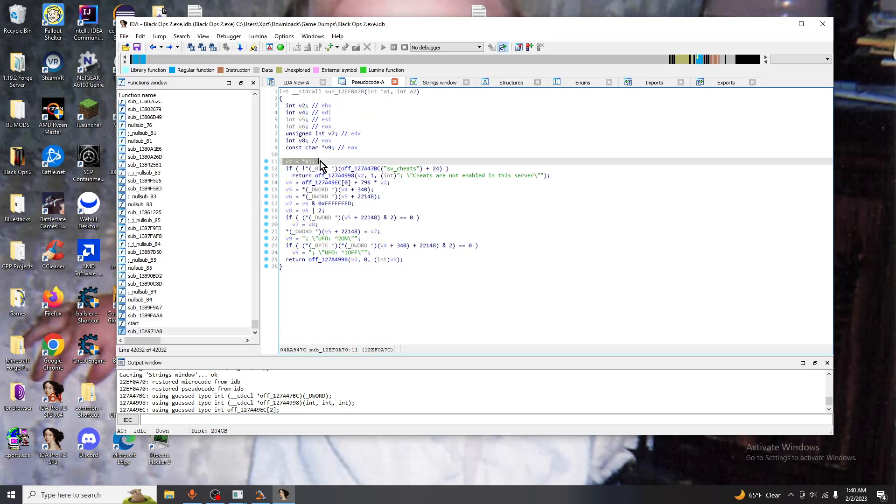
mouse_move(314, 168)
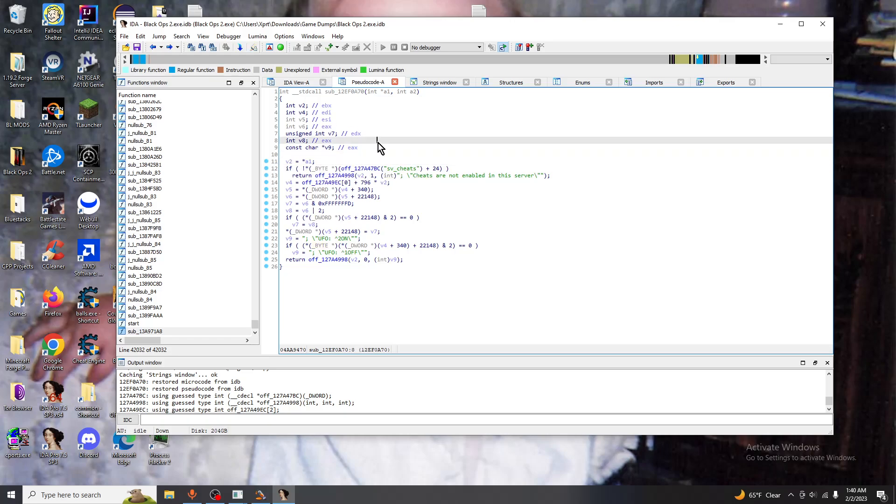
mouse_move(297, 172)
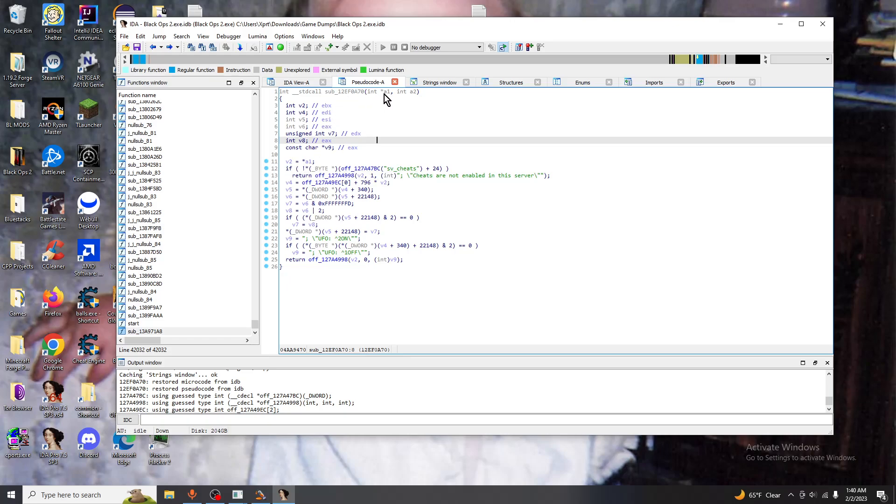
left_click(372, 168)
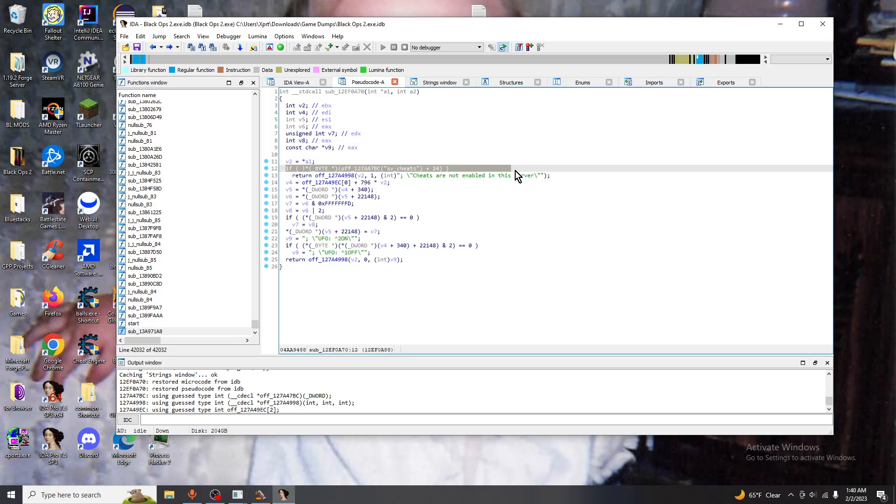
left_click(514, 176)
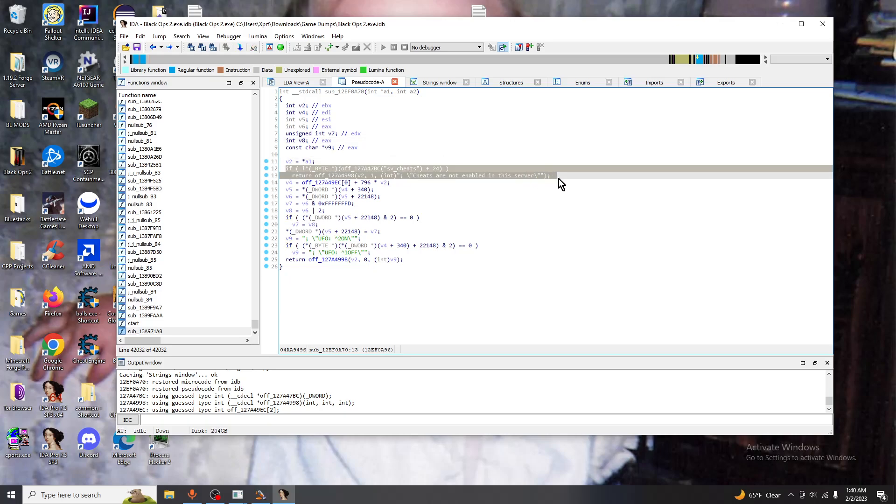
mouse_move(554, 187)
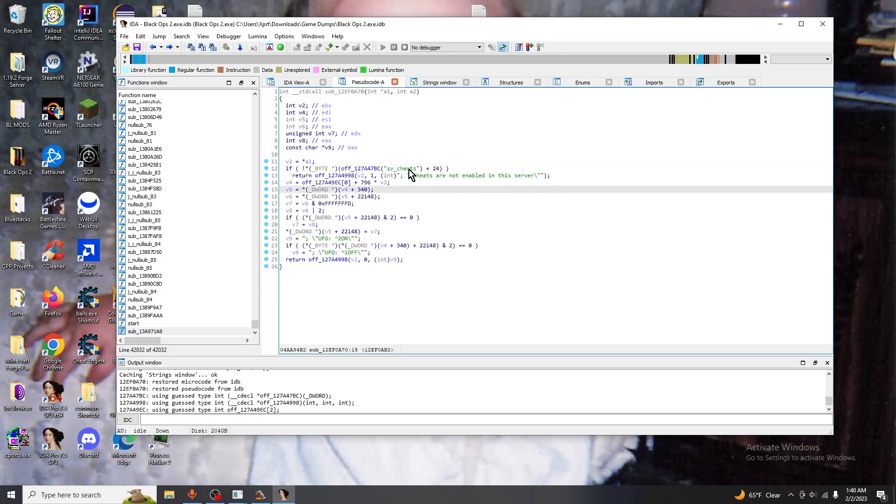
mouse_move(451, 180)
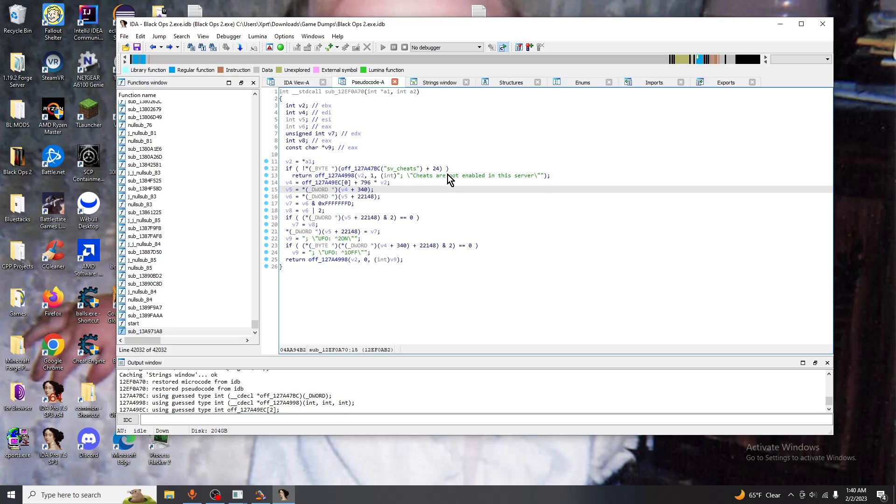
left_click(450, 175)
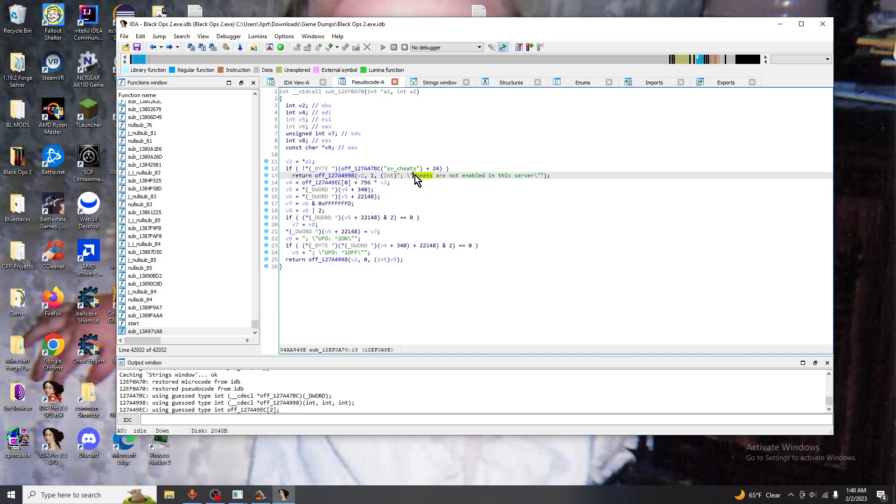
mouse_move(526, 175)
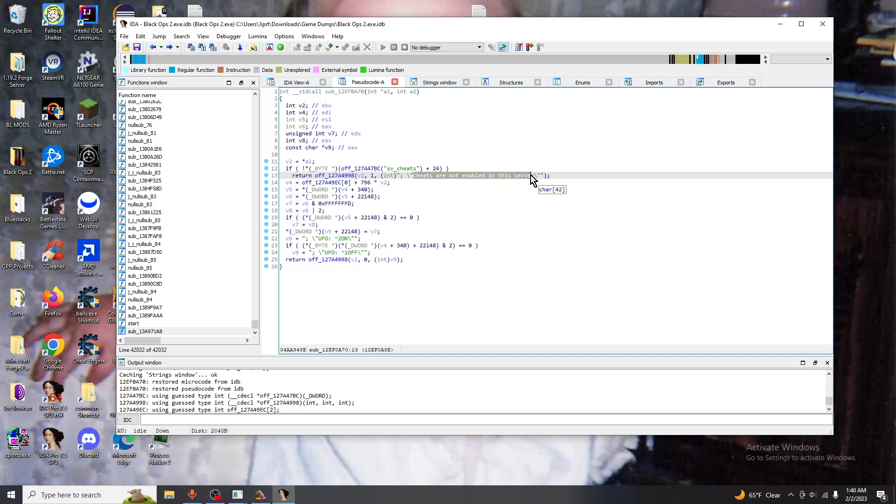
mouse_move(487, 185)
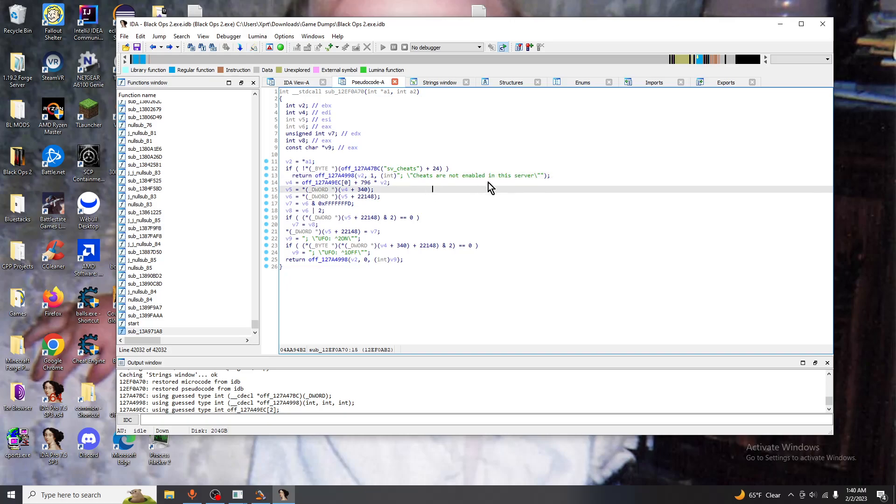
mouse_move(319, 220)
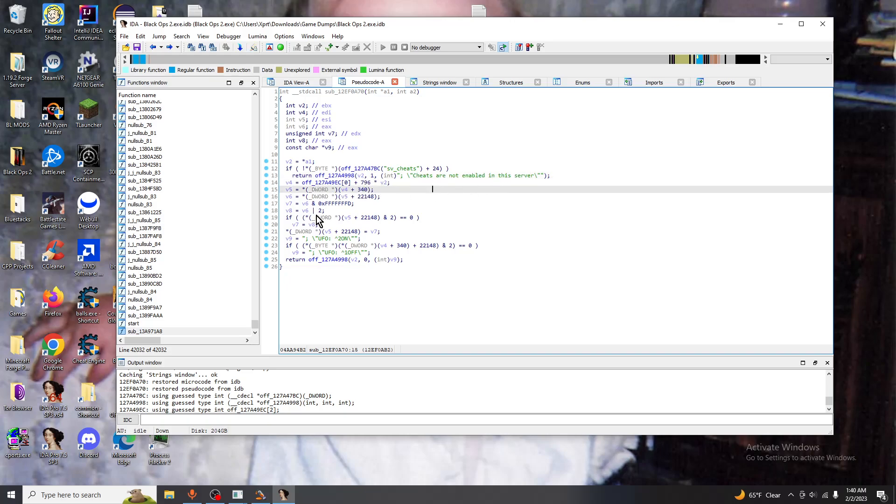
mouse_move(297, 244)
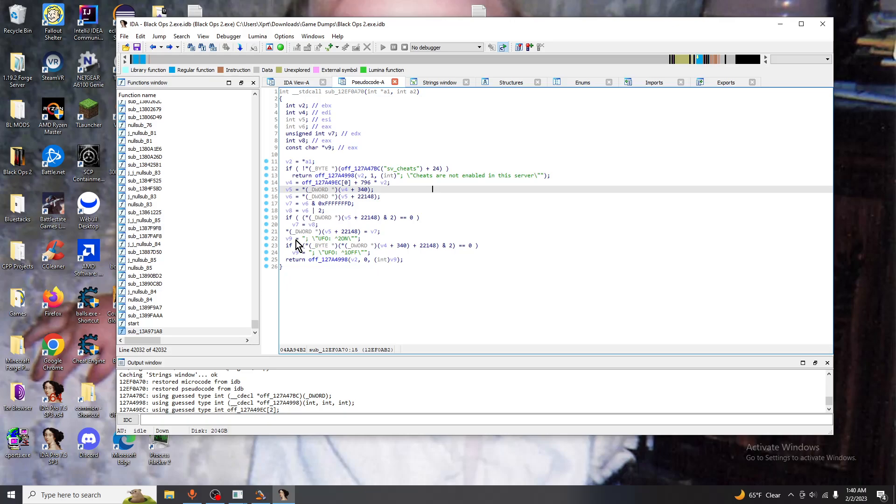
left_click(341, 245)
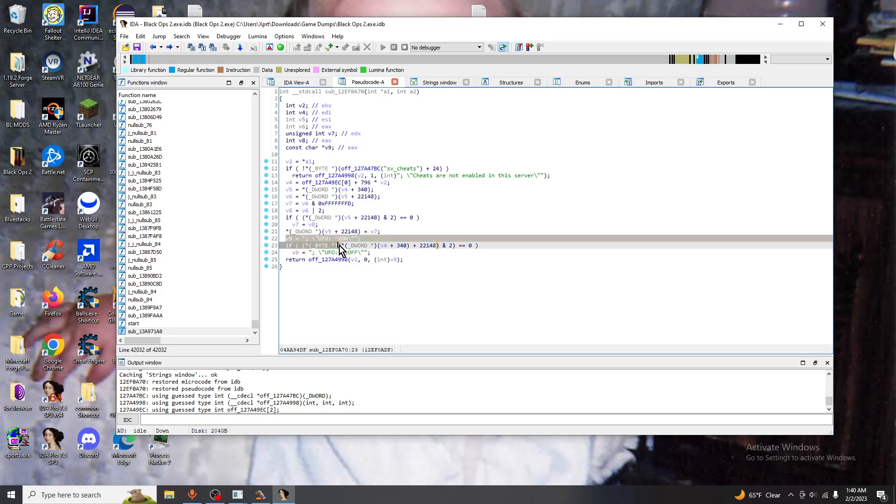
left_click(285, 147)
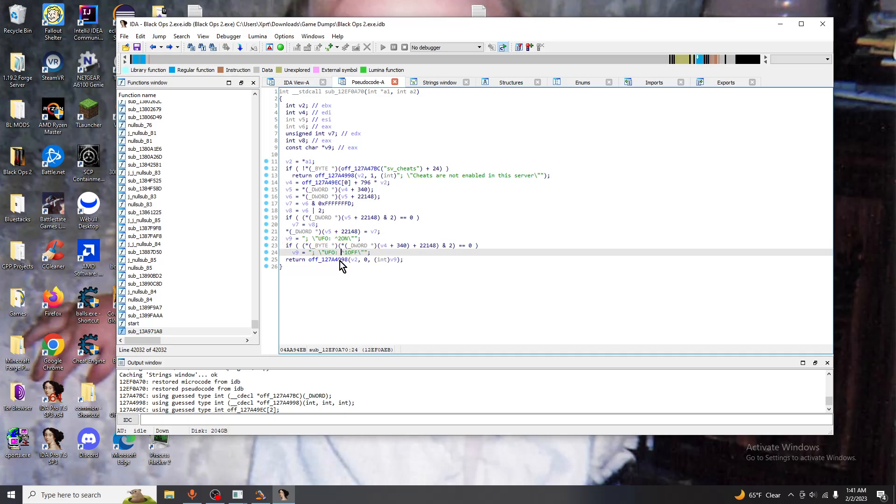
mouse_move(327, 254)
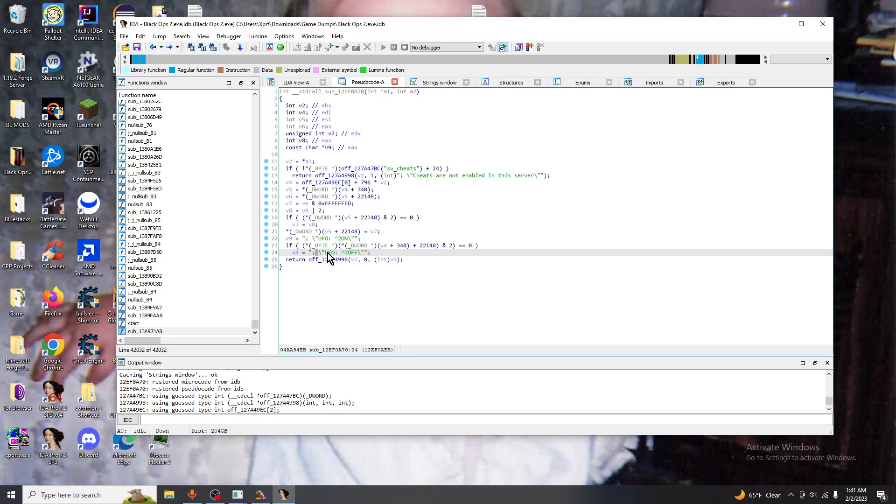
mouse_move(325, 259)
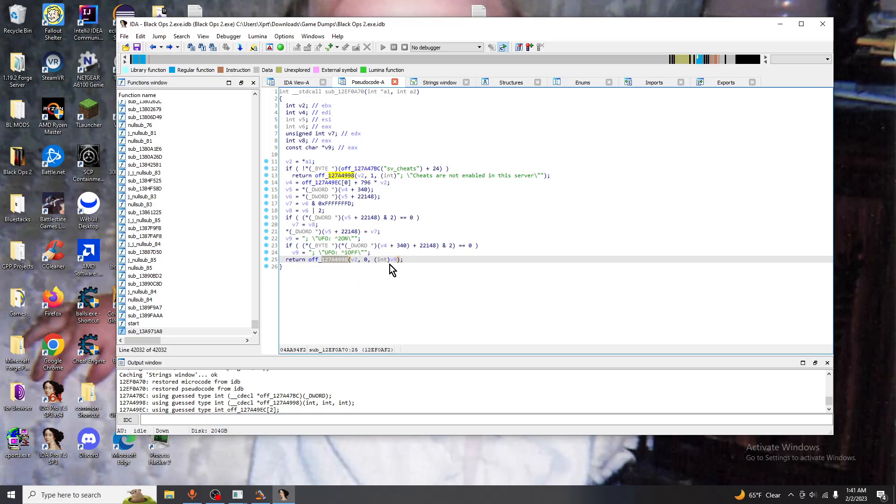
mouse_move(341, 179)
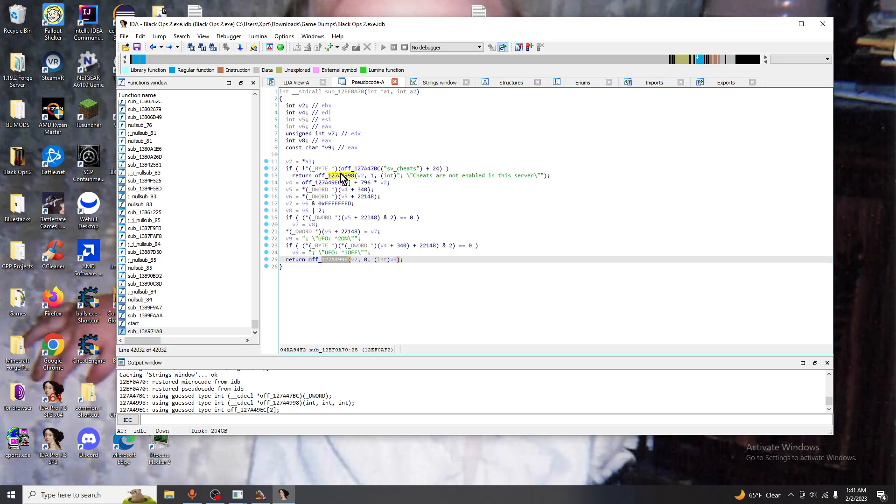
Follow the off_127A4998 reference to its data definition and scroll up to sub_40D450
left_click(343, 181)
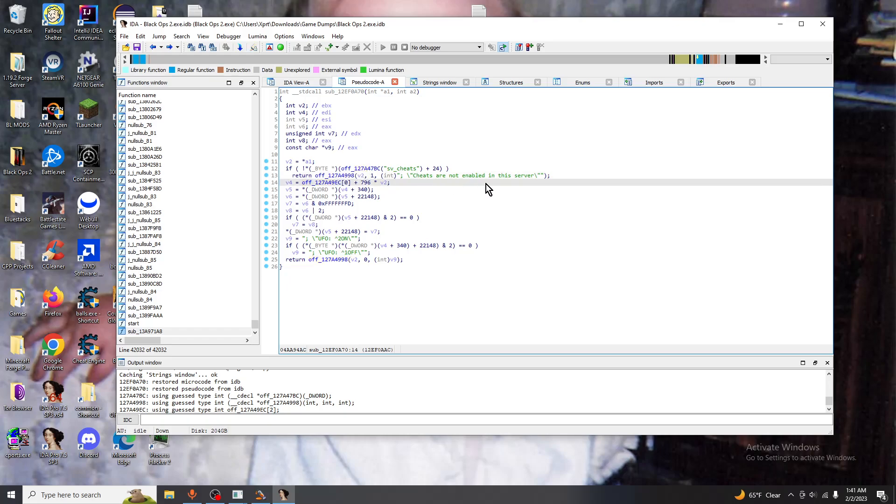
left_click(297, 81)
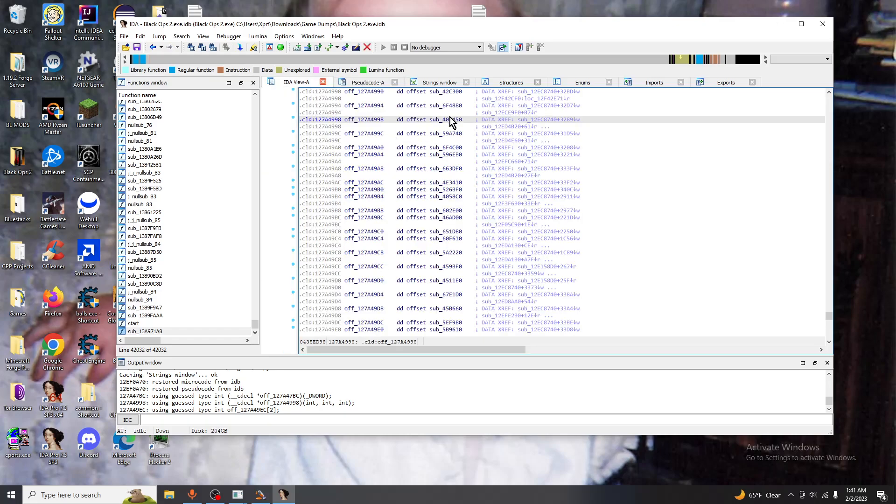
mouse_move(452, 127)
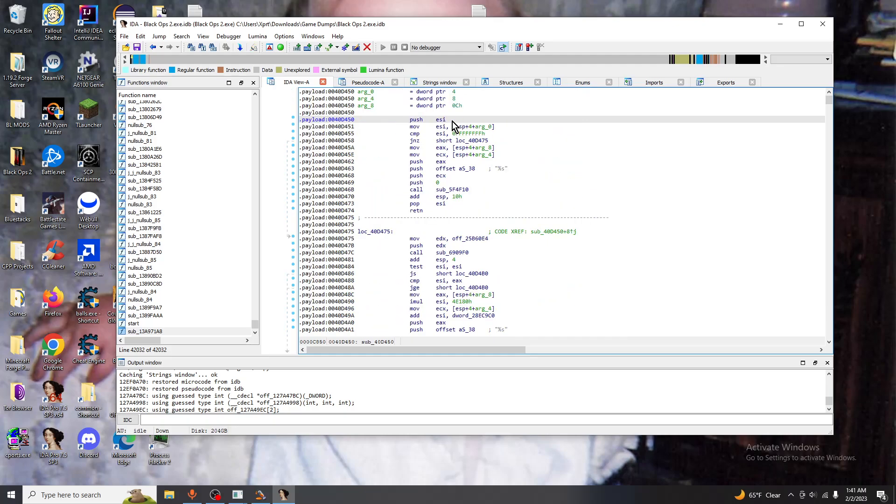
scroll("up", 3)
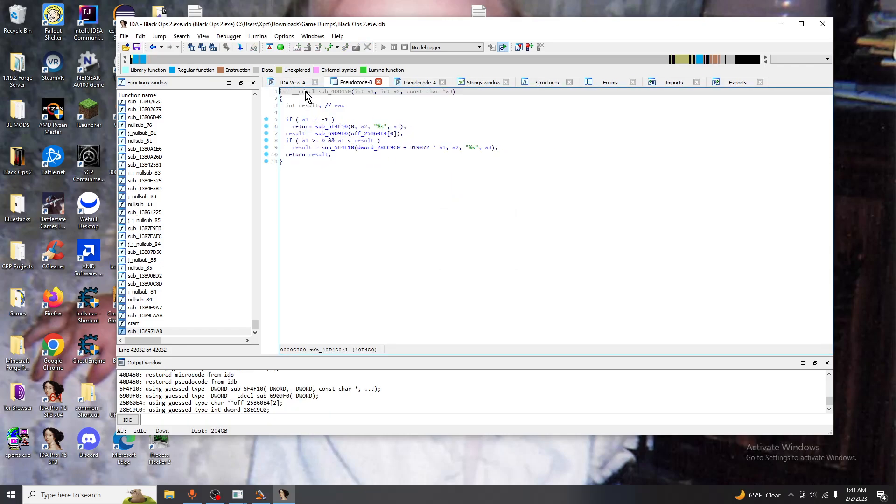
mouse_move(354, 100)
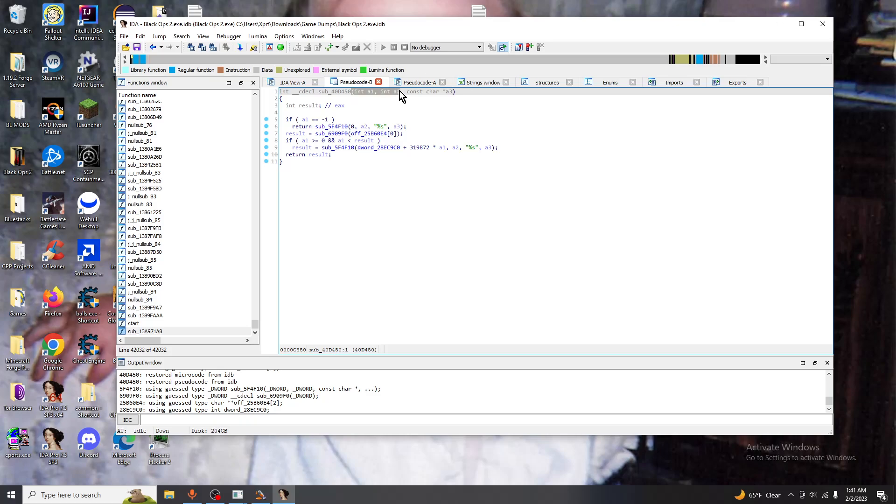
mouse_move(410, 96)
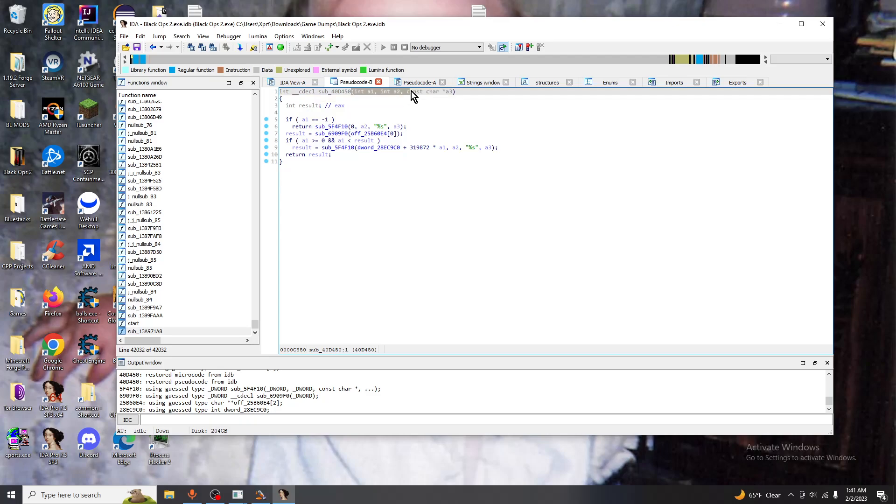
mouse_move(511, 87)
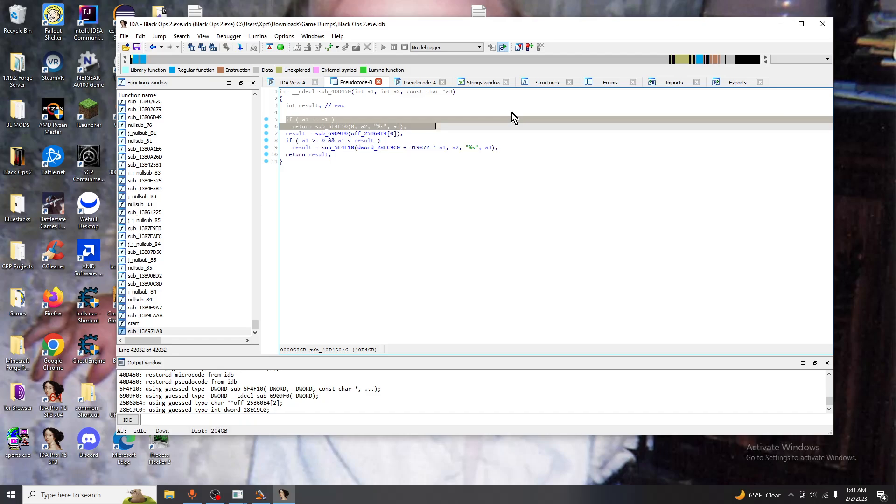
left_click(343, 127)
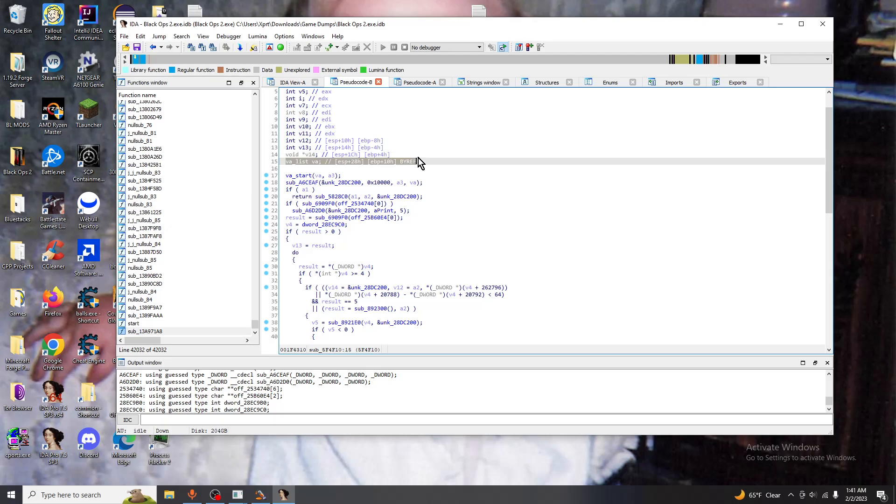
left_click(292, 81)
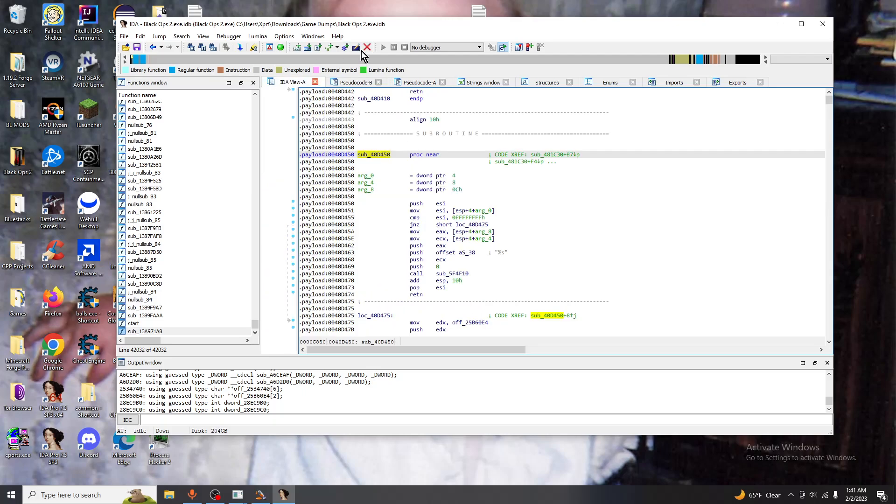
left_click(354, 82)
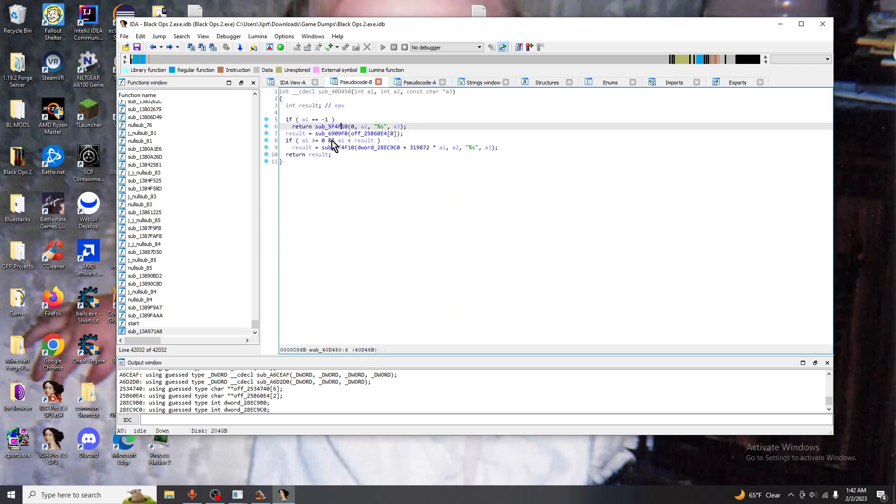
double_click(333, 127)
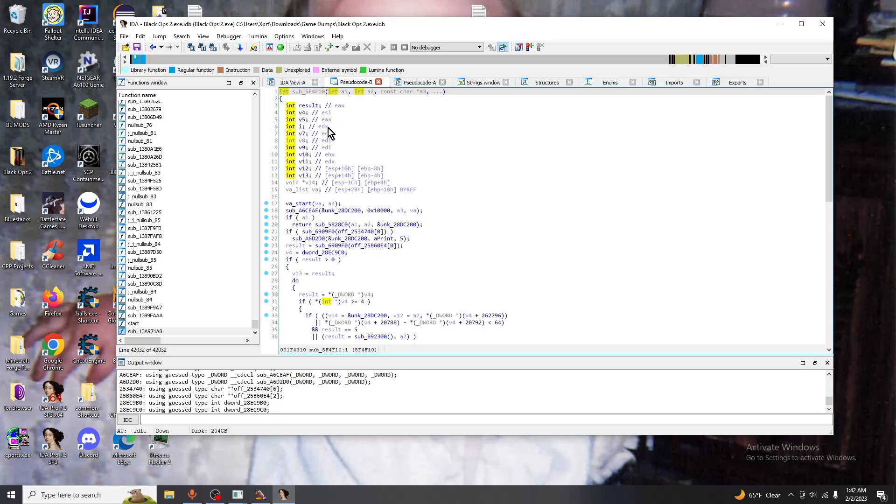
mouse_move(430, 96)
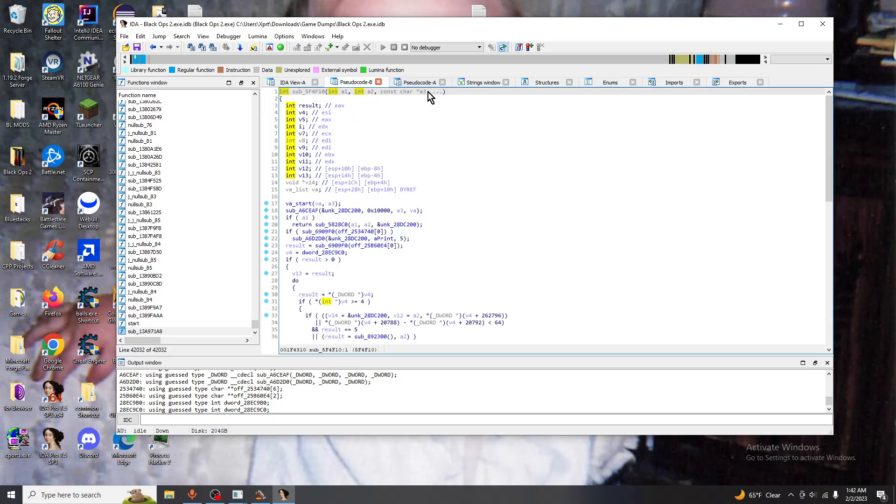
mouse_move(425, 92)
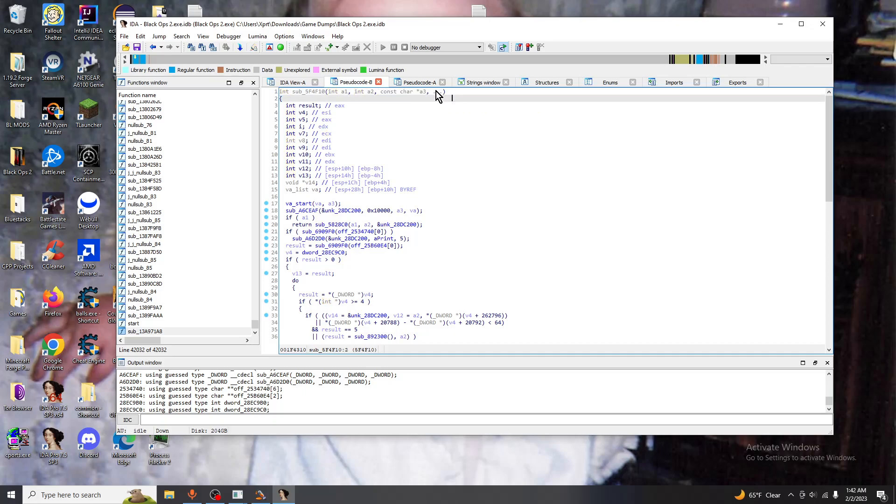
mouse_move(417, 82)
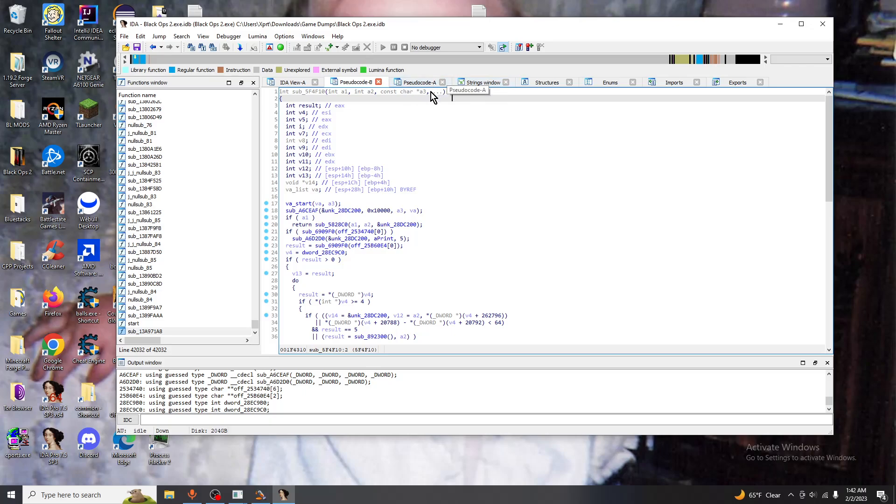
left_click(294, 82)
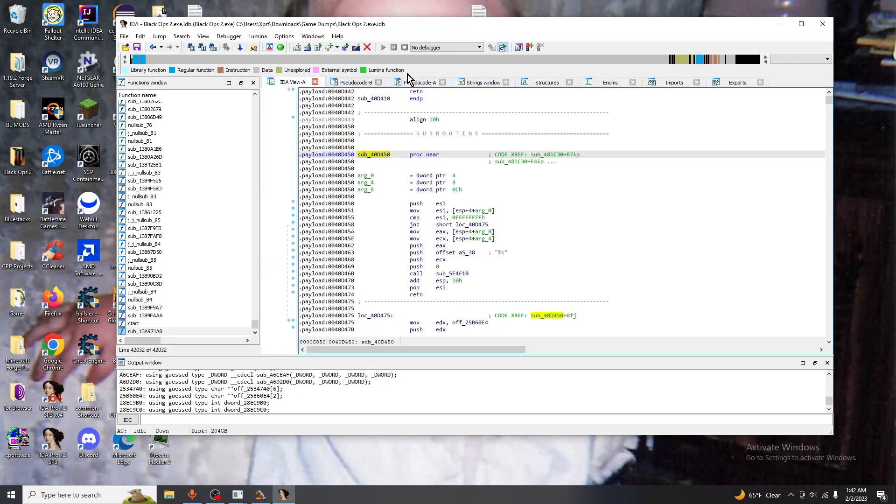
left_click(420, 82)
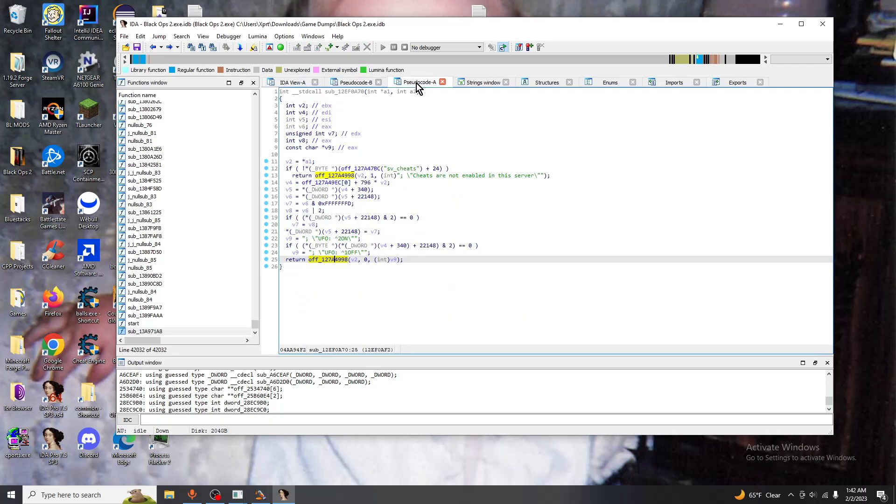
left_click(354, 82)
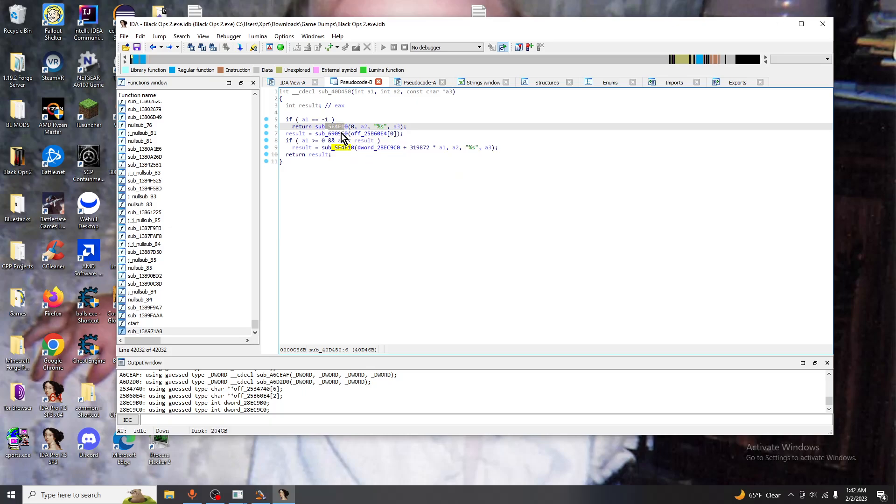
mouse_move(336, 127)
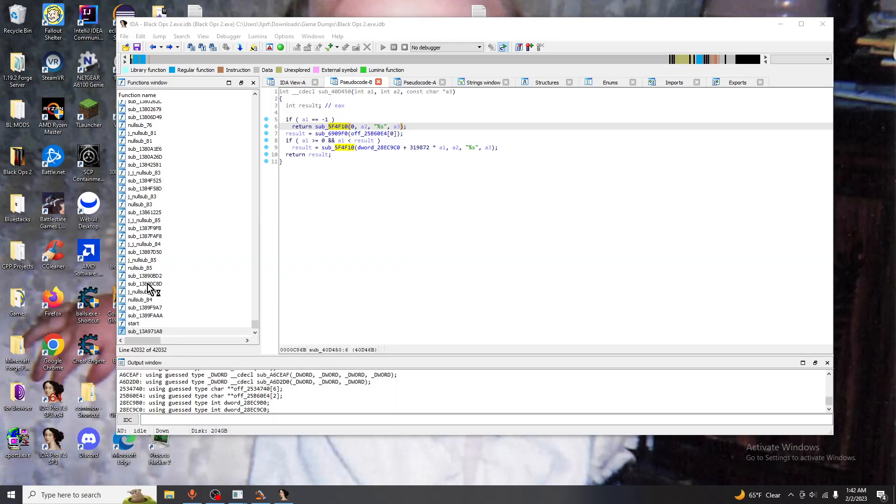
Create a C++ DLL project named Bo2ScreenPrint1 after Bo2ScreenPrint is rejected as existing
left_click(306, 494)
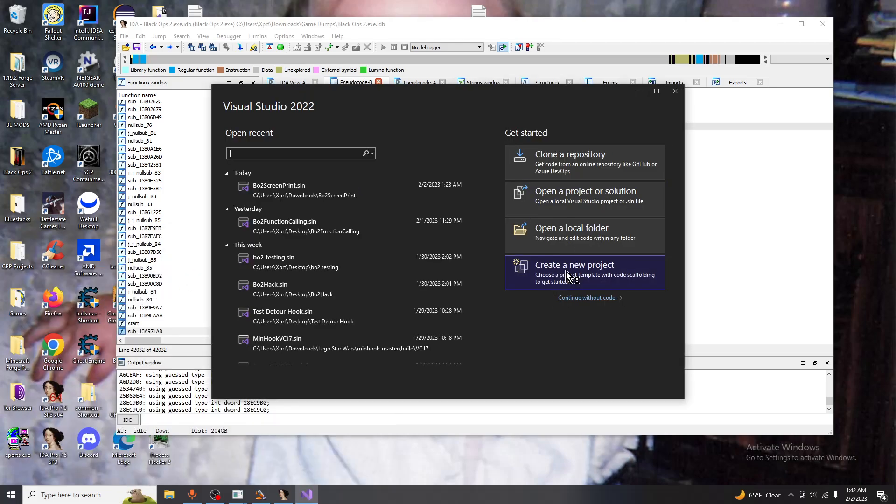
left_click(575, 264)
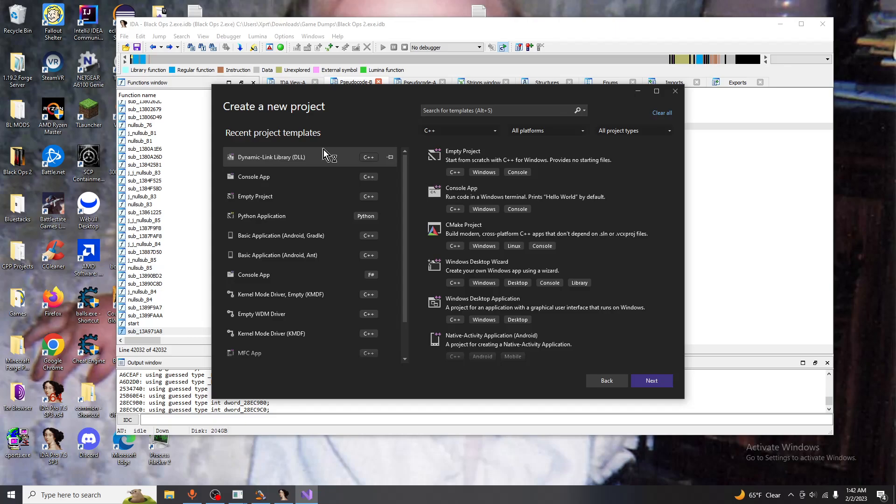
left_click(651, 381)
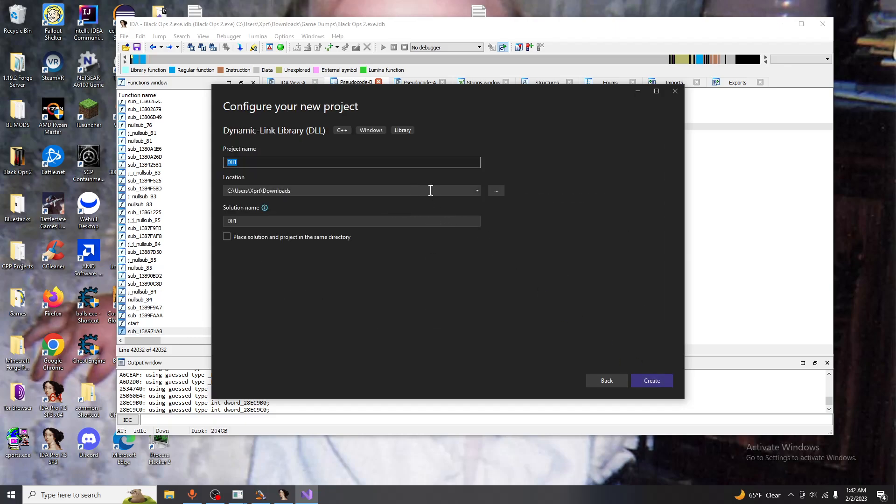
mouse_move(398, 175)
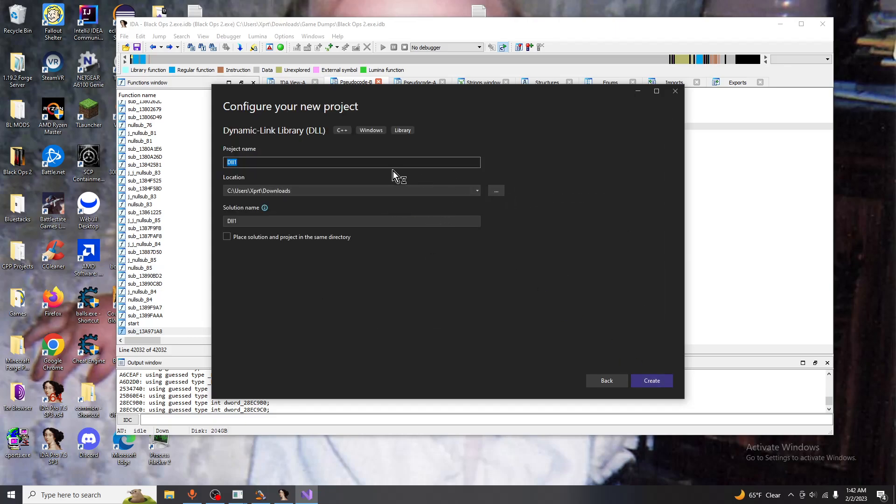
type("B")
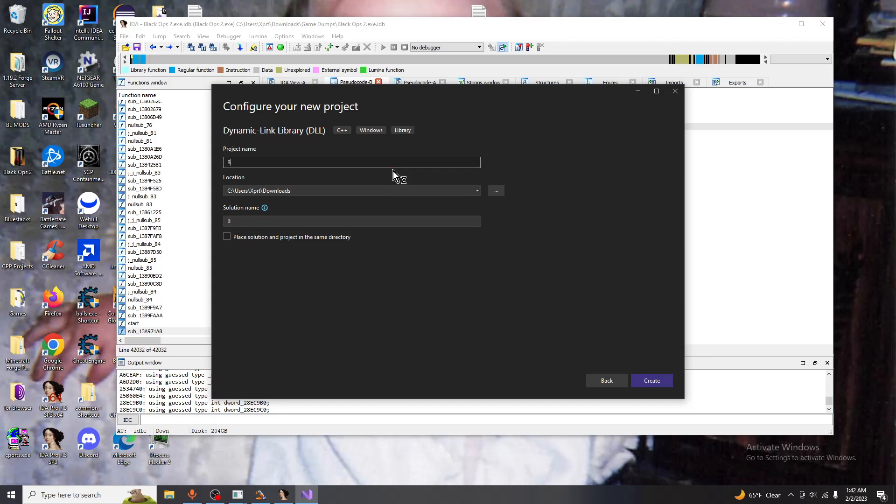
type("o2Scr")
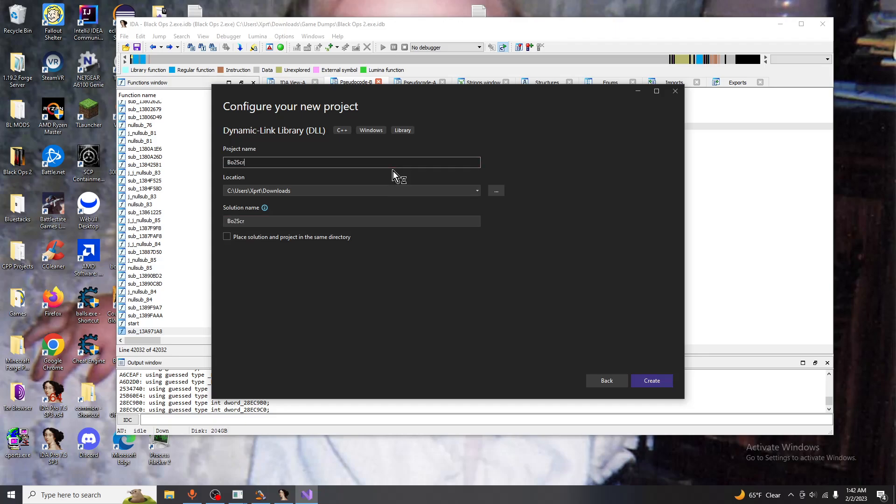
left_click(651, 381)
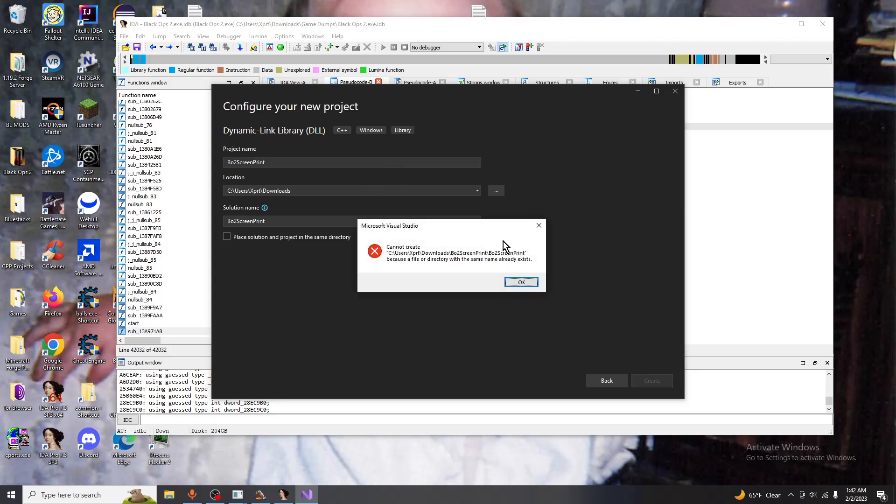
left_click(520, 282)
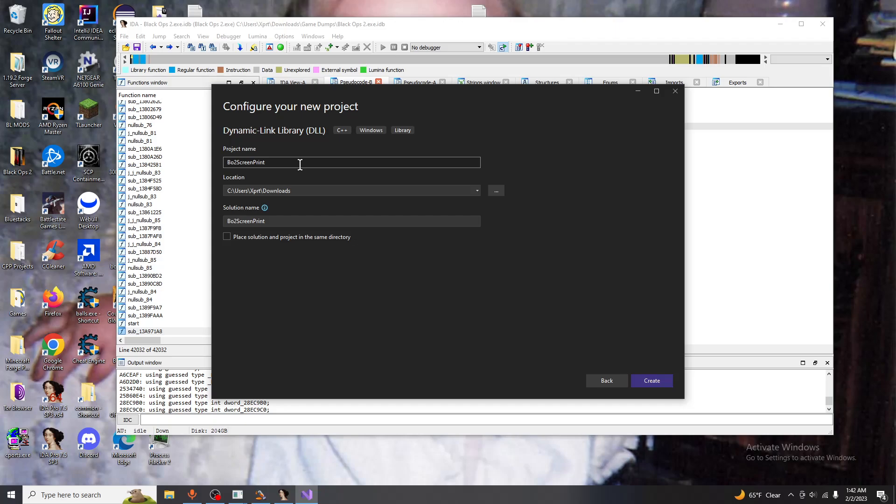
type("1")
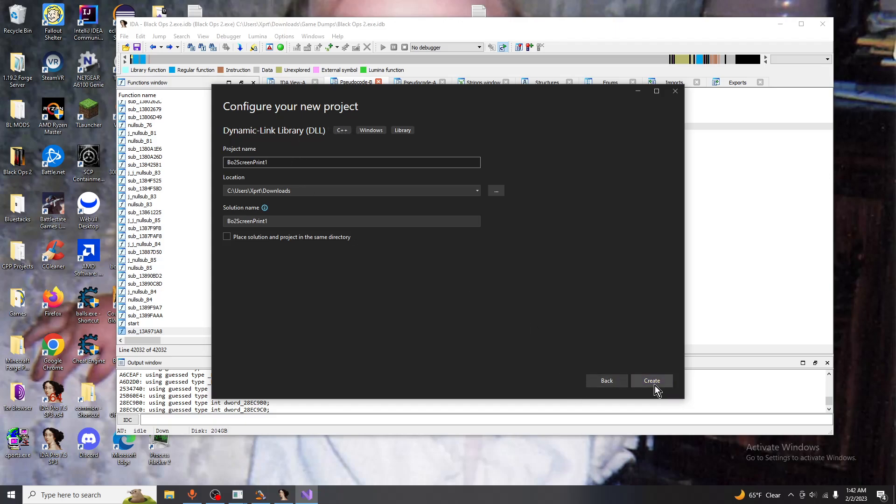
left_click(652, 381)
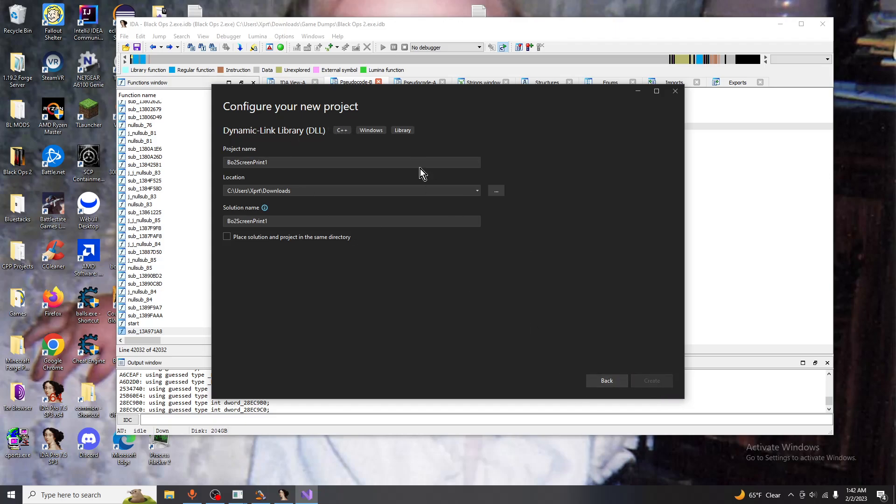
Let project creation finish so the generated dllmain.cpp with DllMain appears
left_click(651, 381)
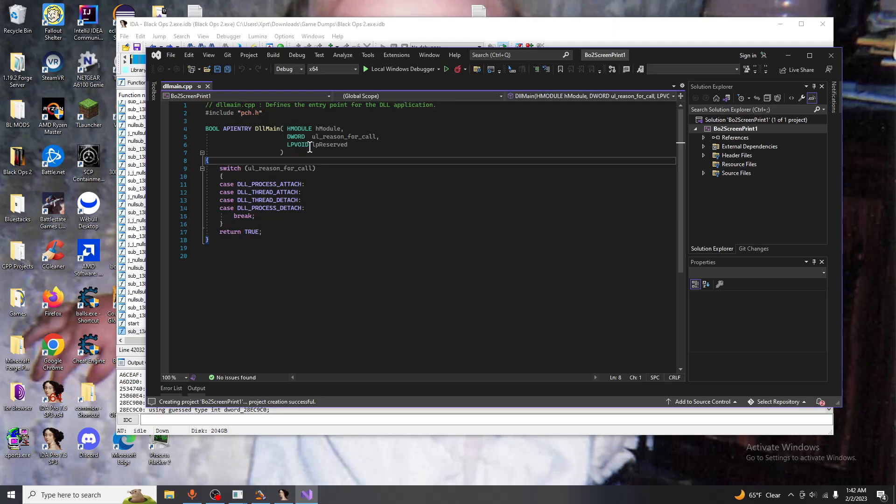
mouse_move(297, 117)
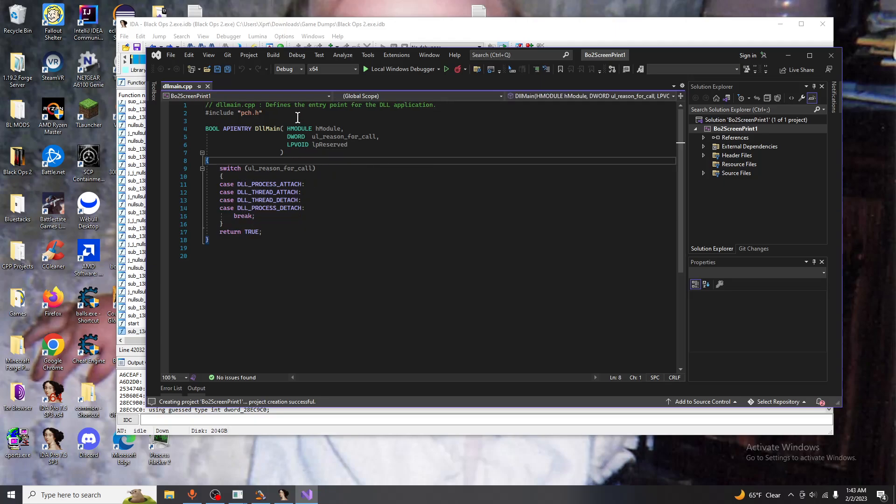
Target Release x86 and set precompiled header usage under C/C++ > Precompiled Headers
left_click(354, 68)
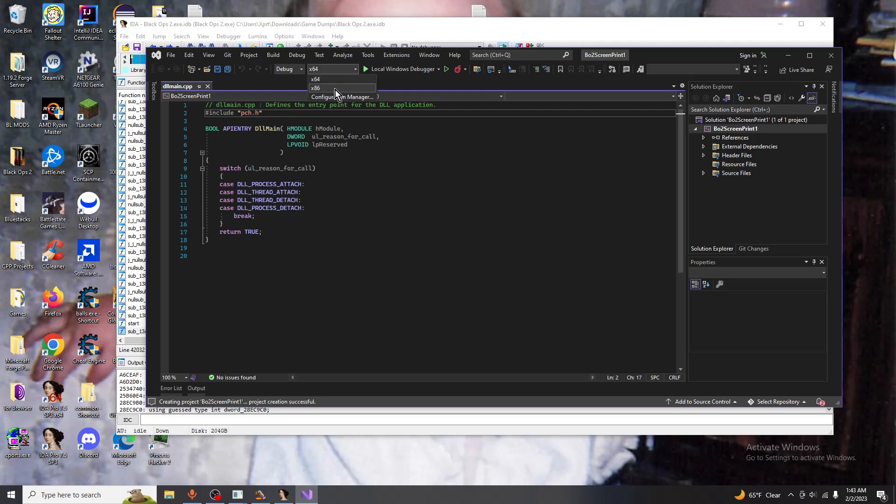
left_click(315, 87)
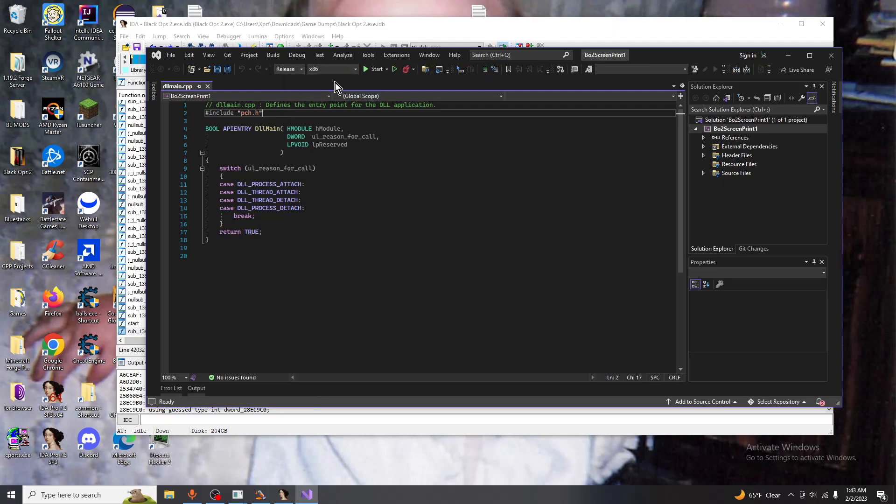
right_click(736, 129)
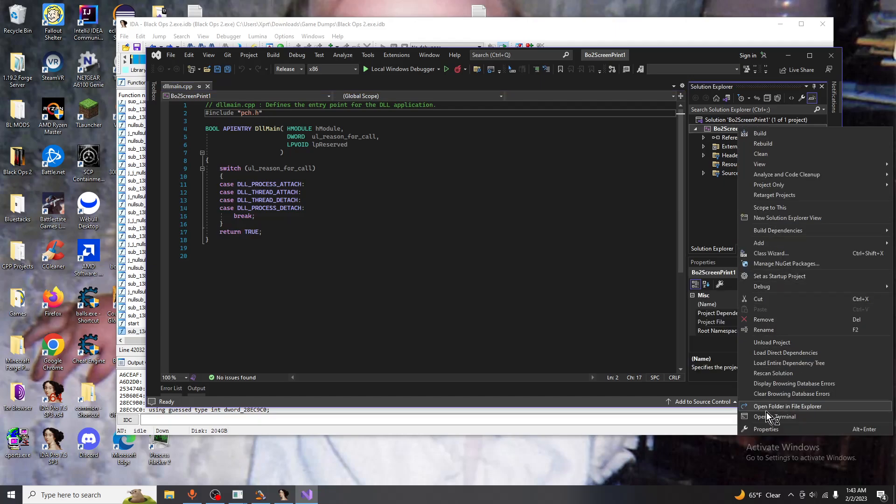
left_click(766, 429)
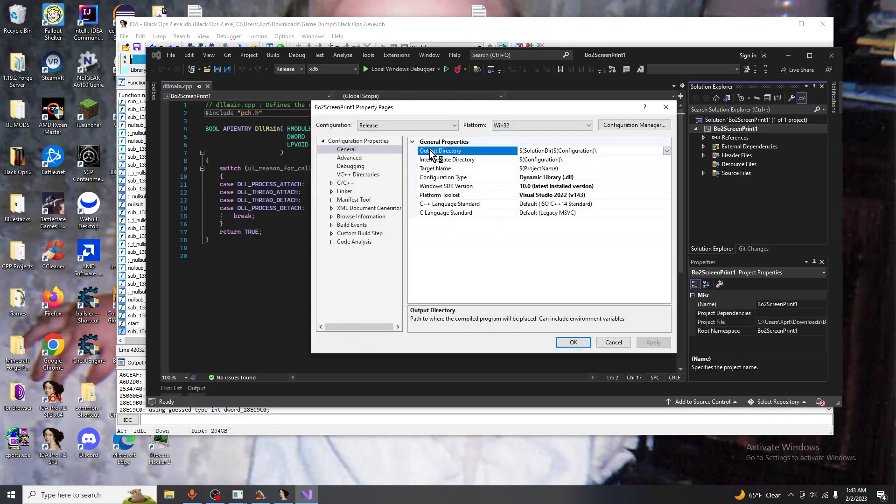
mouse_move(590, 165)
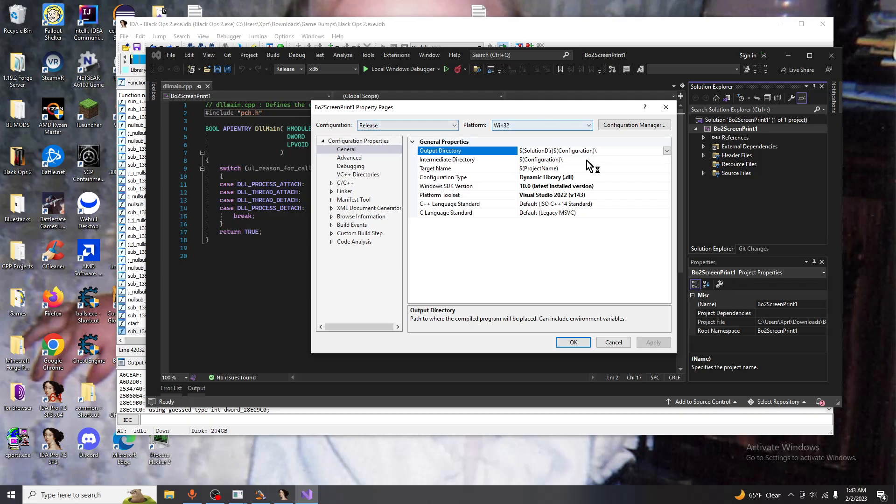
left_click(332, 182)
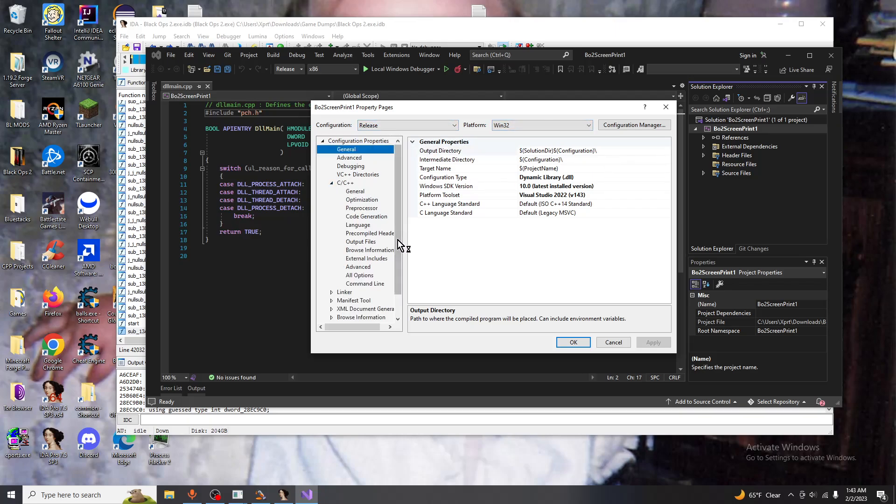
left_click(370, 234)
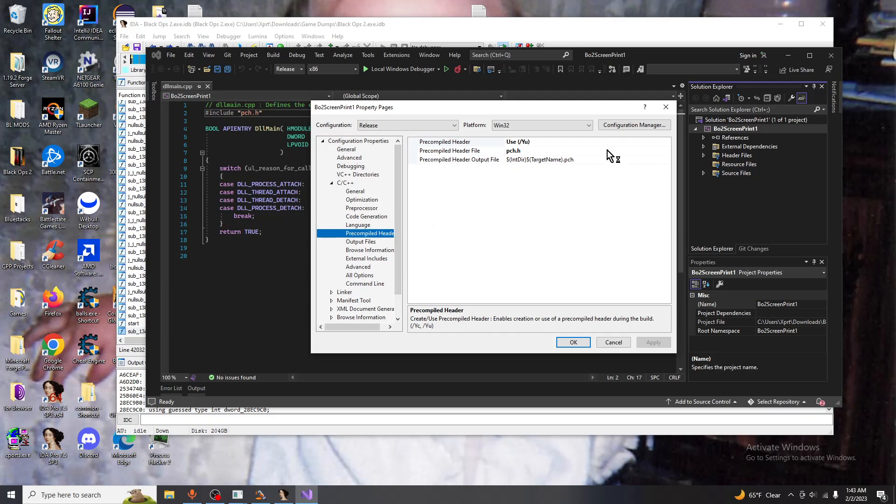
left_click(664, 142)
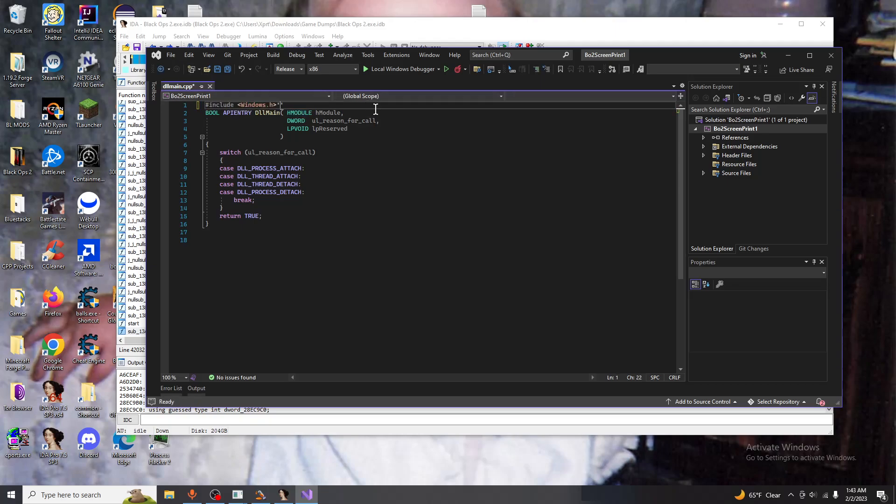
Declare void ThreadMain(); above DllMain and call ThreadMain() under DLL_PROCESS_ATTACH
key("Enter")
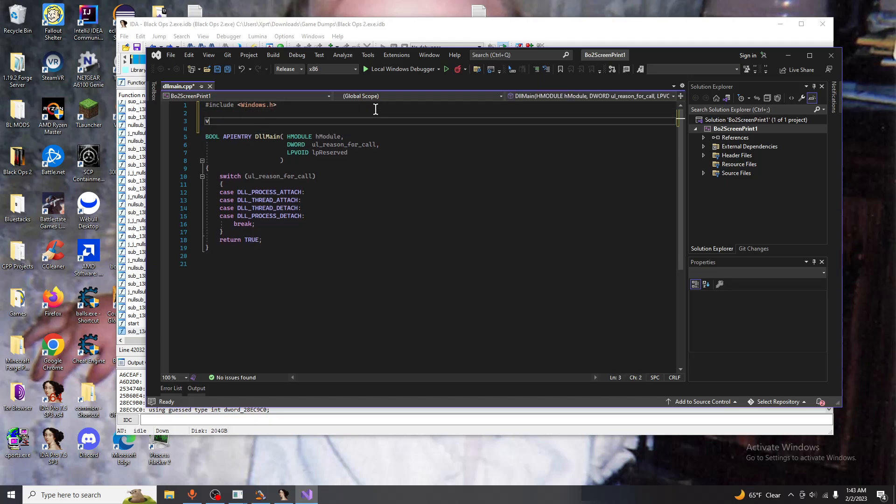
type("oid")
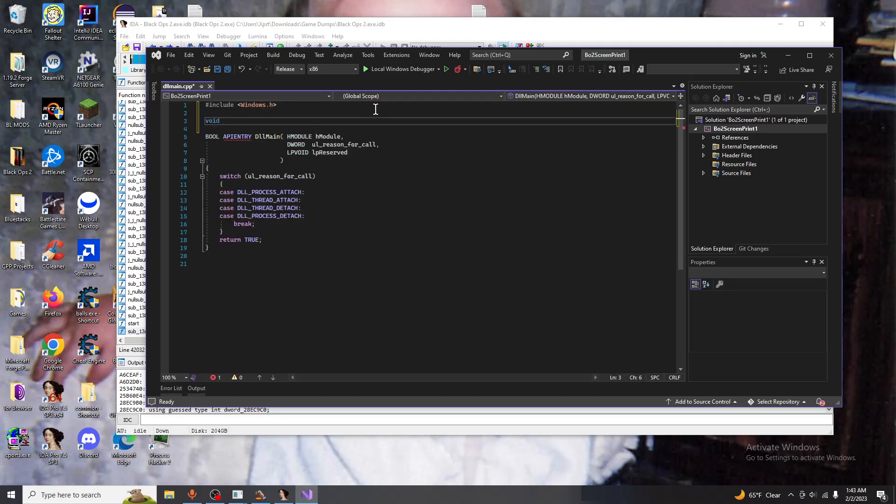
type("Th")
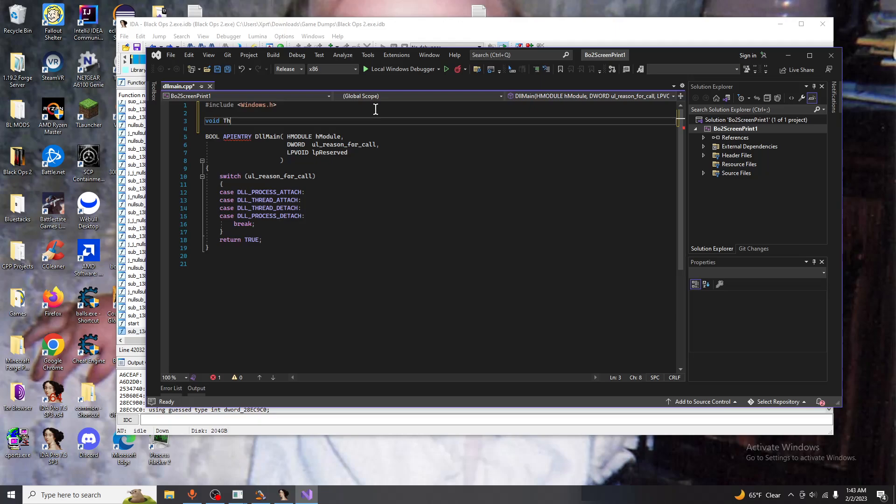
type("readMain();")
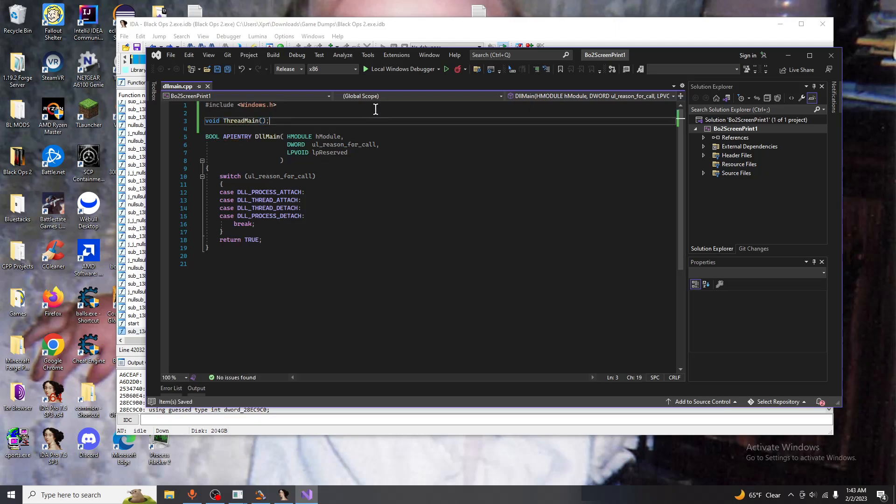
left_click(352, 191)
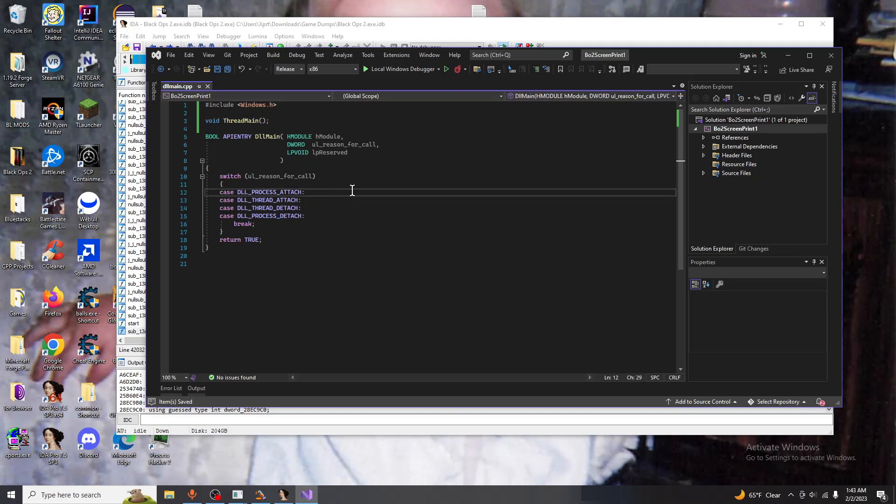
type("ThreadMain(")
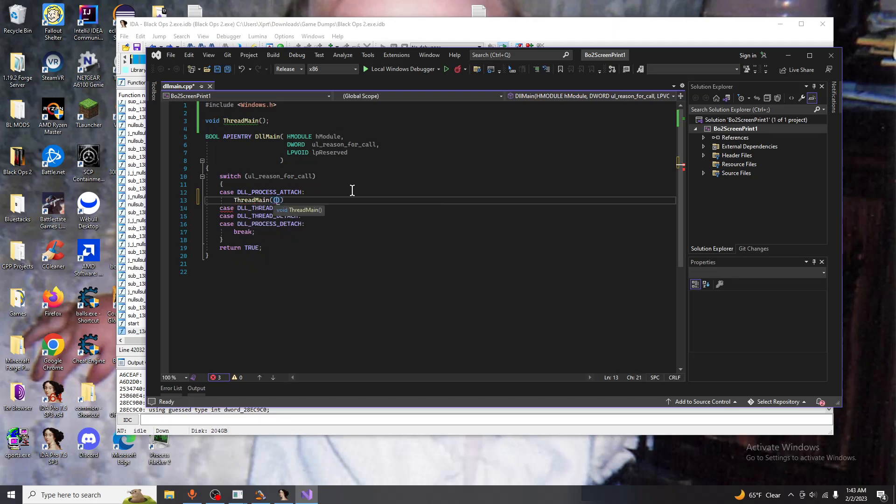
key("ctrl+s")
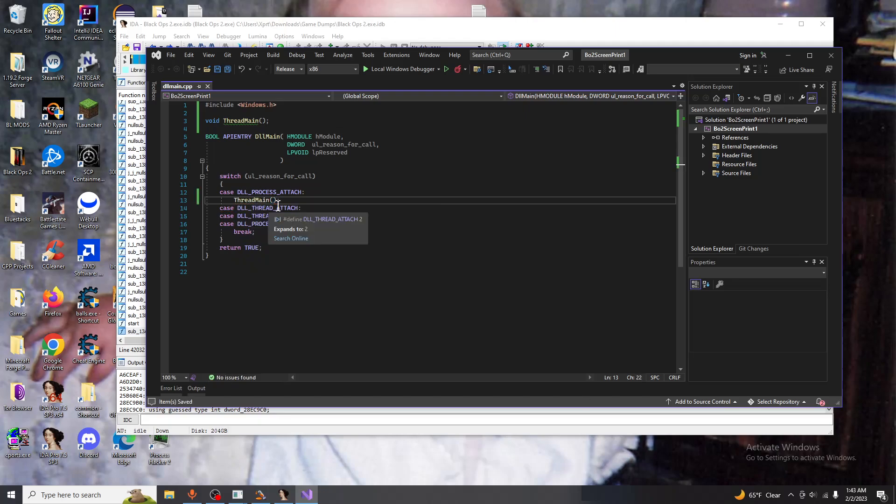
Add a comment about creating a thread and calling FreeLibraryAndExitThread
type("//th")
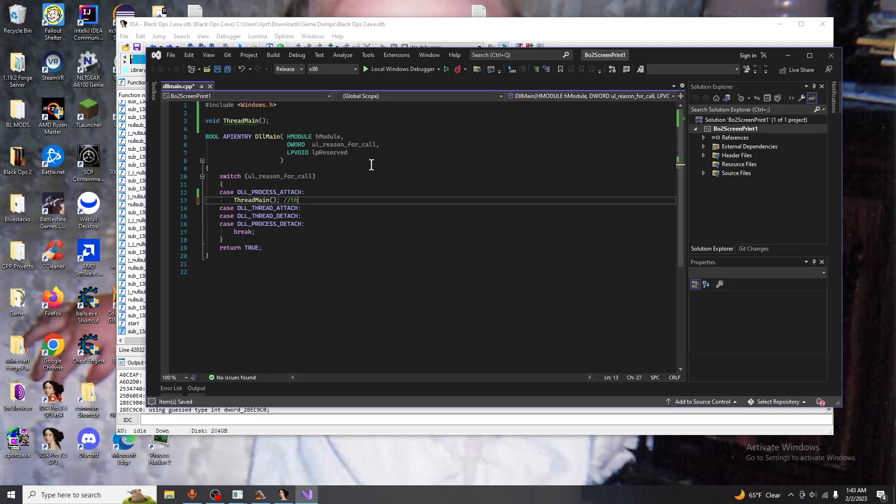
type("implement Thread Walking, or do")
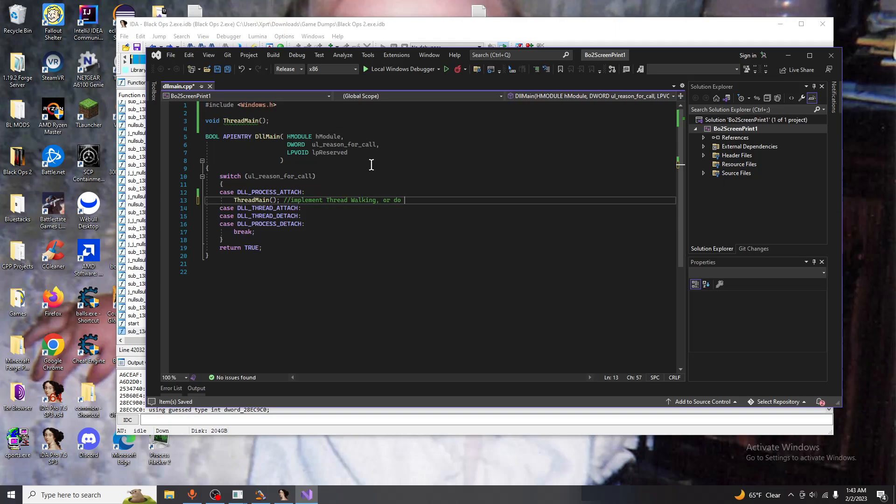
type("crea")
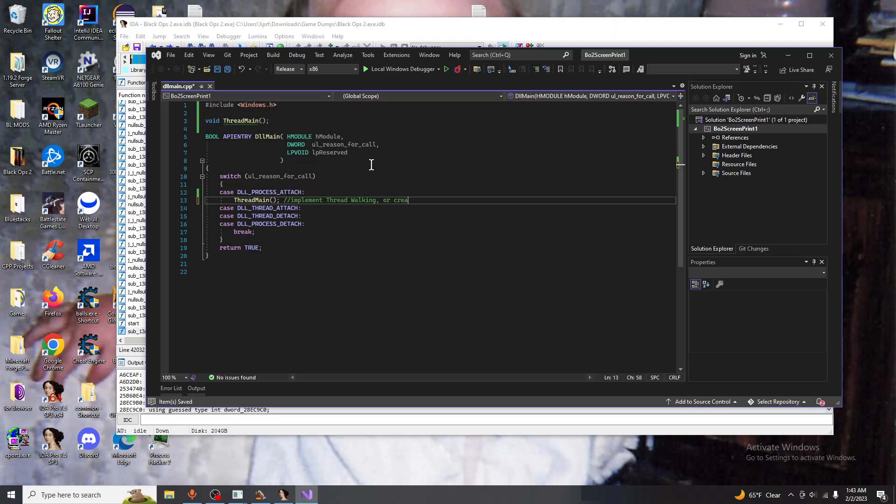
type("te a thread")
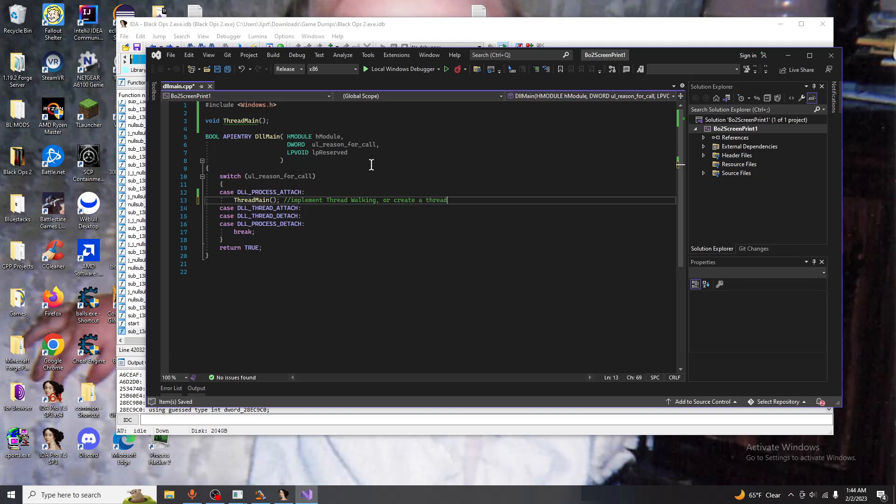
type(", adn ca")
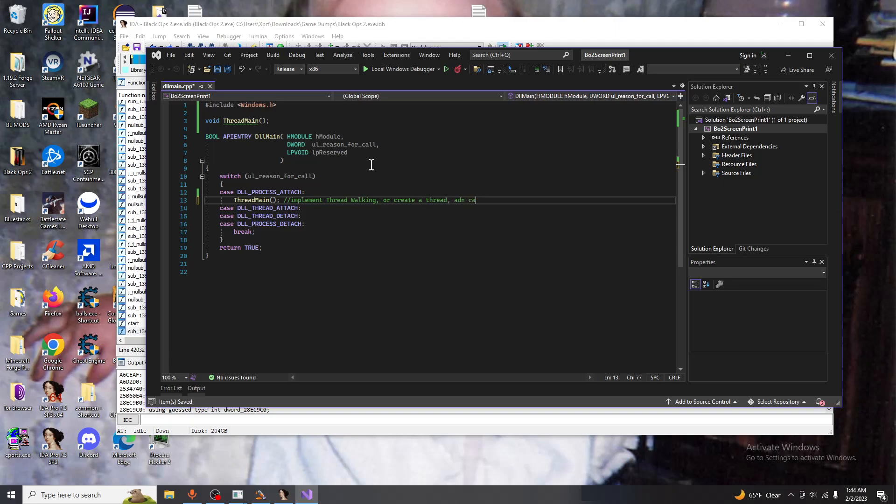
type("and cal")
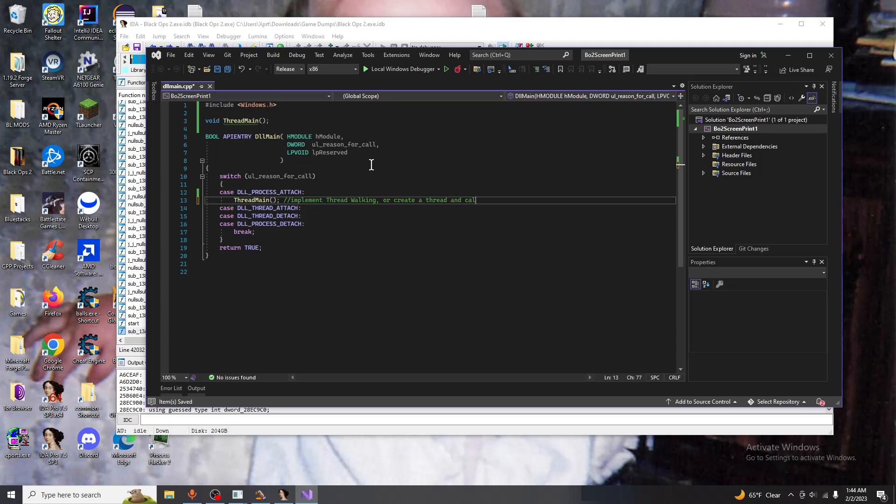
type("FreeLibrary")
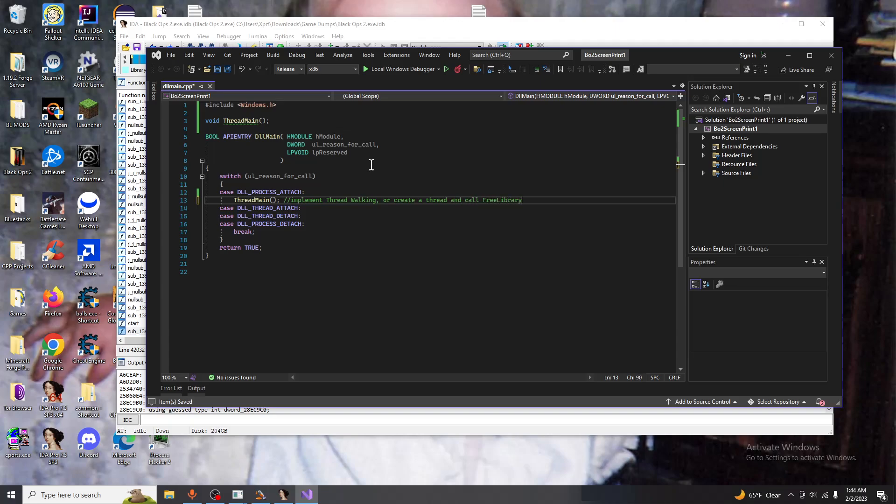
type("AndExitThread")
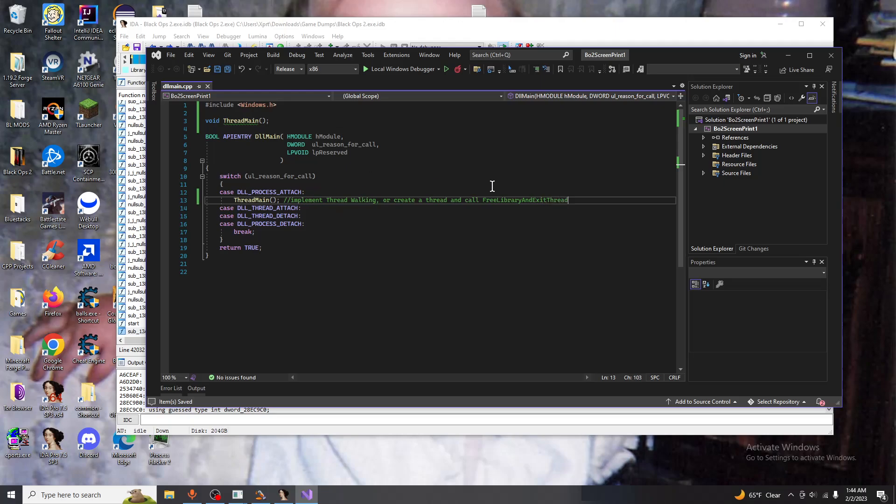
Remove the partial FreeLibraryAndExitThread call and note, then drop ThreadMain's prototype semicolon
type("Free")
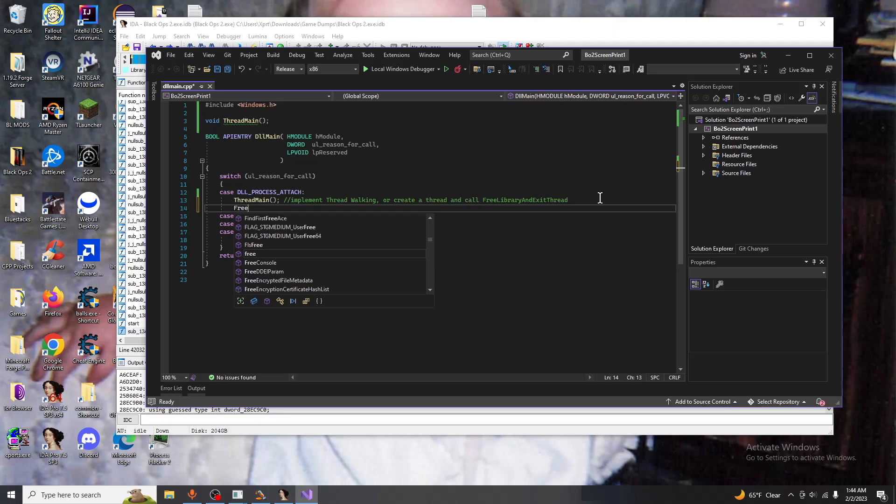
type("LibraryAndExitThread(hModule, 0);")
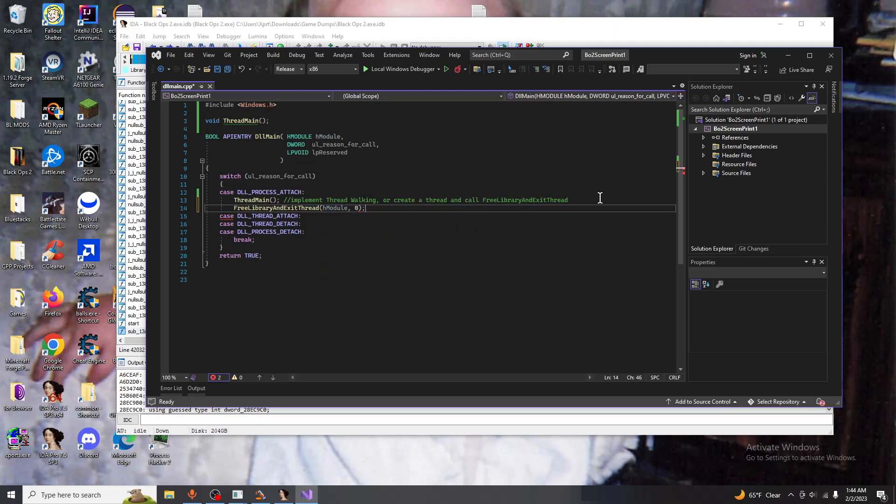
key("ctrl+s")
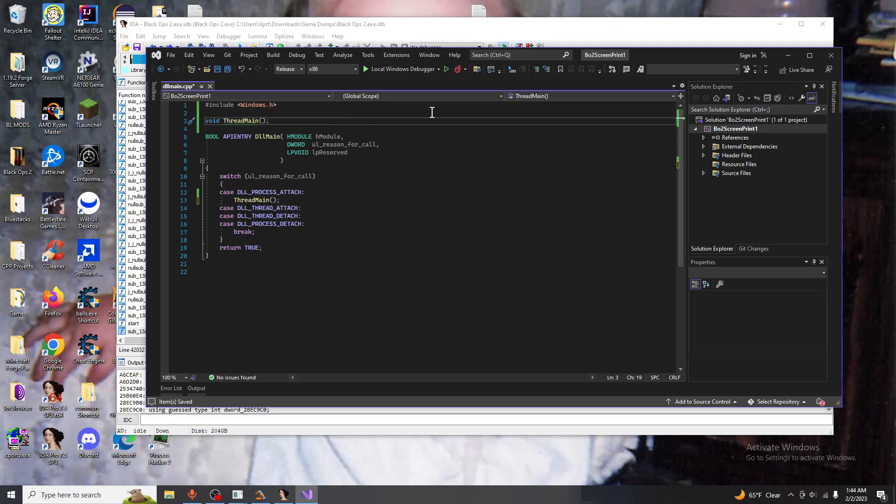
key("enter")
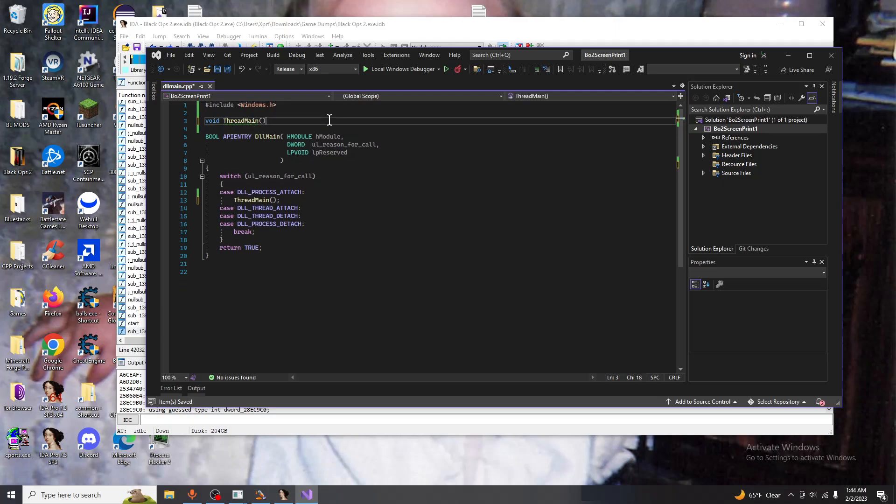
Open ThreadMain's body and declare typedef void(__stdcall* setup)();
type("{")
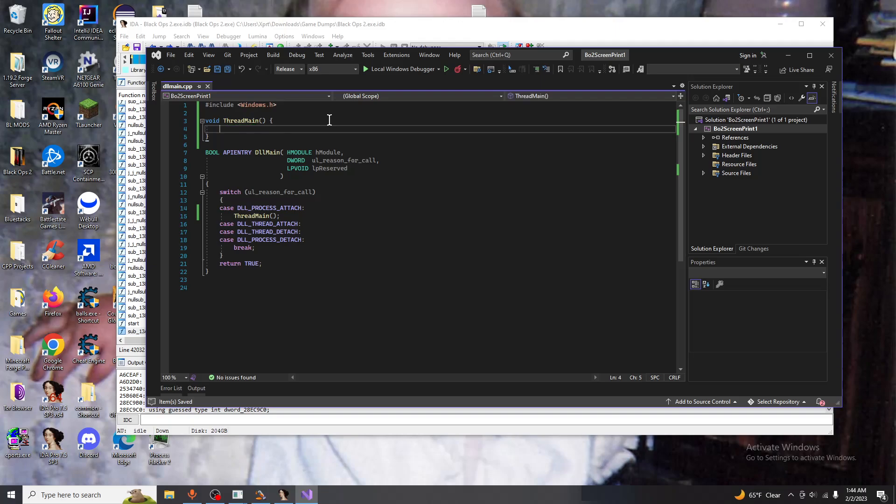
type("typedef")
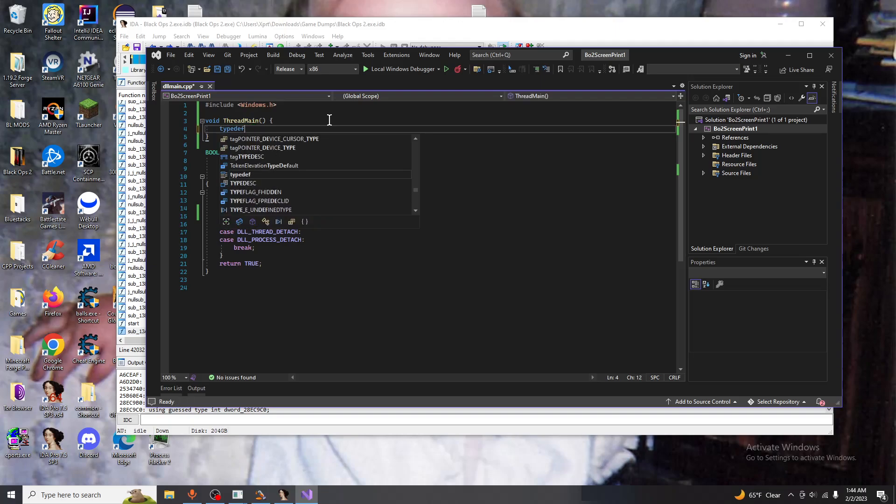
mouse_move(240, 174)
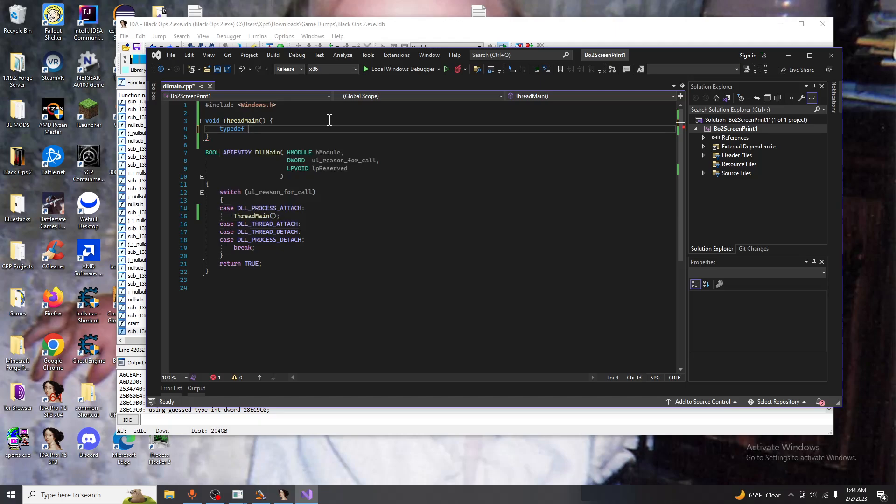
type("void(__stdcall*")
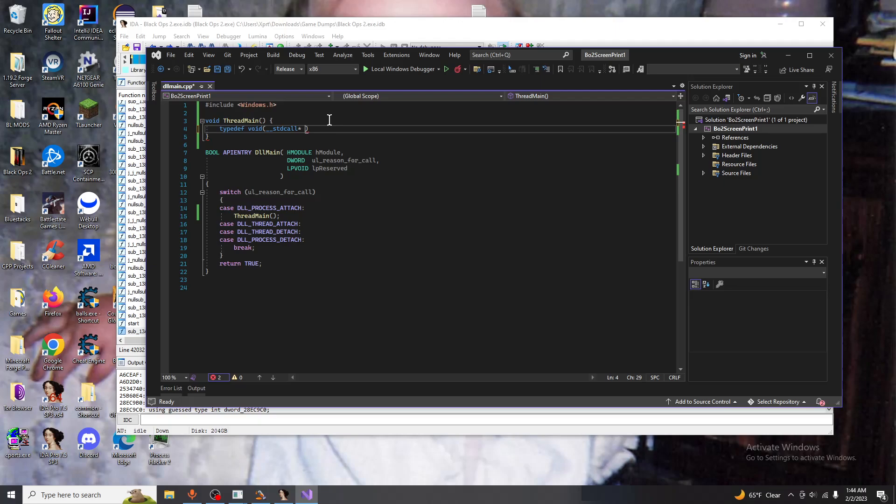
type("setup")
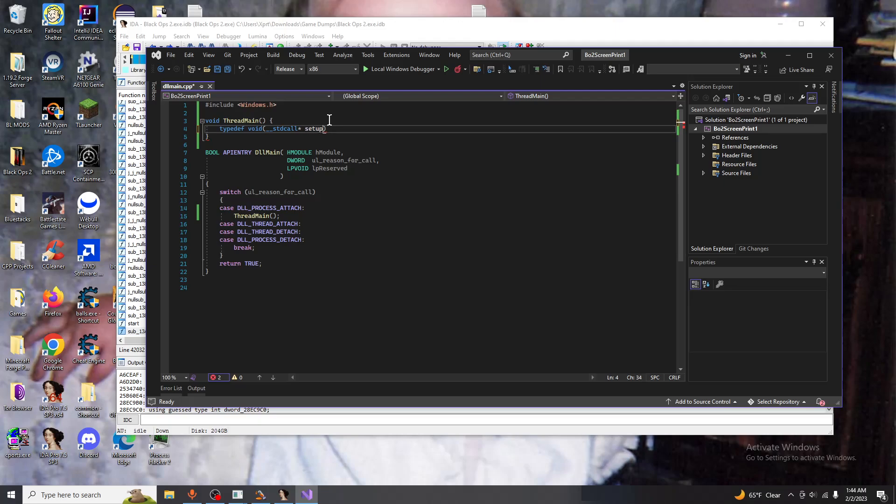
type("();")
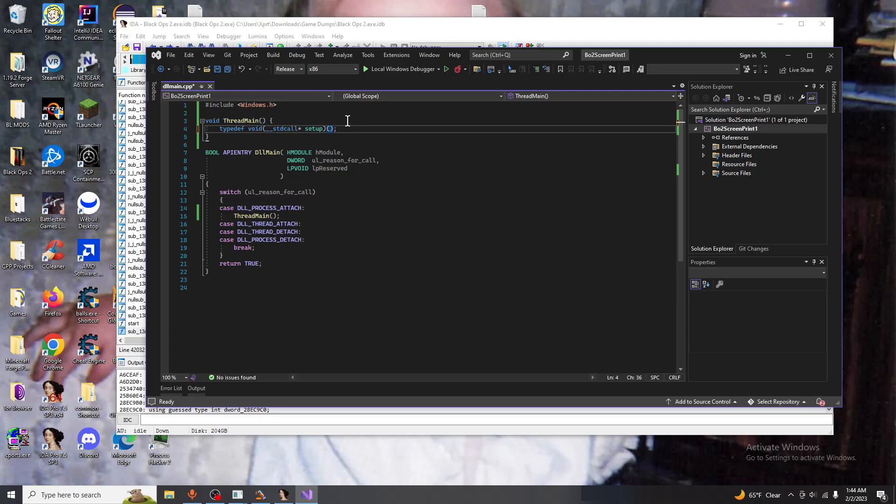
mouse_move(390, 108)
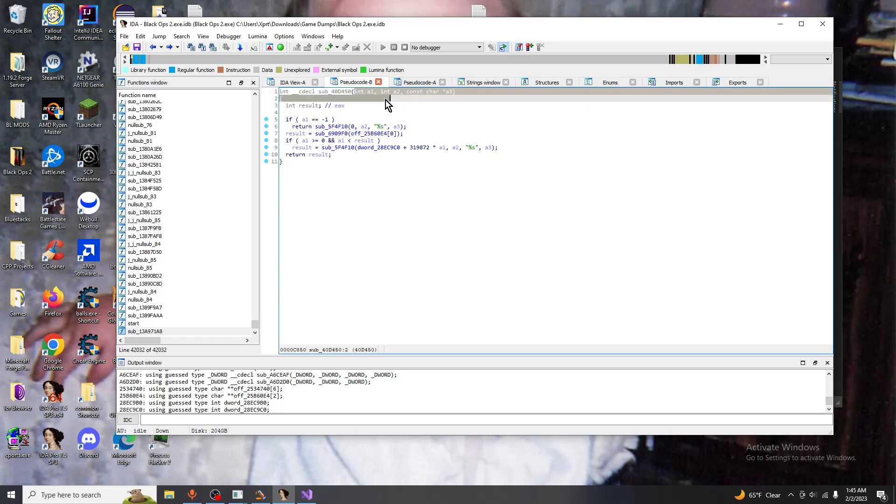
mouse_move(449, 91)
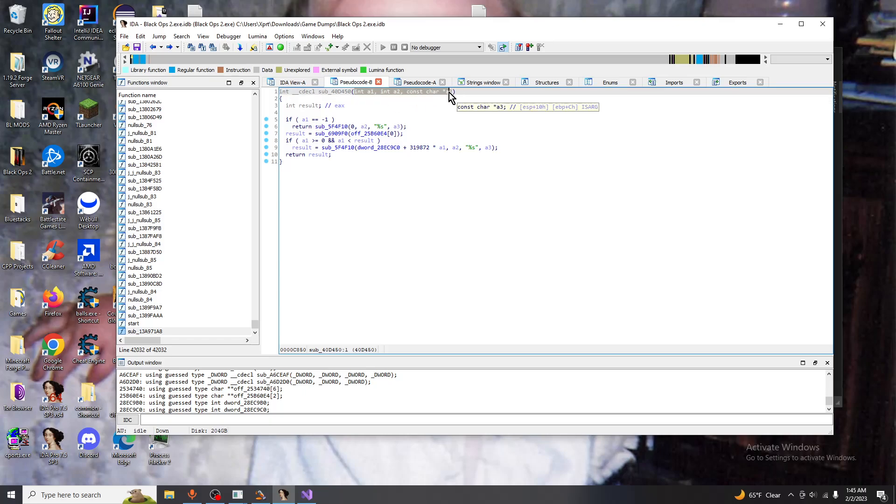
mouse_move(454, 94)
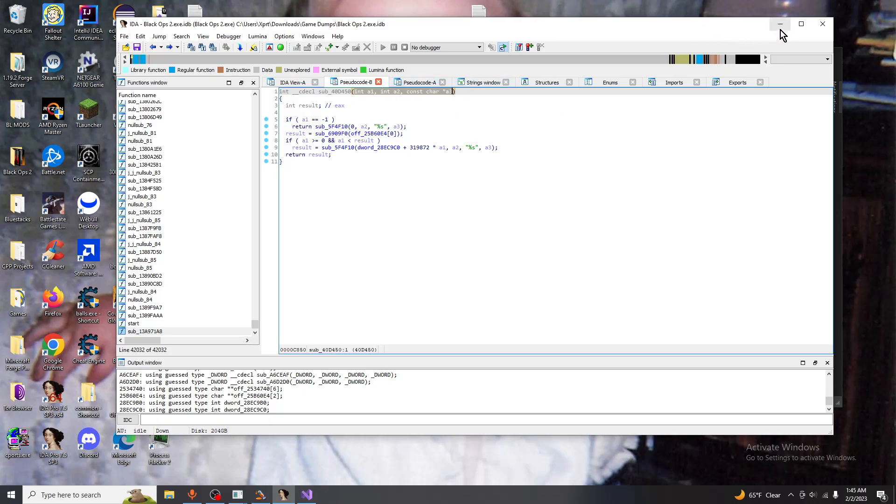
mouse_move(392, 130)
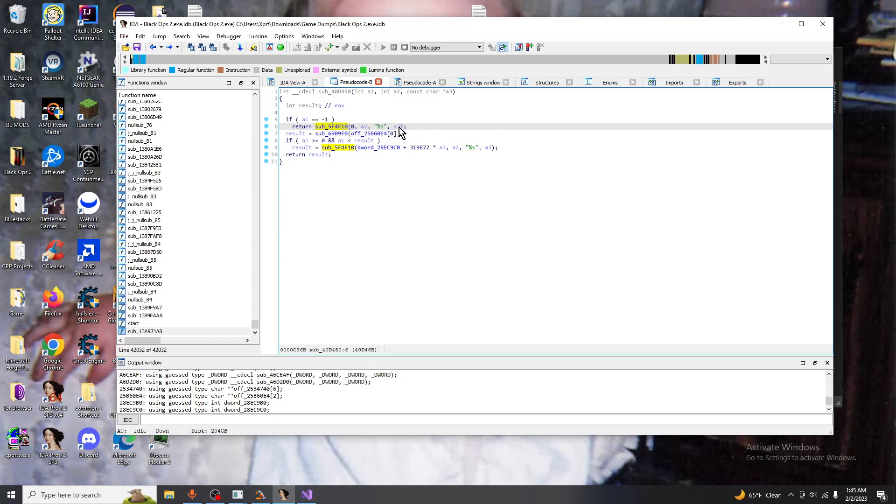
mouse_move(397, 126)
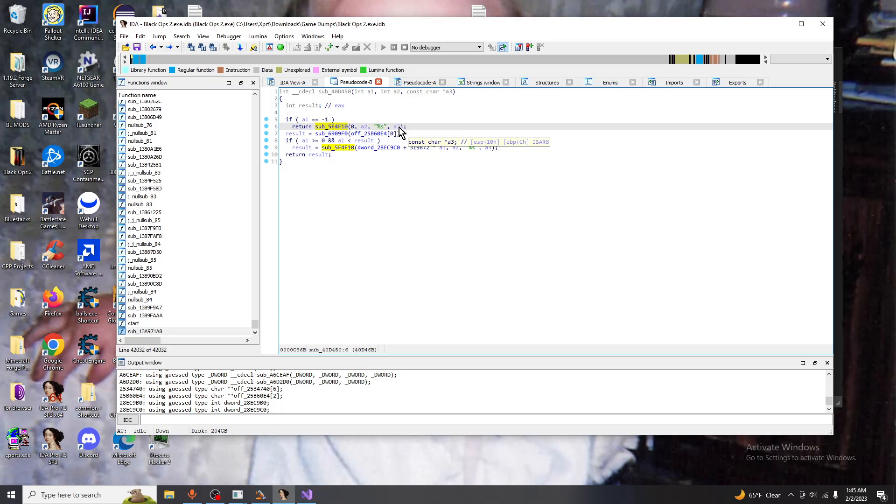
mouse_move(395, 131)
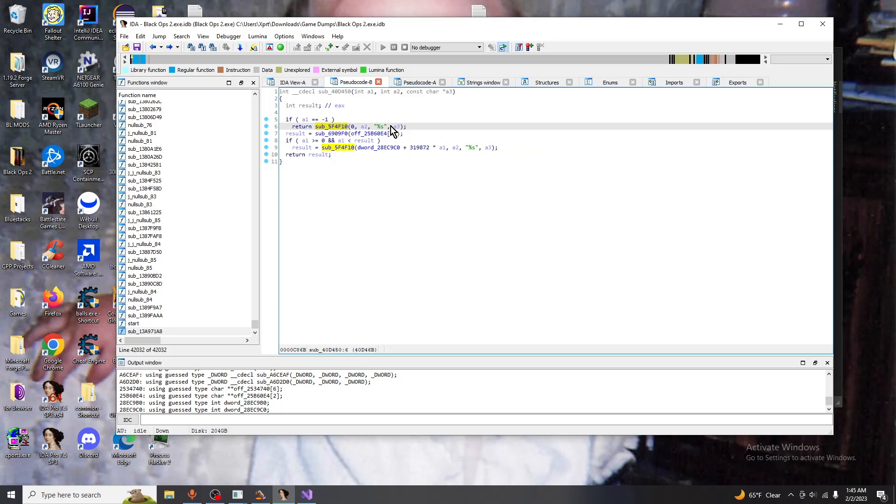
mouse_move(382, 126)
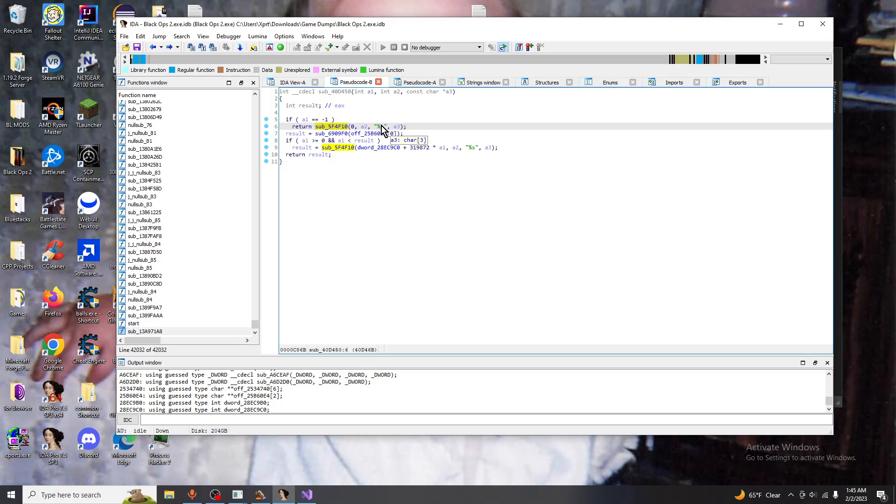
mouse_move(781, 24)
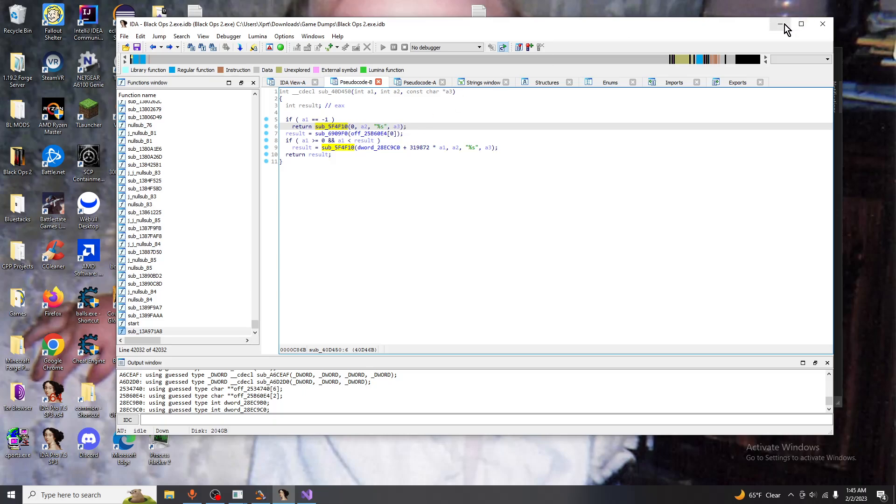
mouse_move(779, 24)
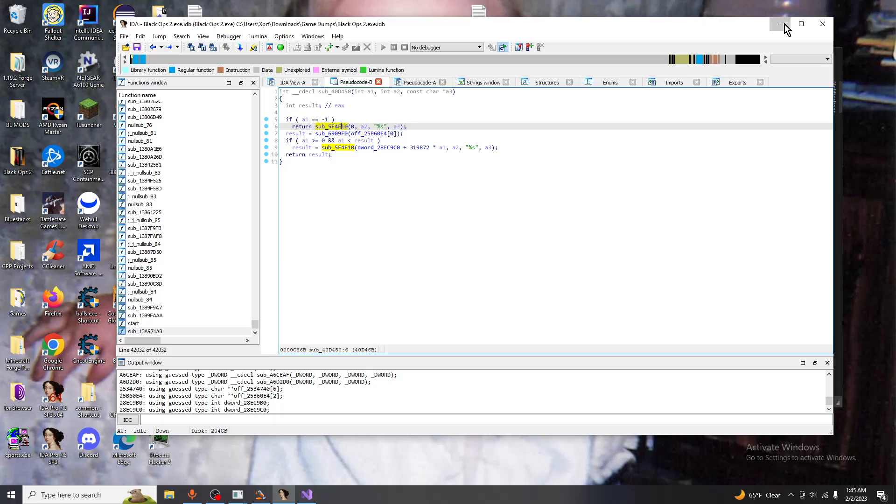
Minimize IDA after checking the argument types of sub_40D450 and sub_5F4F10
left_click(780, 23)
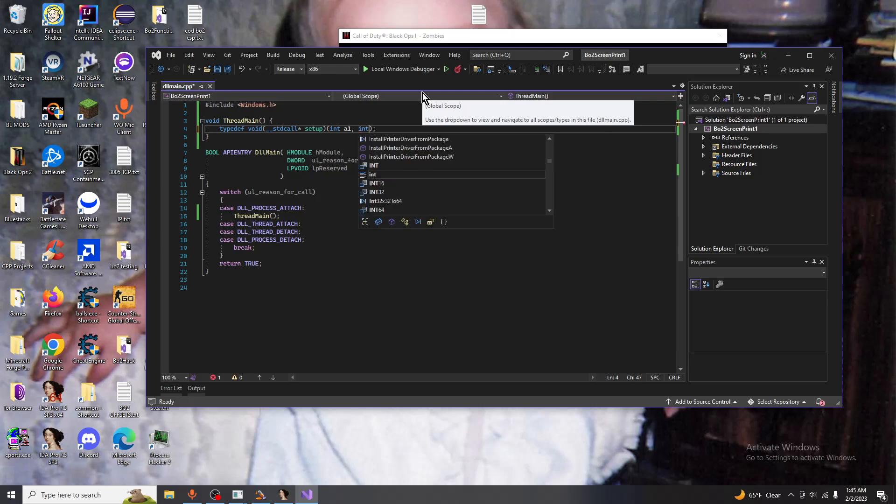
Extend the setup typedef's parameters to (int a1, int a2, const char* Message, ...)
type(", int a2, c")
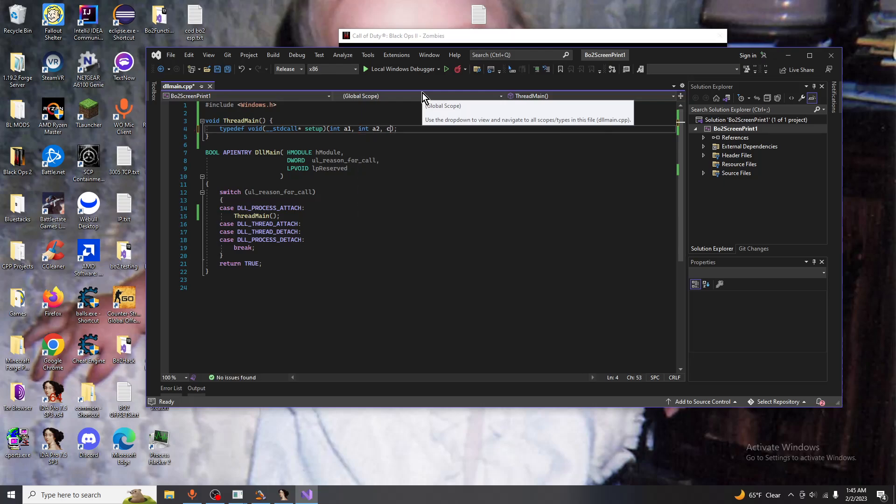
type("onst chja")
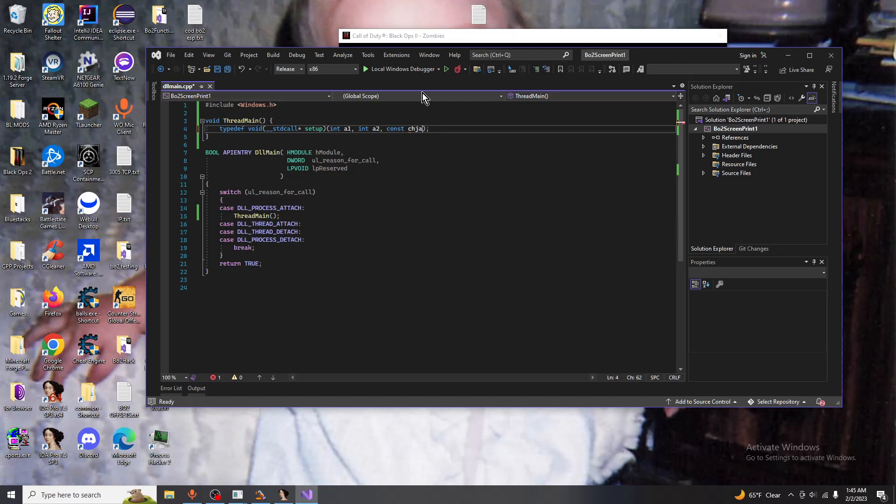
type("char* Message, ...")
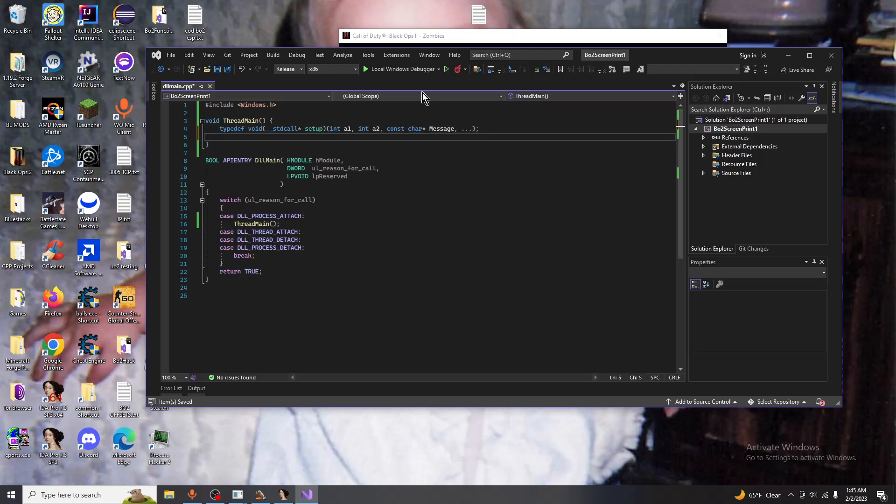
Declare setup print_to_screen = reinterpret_cast<setup>(0x5F4F10); and start a new line
type("setup")
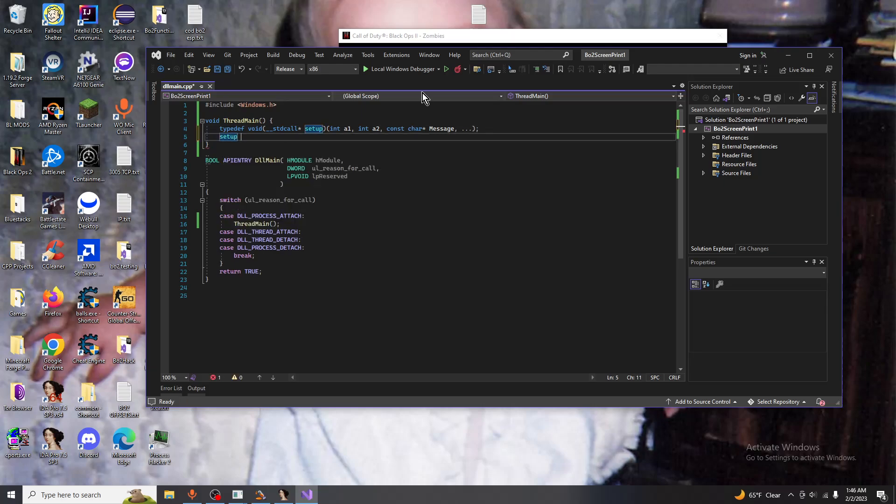
type("print_to_scre")
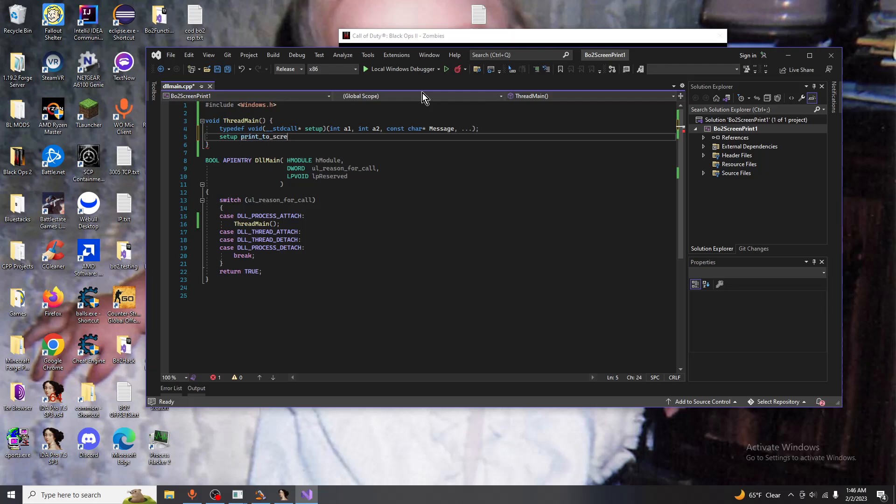
type("en(")
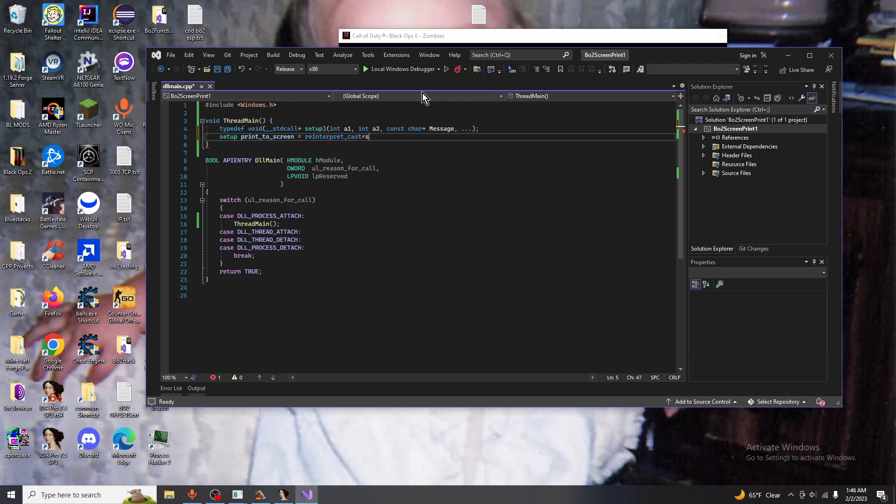
type("etup>")
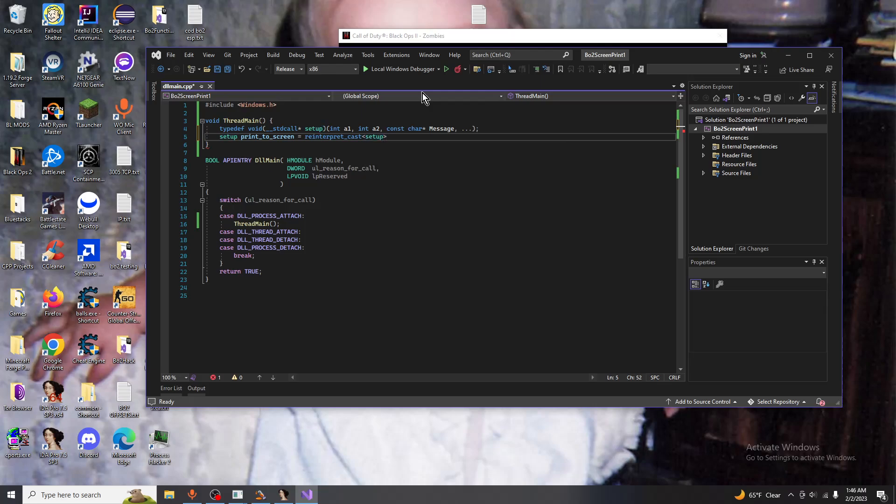
type("(0x5F4F10);")
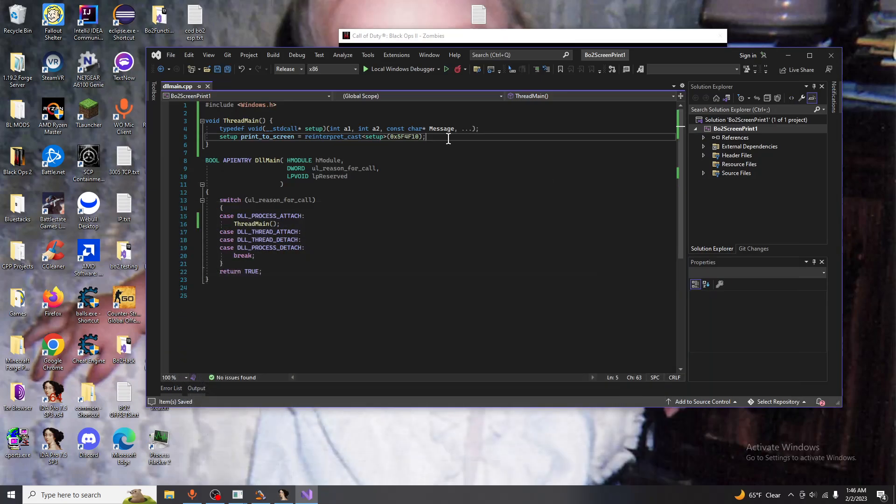
key("Enter")
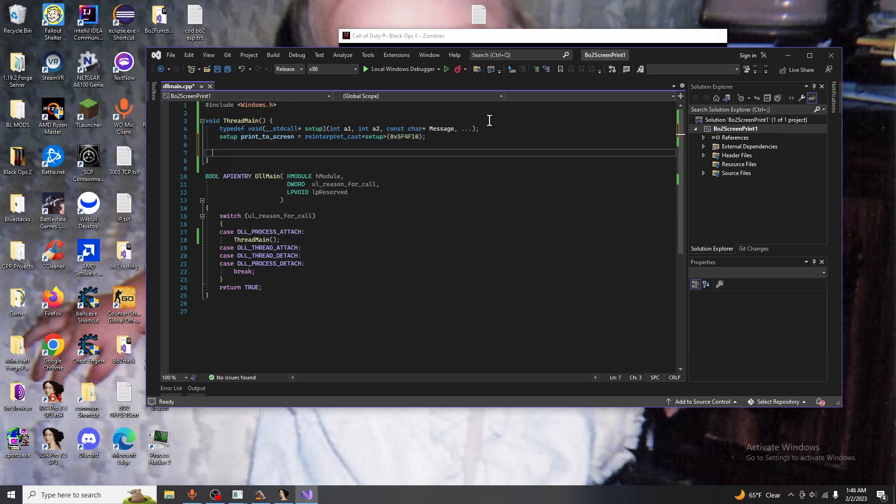
Add the call print_to_screen(0, 0, "Message"); in ThreadMain and save the file
type("print_to_screen(")
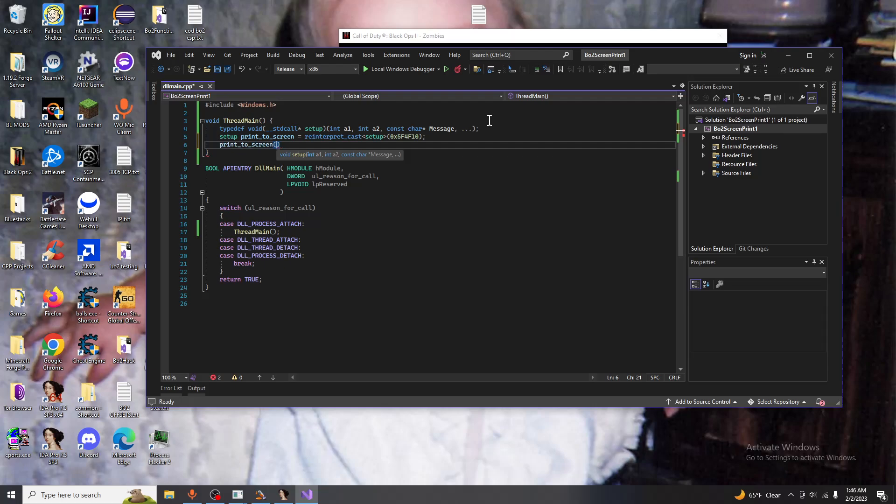
type("0, 0, \"")
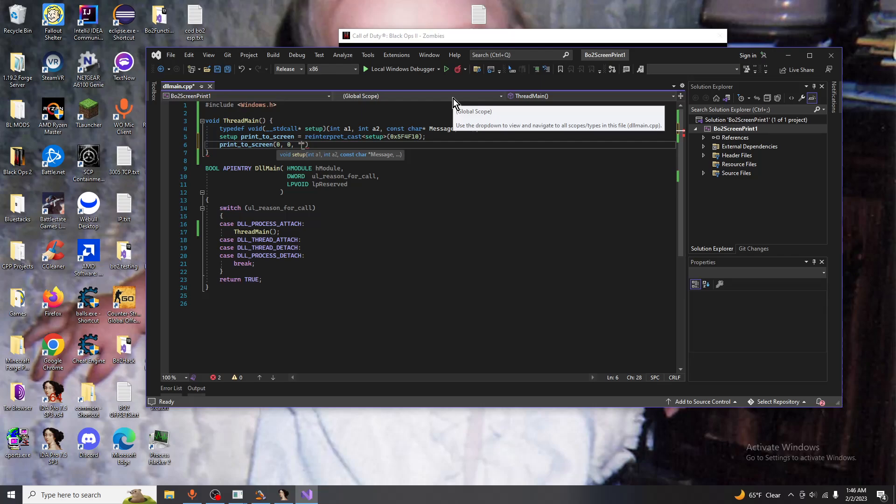
key("ctrl+s")
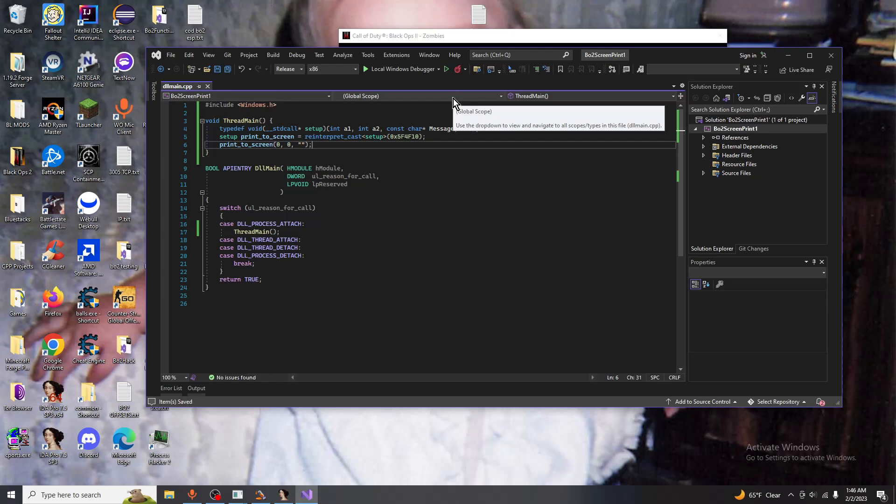
type("Message")
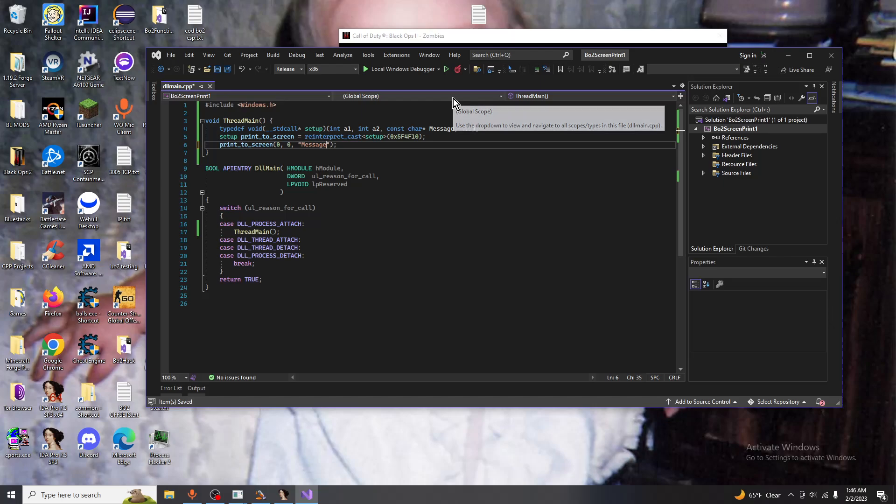
left_click(354, 112)
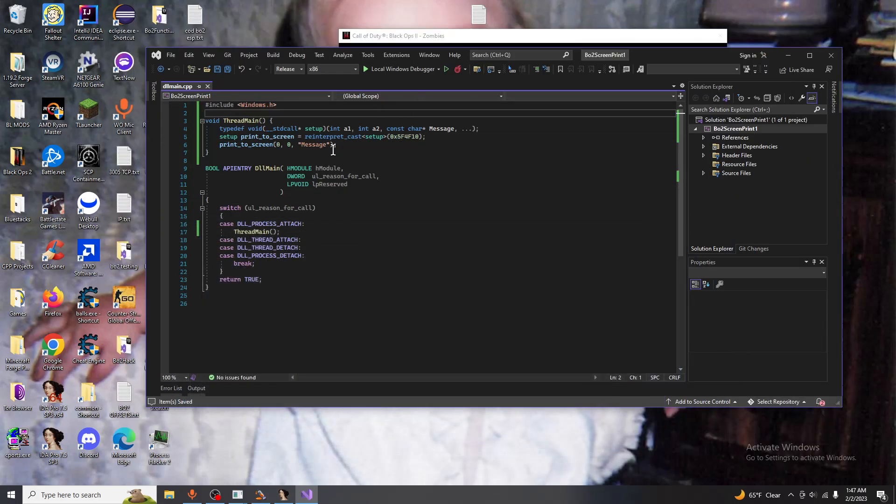
Return to IDA's sub_12EF0A70 pseudocode showing the UFO ON and OFF strings
left_click(328, 144)
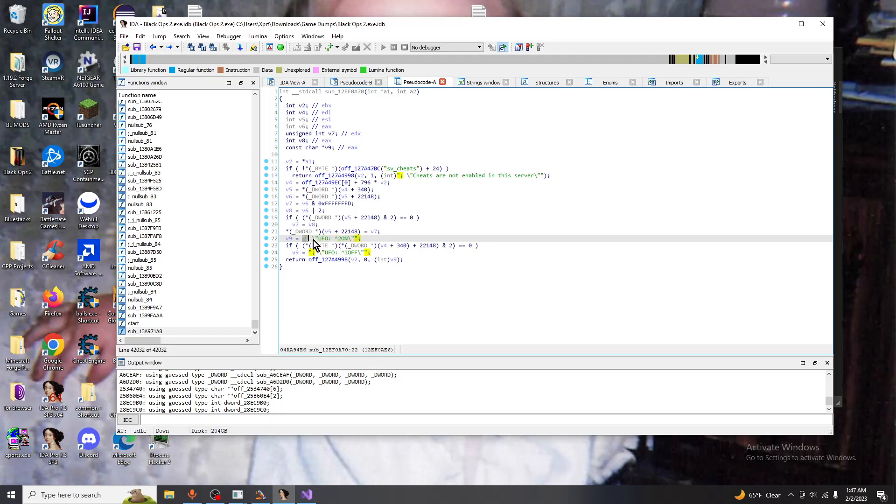
mouse_move(357, 240)
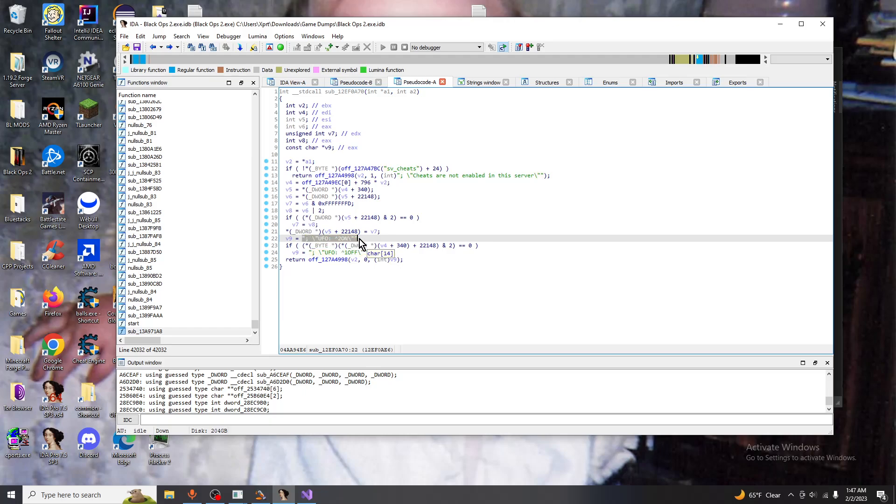
mouse_move(815, 6)
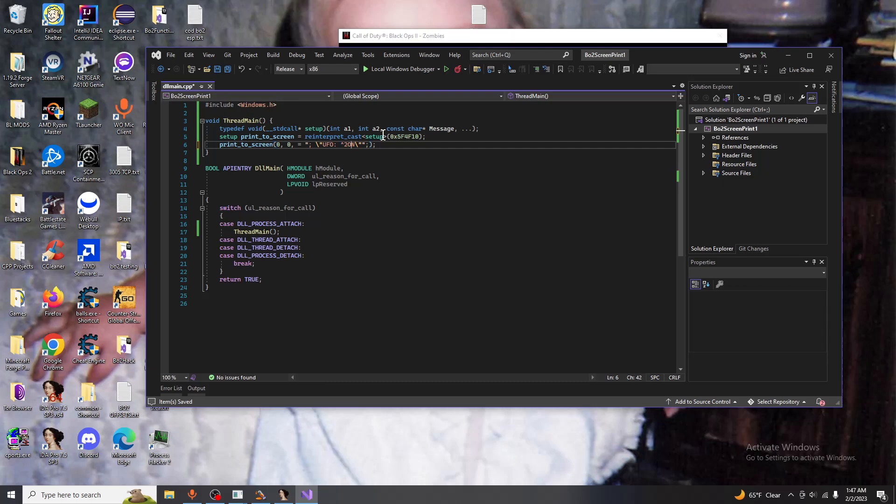
Replace the 'UFO' label so the message reads "Called From Function: ^2ON"
key("Backspace")
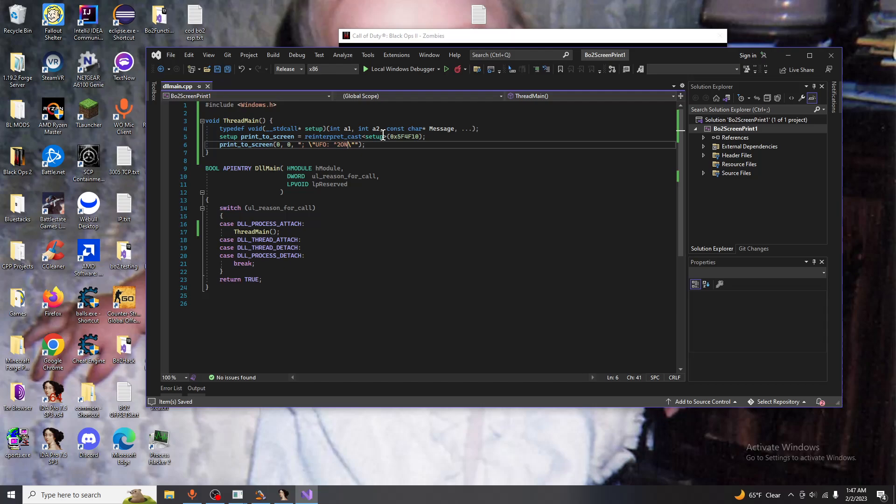
key("Backspace")
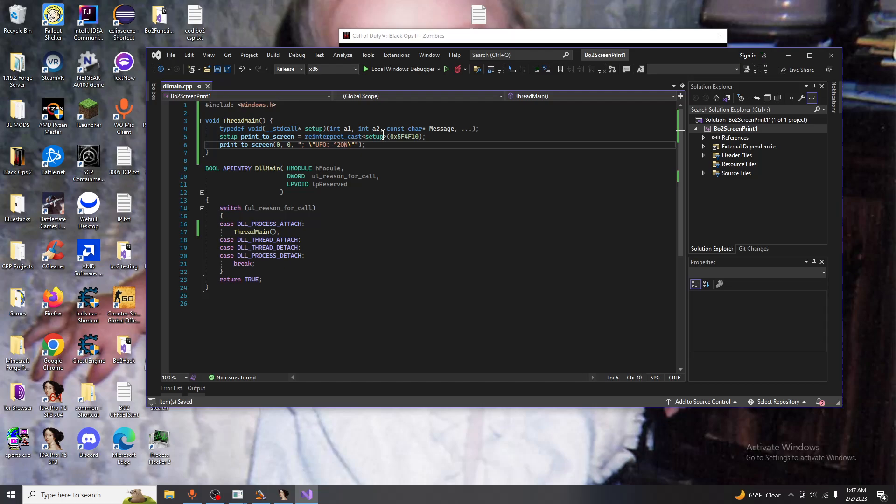
type("Called :")
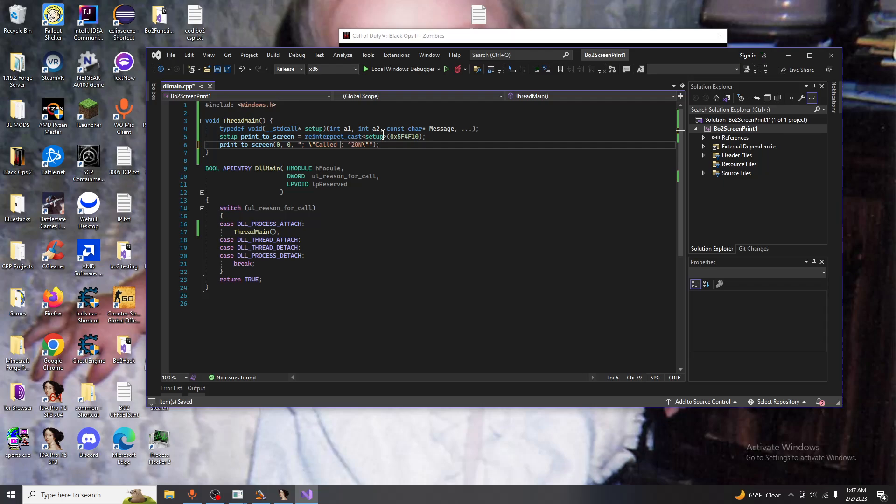
type("From Function")
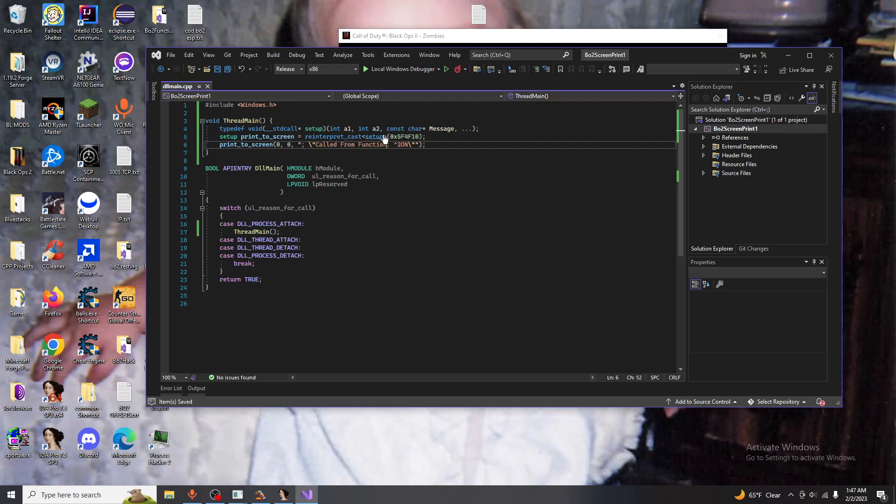
left_click(309, 168)
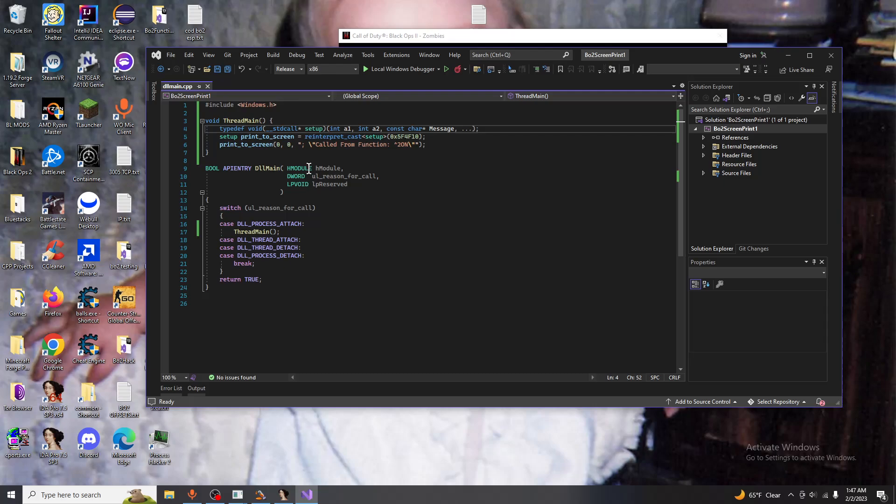
mouse_move(306, 145)
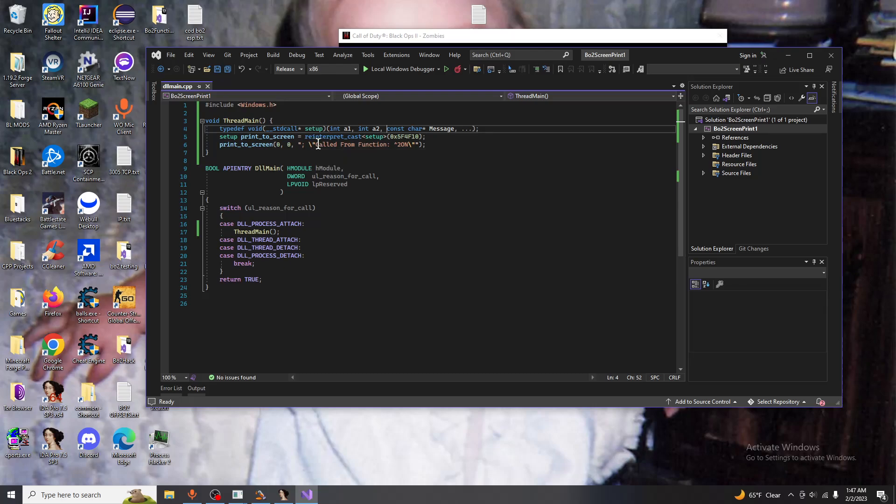
mouse_move(320, 144)
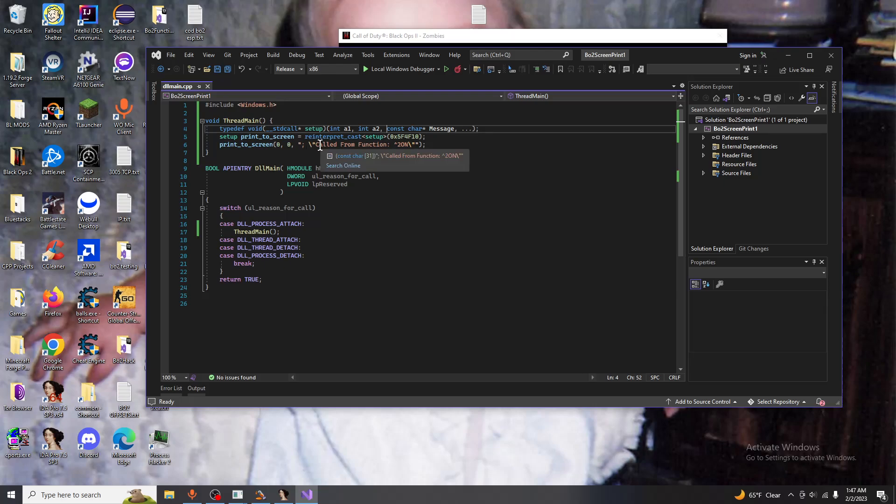
left_click(308, 144)
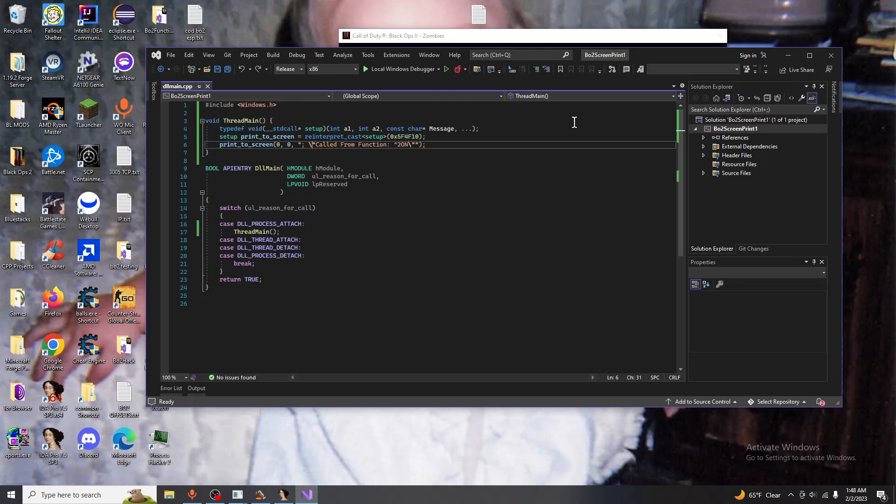
Build, add Bo2ScreenPrint1.dll from Downloads\Bo2ScreenPrint1\Release, and inject it into Plutonium
key("ctrl+s")
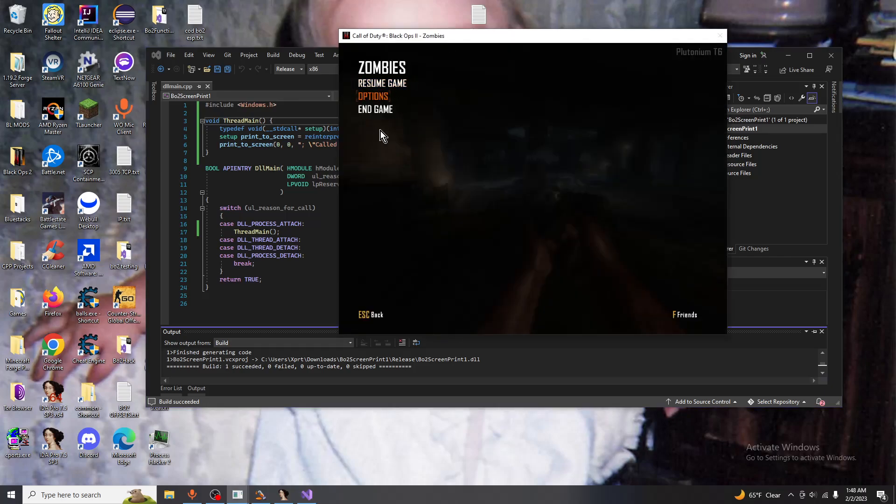
left_click(10, 495)
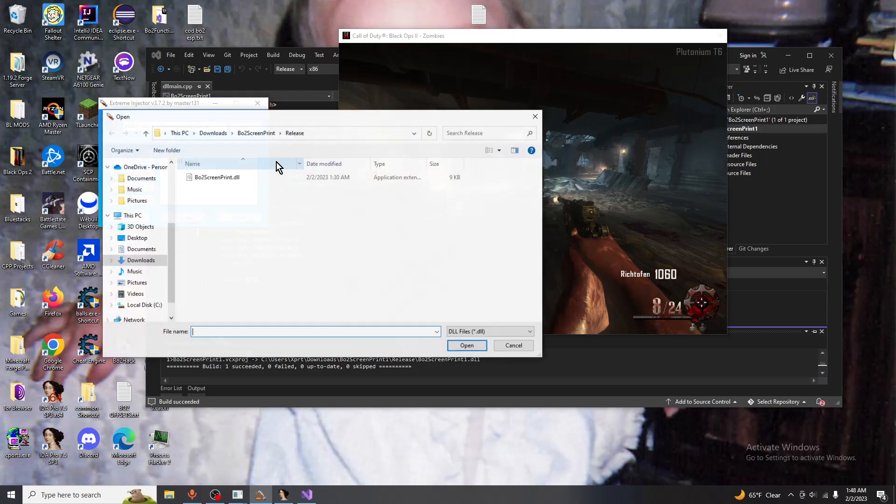
left_click(213, 132)
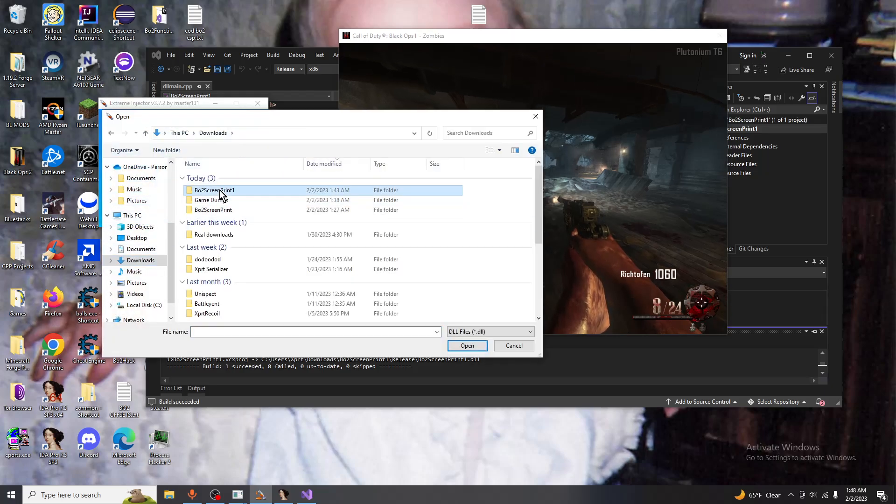
double_click(214, 190)
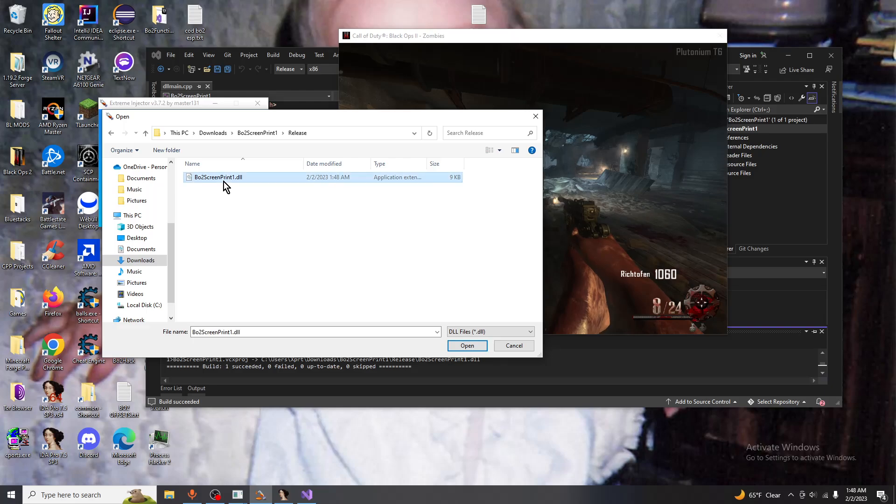
left_click(466, 345)
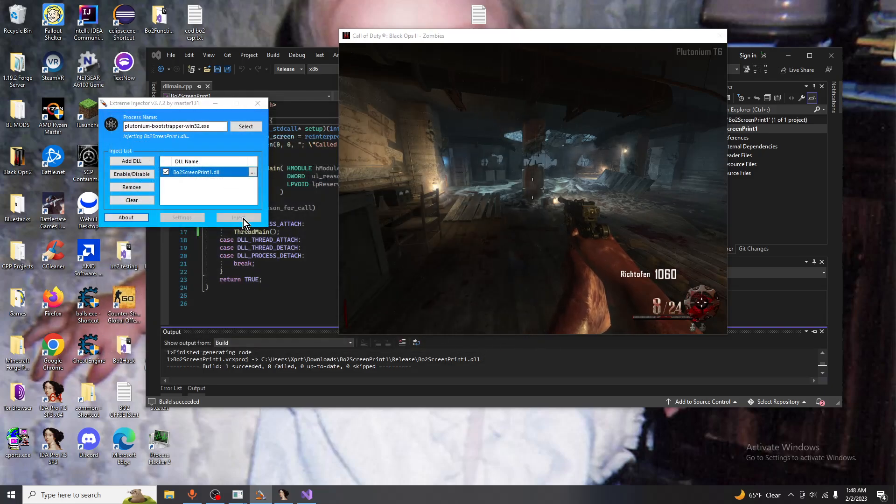
left_click(239, 217)
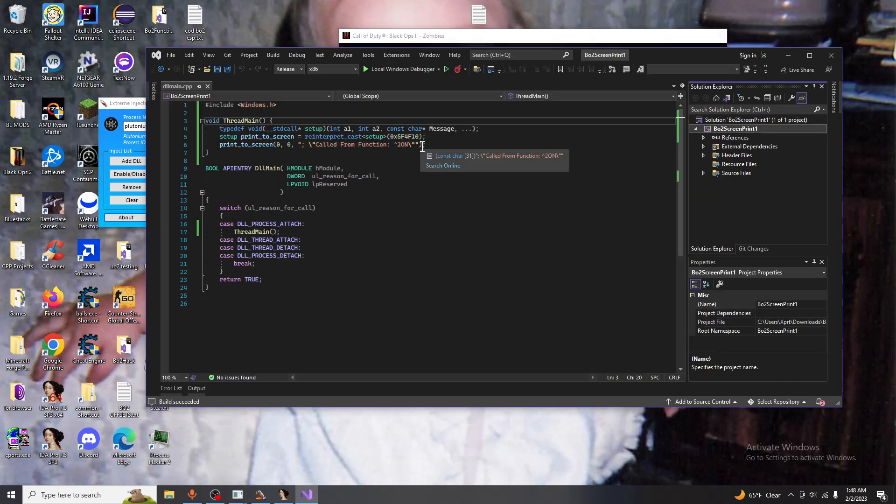
Duplicate the print_to_screen line into four calls using colour codes ^7, ^5, ^4 and ^3
left_click(217, 144)
type("7")
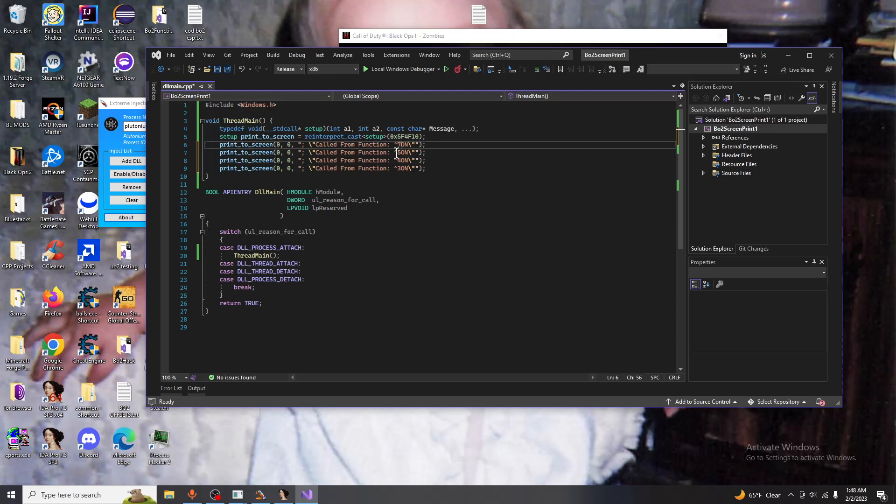
Rebuild the DLL and verify Bo2ScreenPrint1.dll appears in the Plutonium process's Modules list
key("ctrl+s")
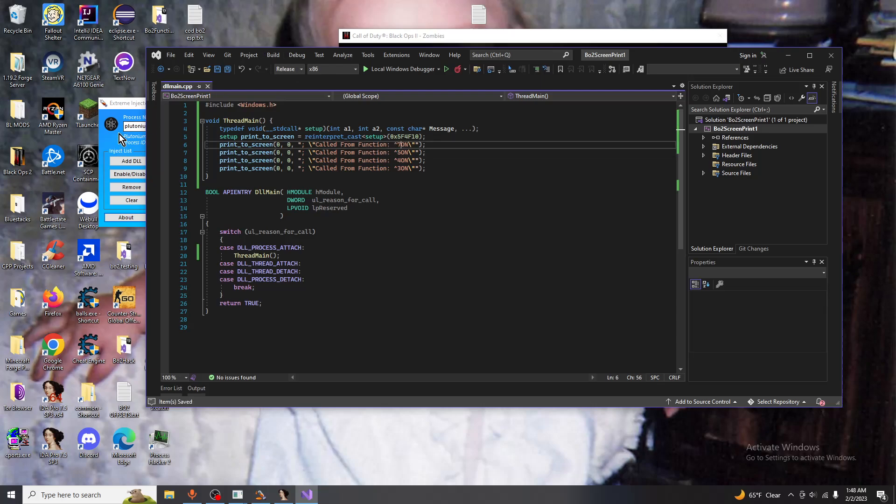
left_click(182, 217)
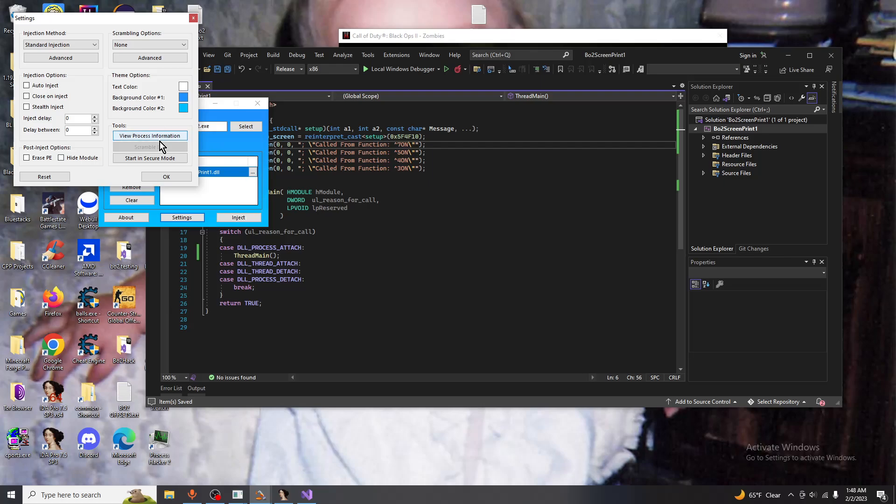
left_click(149, 136)
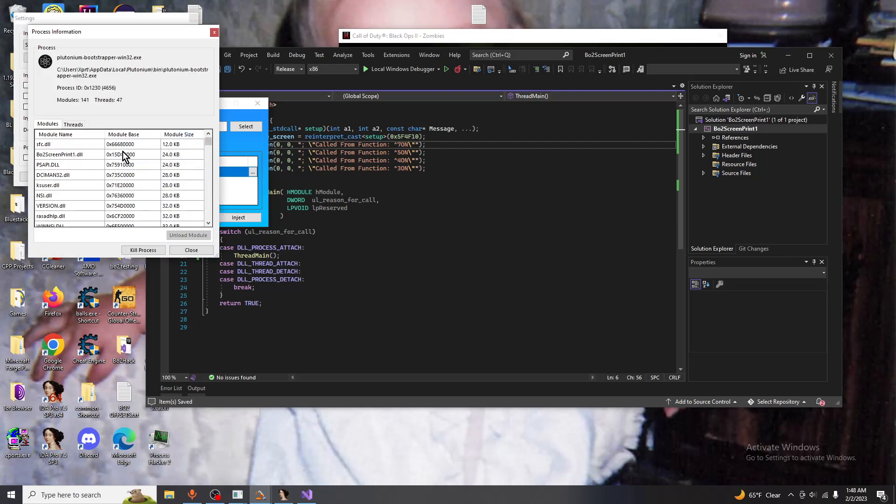
left_click(188, 235)
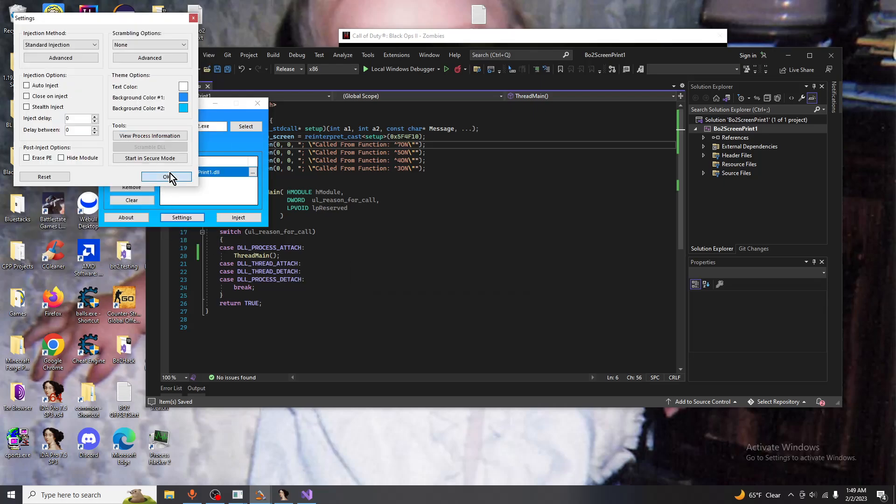
left_click(166, 176)
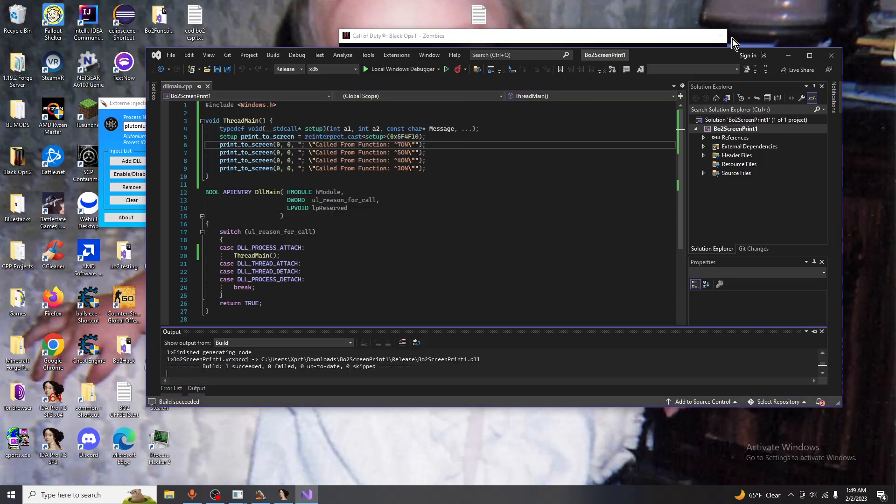
Inject the rebuilt Bo2ScreenPrint1 DLL with Extreme Injector and dismiss the success message
left_click(10, 495)
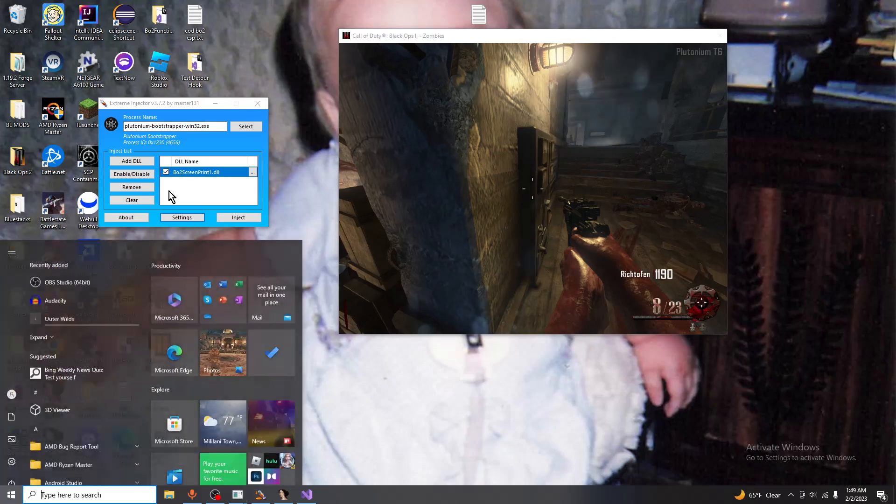
left_click(237, 217)
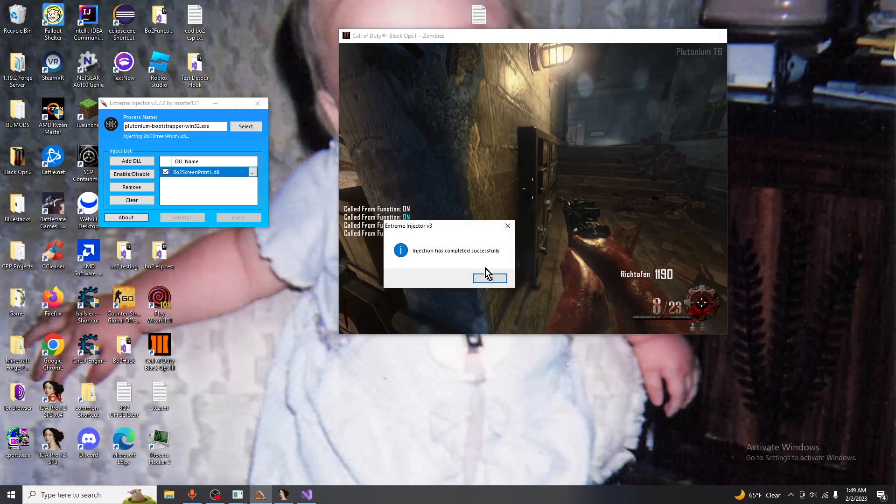
left_click(489, 279)
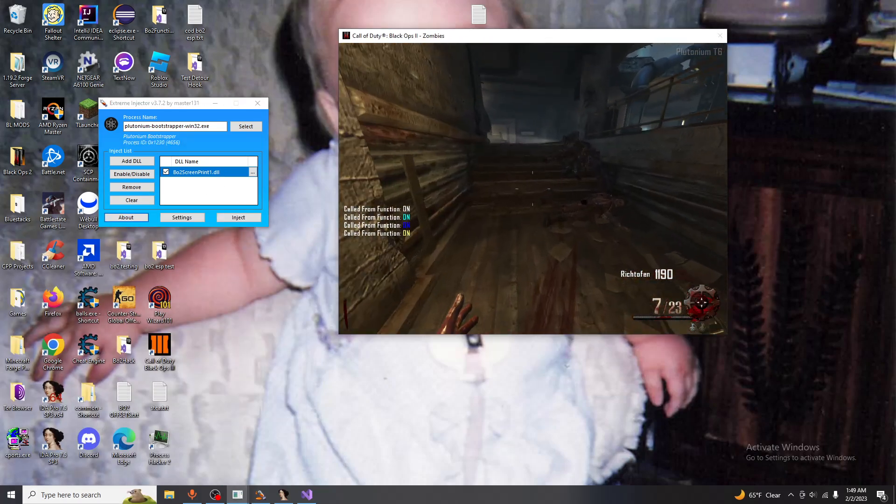